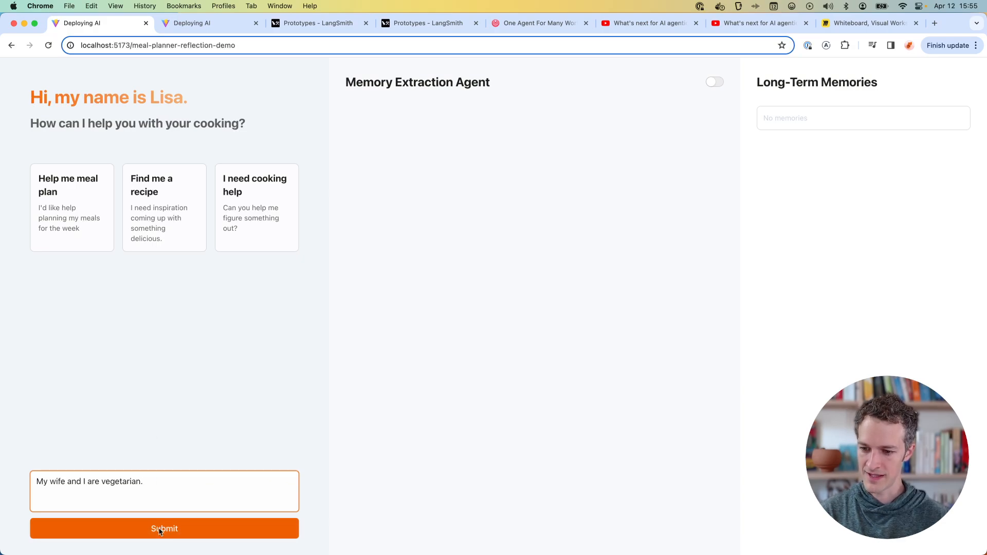
# Step: Send 'My wife and I are vegetarian.' to the chef, storing both vegetarian memories
pyautogui.click(164, 529)
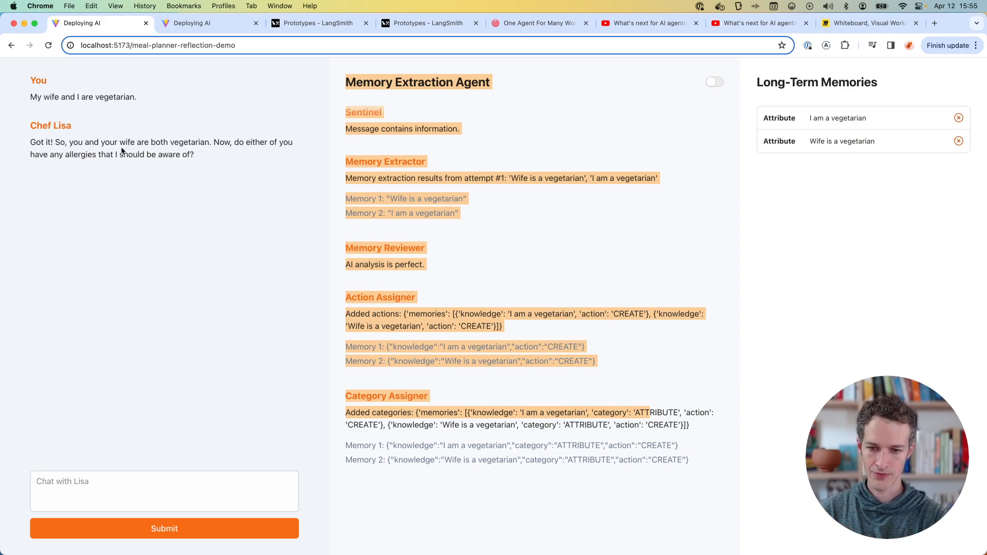
pyautogui.moveTo(142, 99)
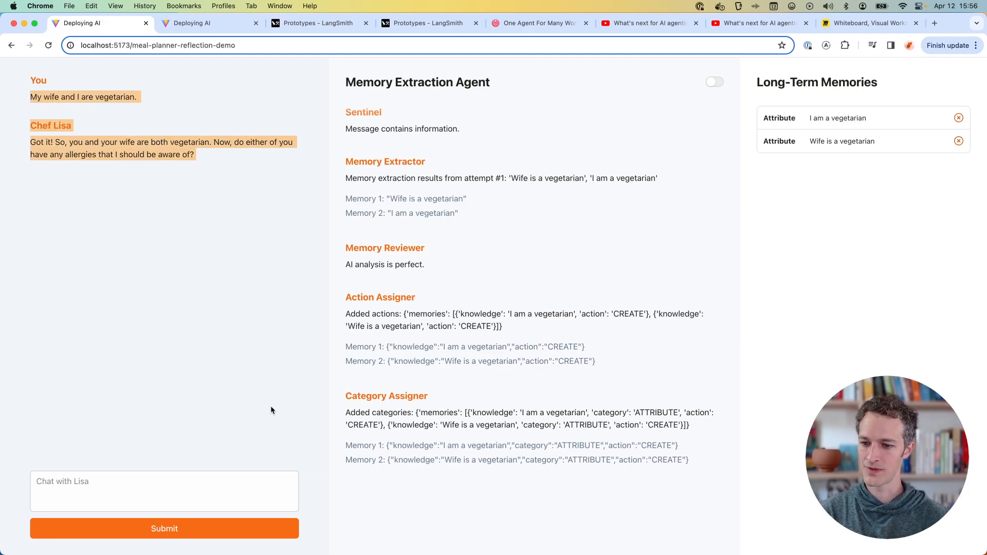
pyautogui.moveTo(236, 475)
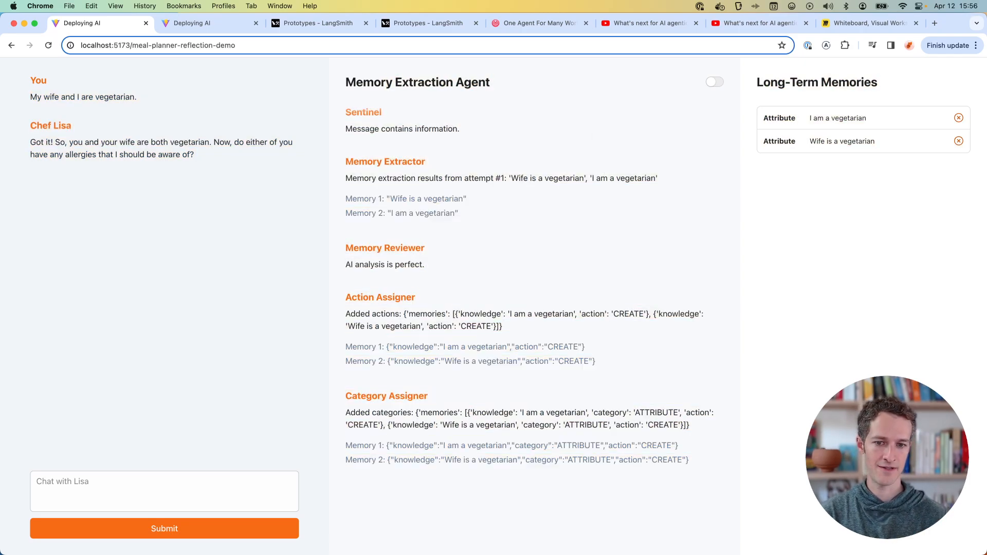
pyautogui.moveTo(669, 375)
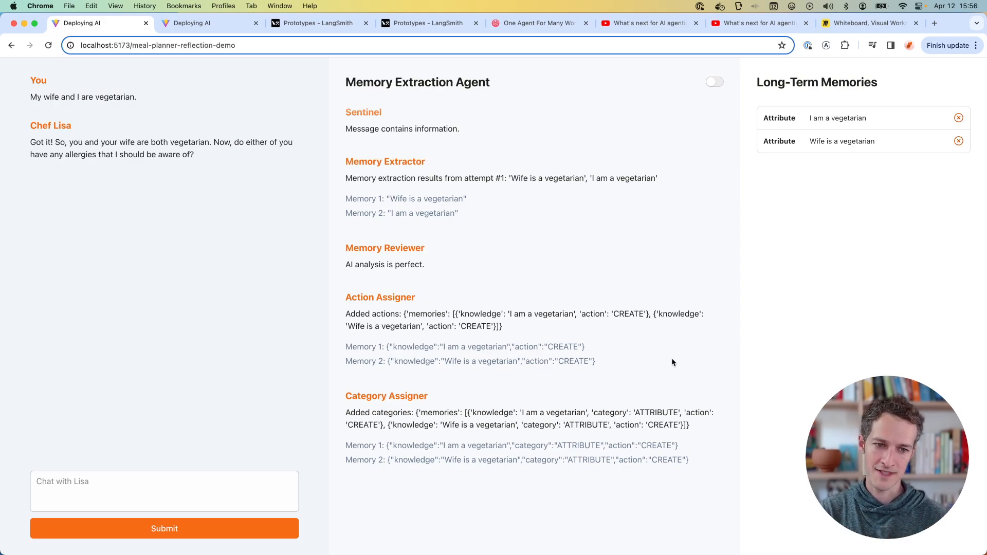
pyautogui.moveTo(656, 343)
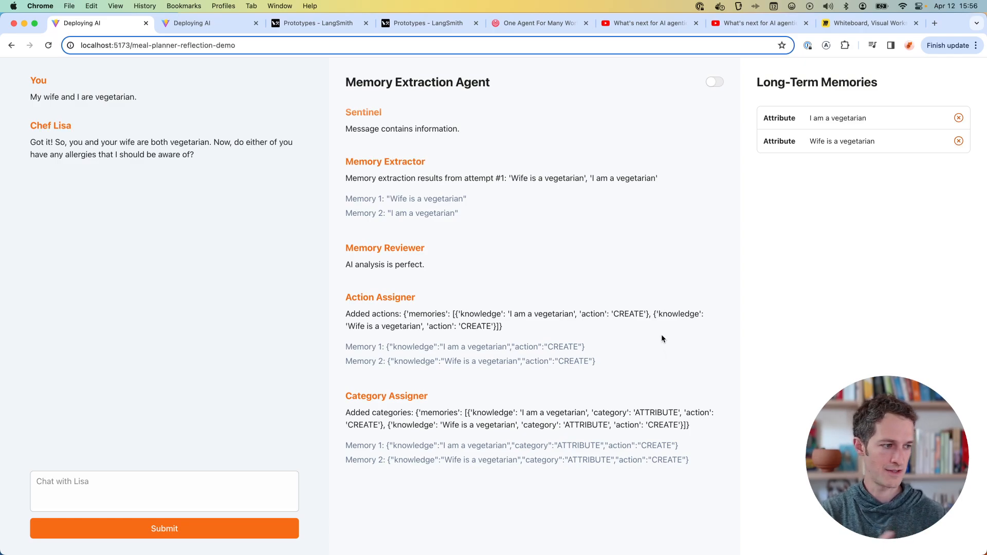
pyautogui.moveTo(539, 208)
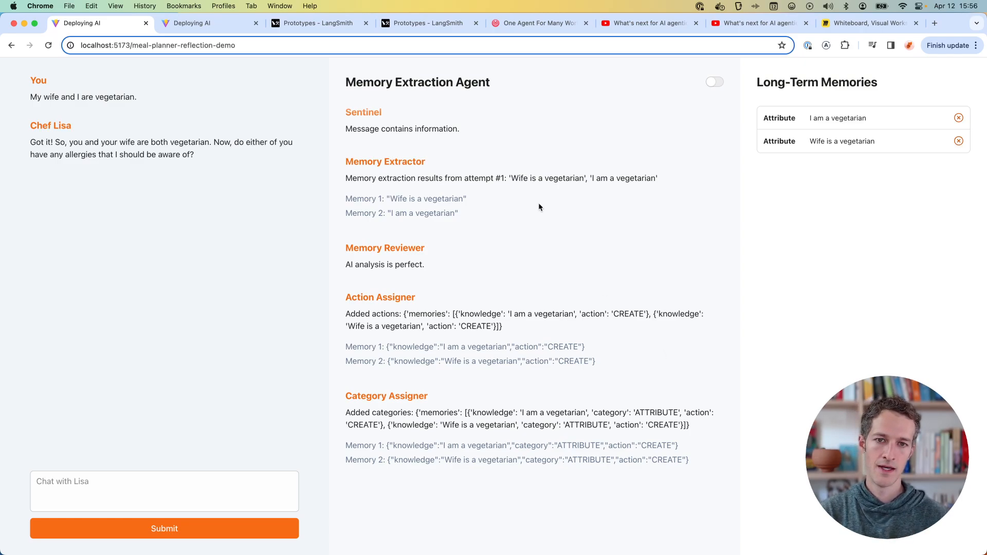
pyautogui.moveTo(346, 82); pyautogui.dragTo(528, 314)
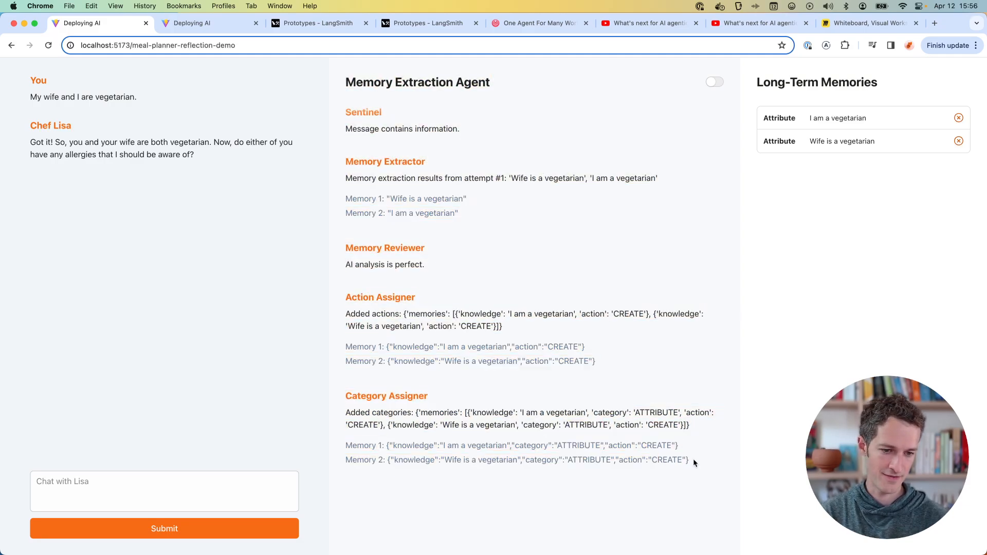
pyautogui.moveTo(345, 112); pyautogui.dragTo(689, 460)
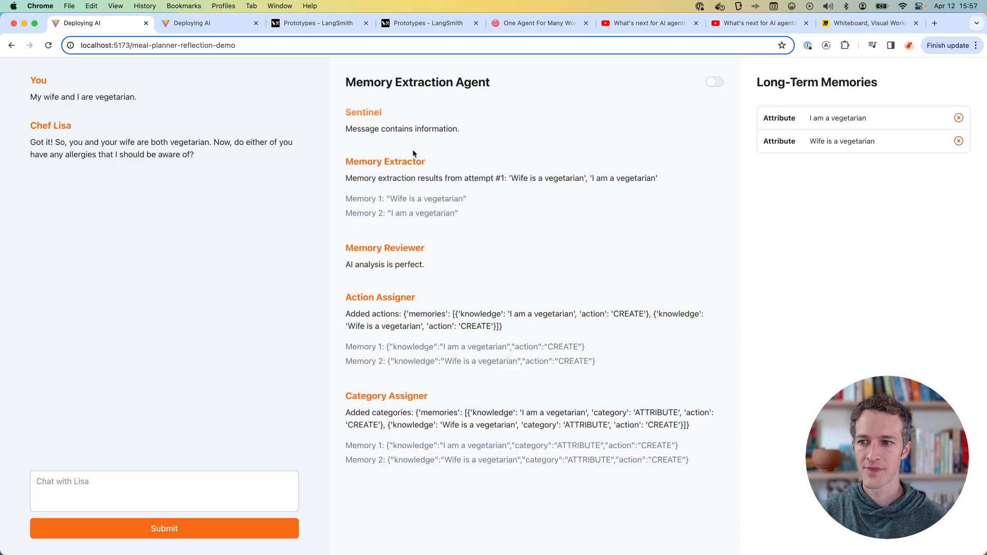
pyautogui.moveTo(43, 97); pyautogui.dragTo(138, 97)
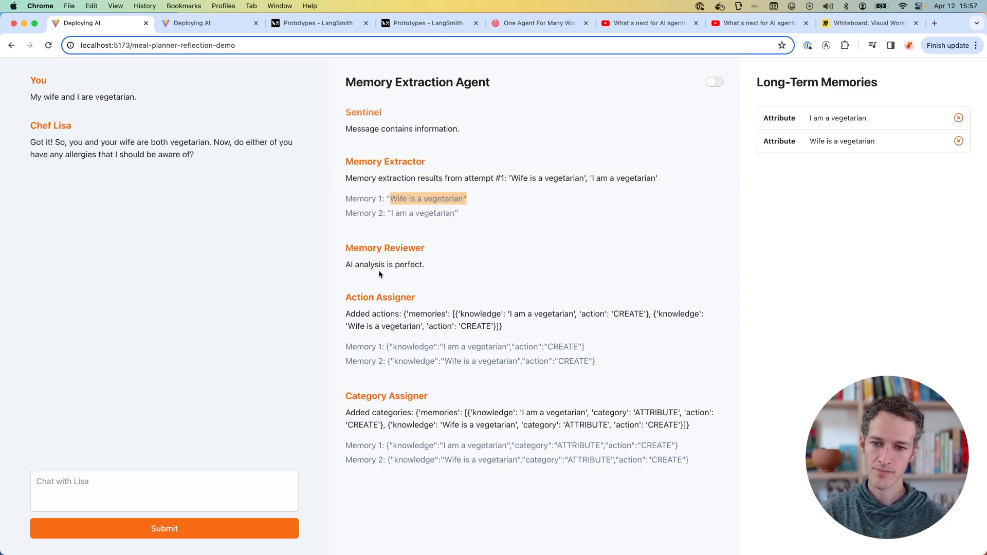
pyautogui.doubleClick(385, 264)
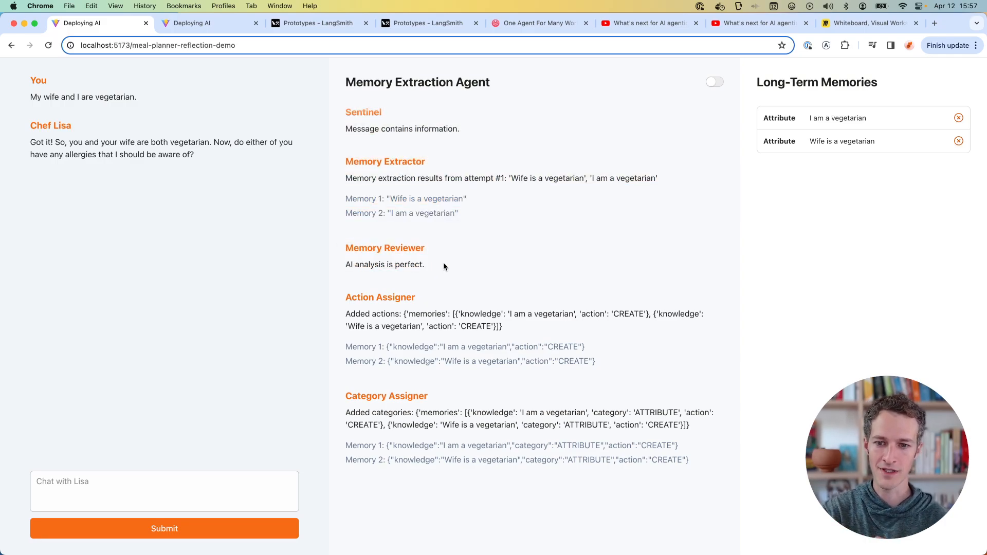
pyautogui.moveTo(345, 247); pyautogui.dragTo(426, 264)
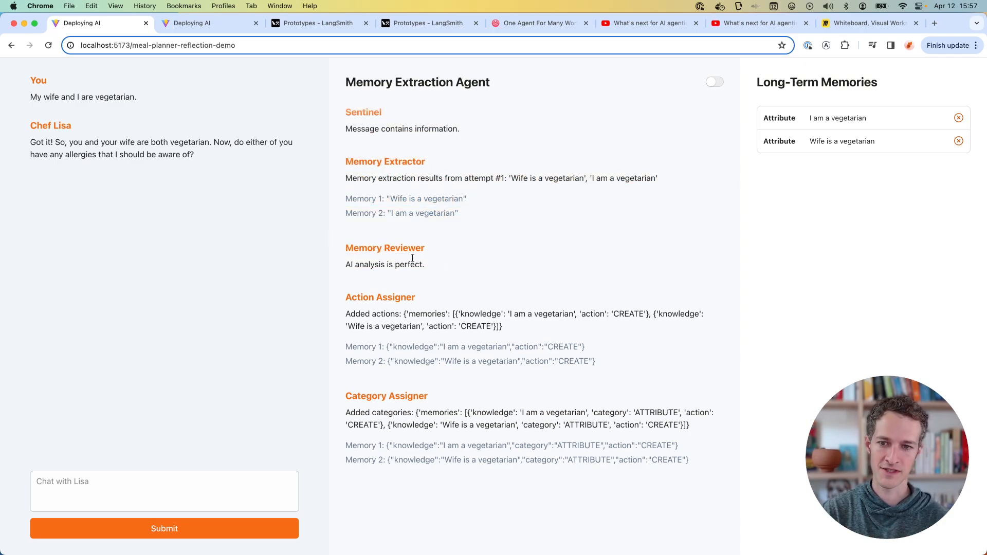
pyautogui.moveTo(368, 161); pyautogui.dragTo(421, 264)
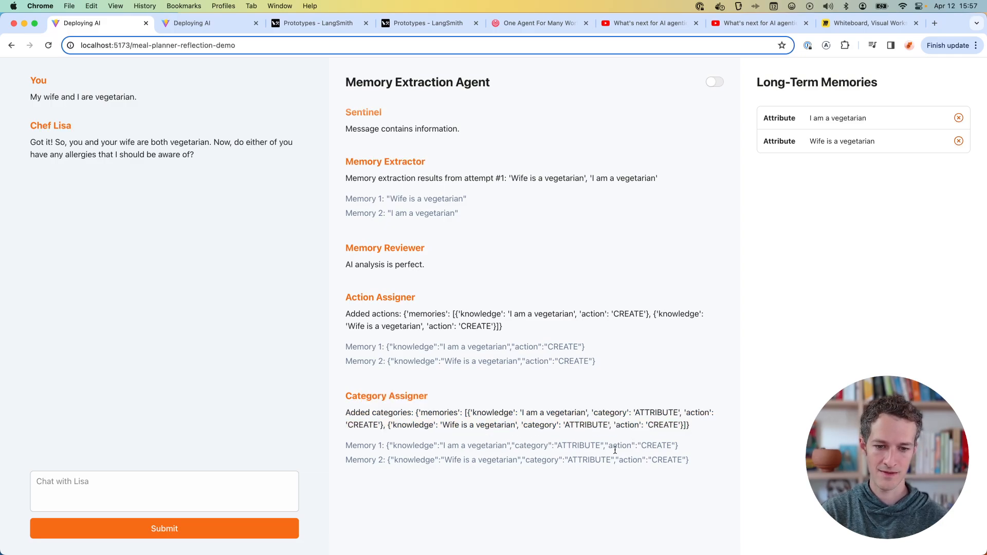
pyautogui.moveTo(522, 460); pyautogui.dragTo(648, 460)
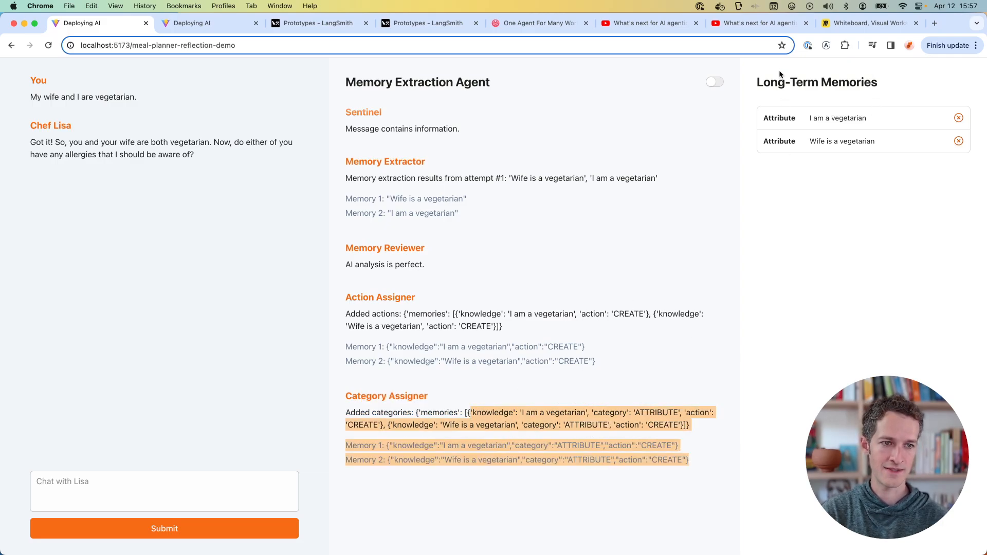
pyautogui.moveTo(731, 188)
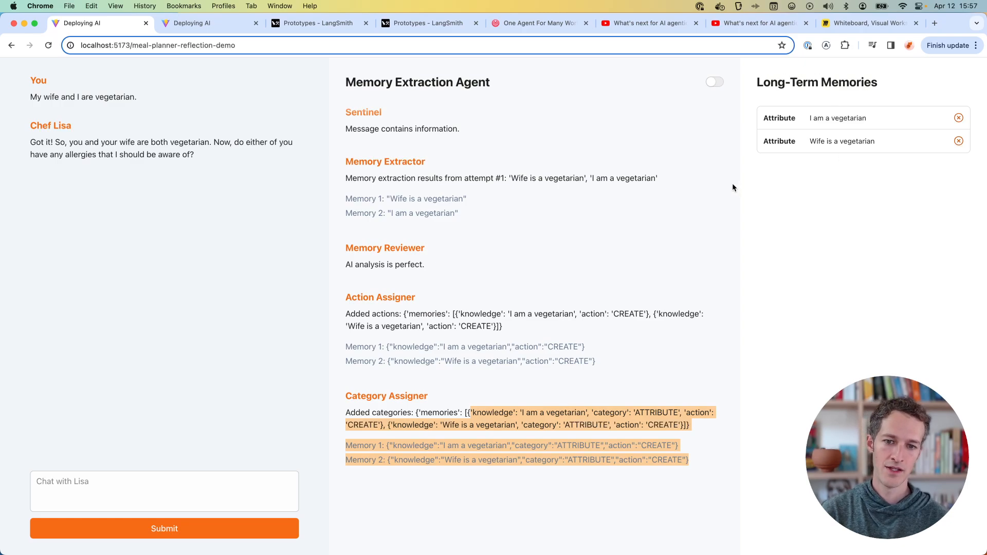
pyautogui.moveTo(409, 239)
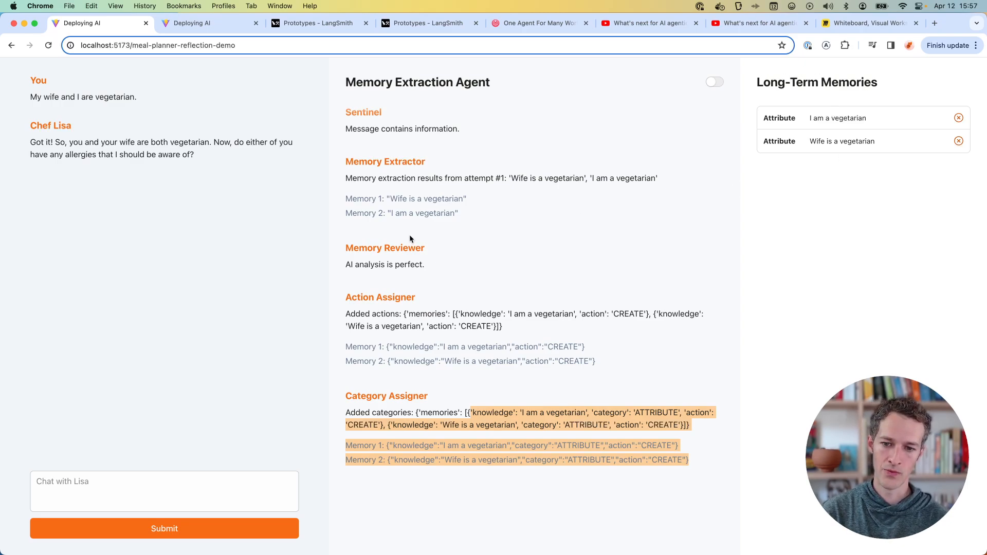
pyautogui.moveTo(408, 237)
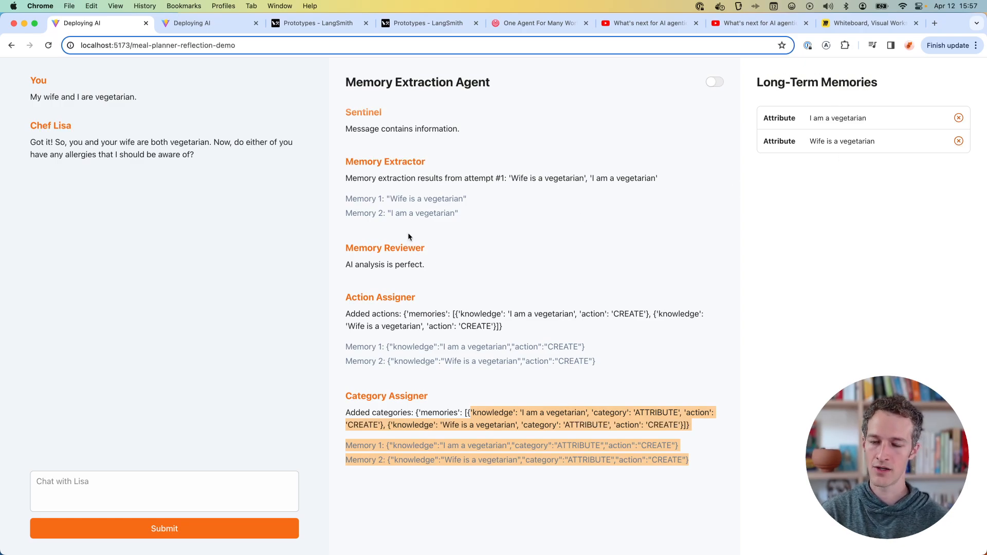
pyautogui.moveTo(406, 231)
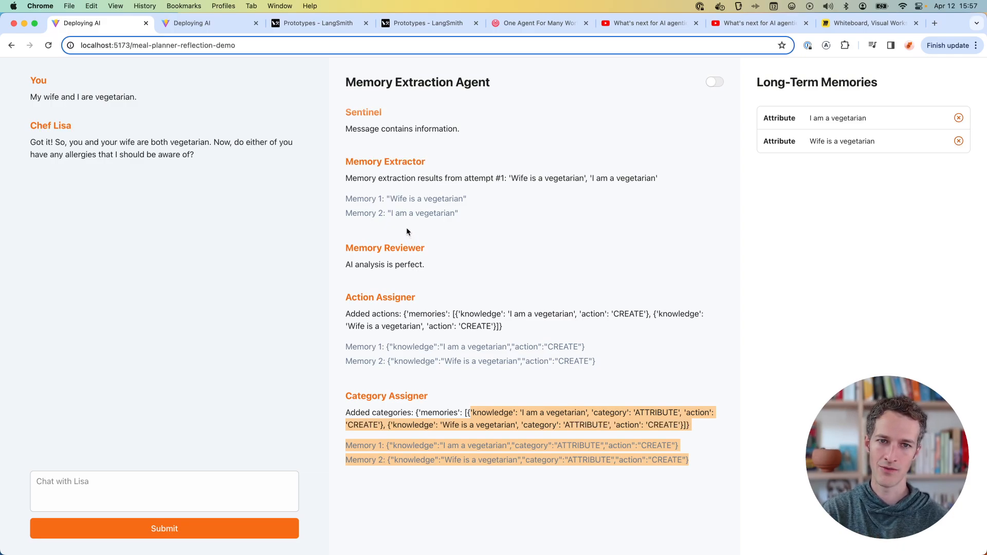
pyautogui.moveTo(404, 227)
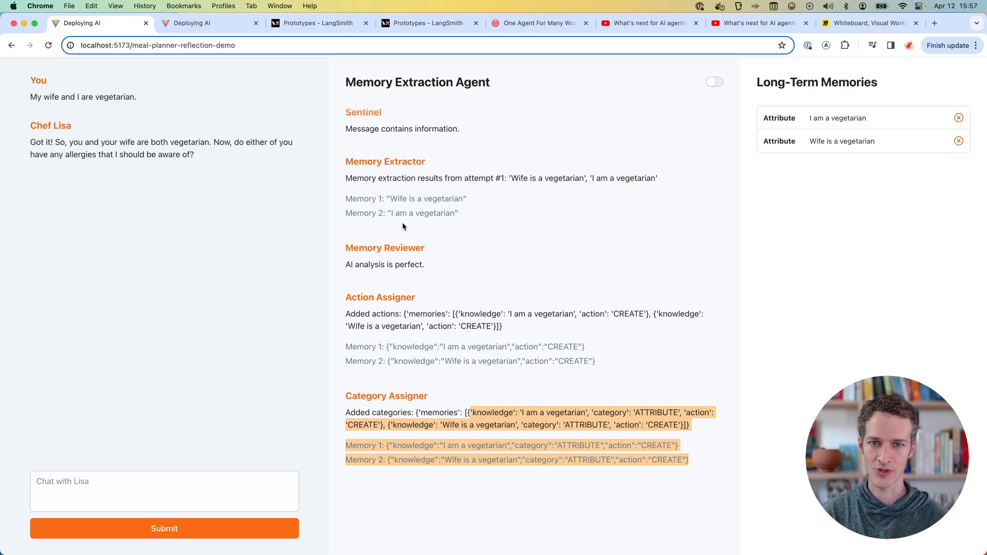
# Step: Open the agentic design patterns letter, highlight its four patterns, and scroll to Reflection
pyautogui.click(536, 23)
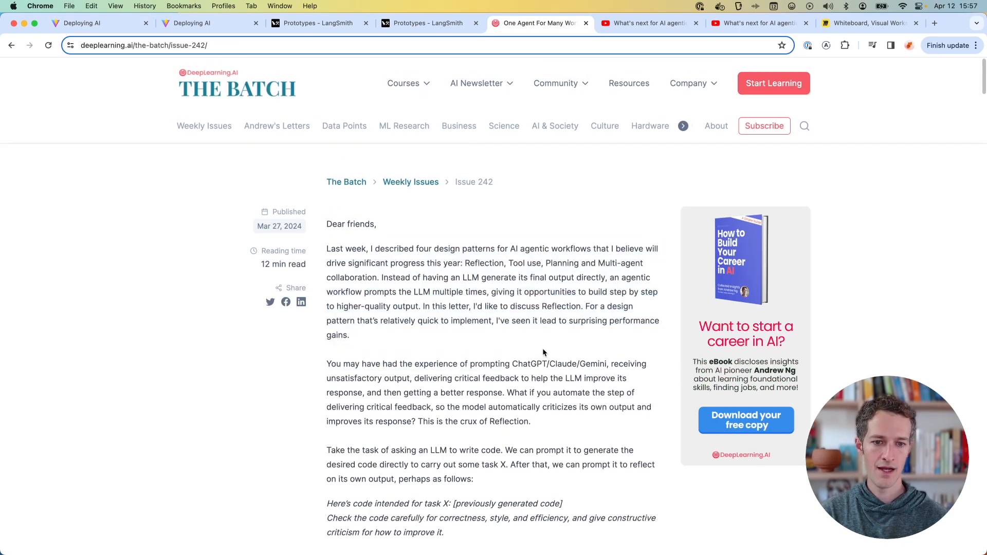
pyautogui.scroll(-3)
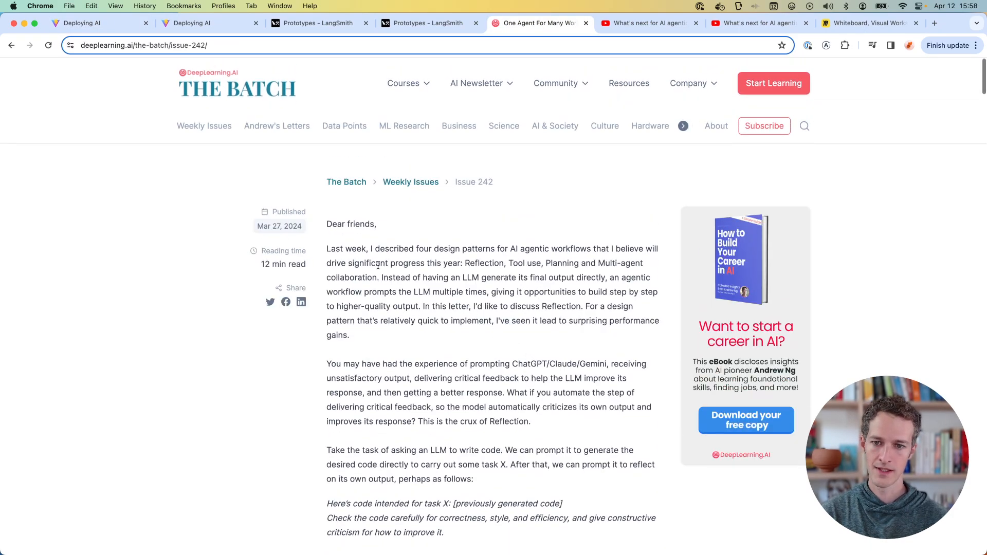
pyautogui.moveTo(499, 249); pyautogui.dragTo(567, 248)
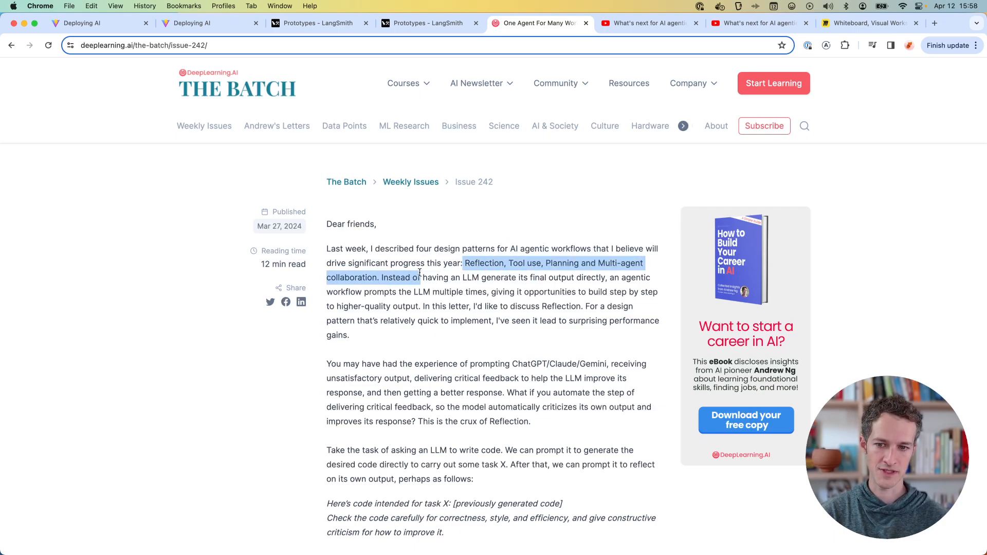
pyautogui.scroll(-3)
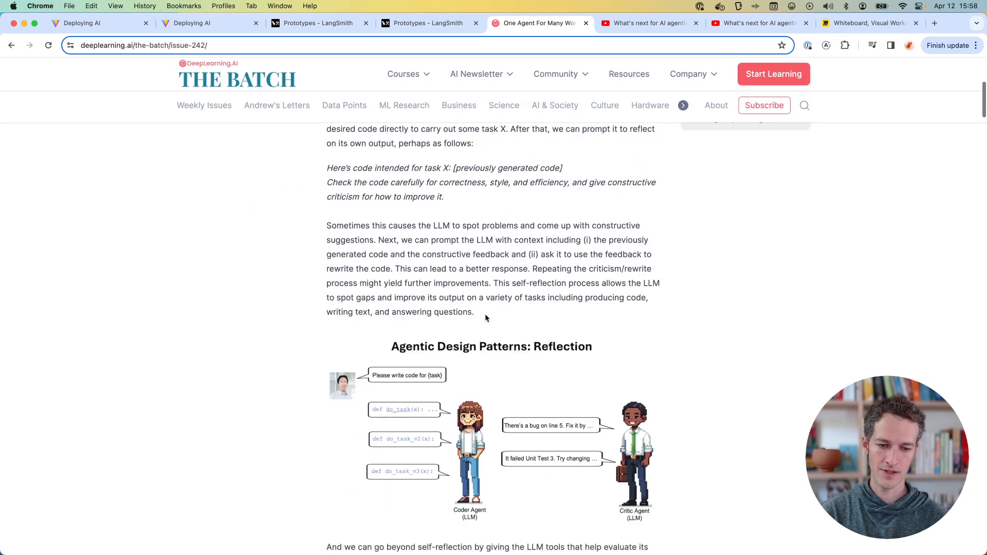
pyautogui.click(648, 24)
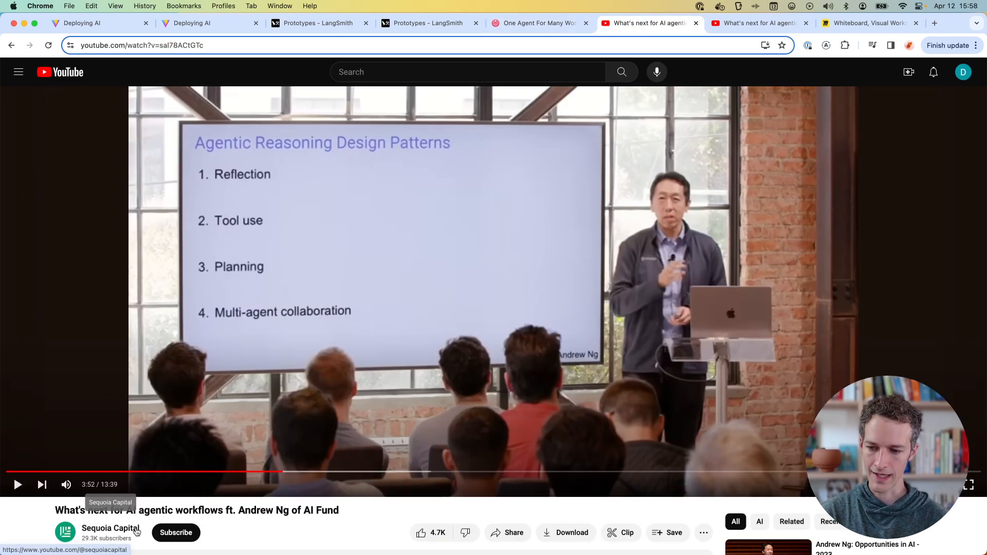
pyautogui.moveTo(509, 190)
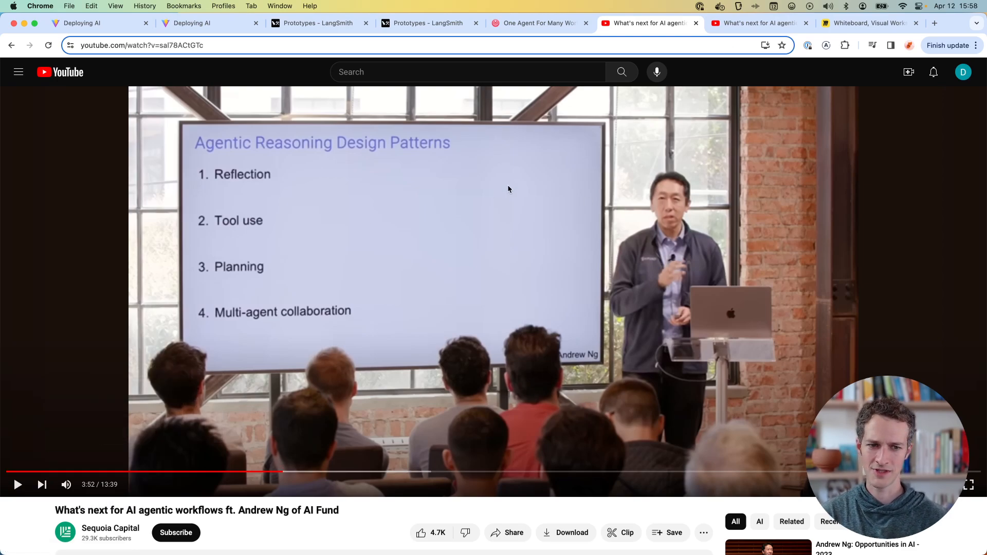
pyautogui.moveTo(505, 208)
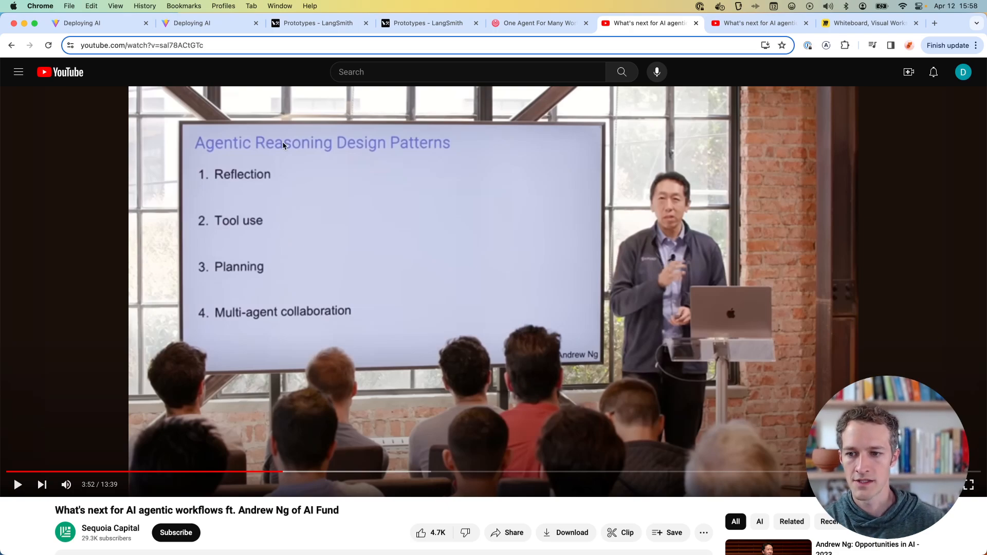
pyautogui.moveTo(252, 165)
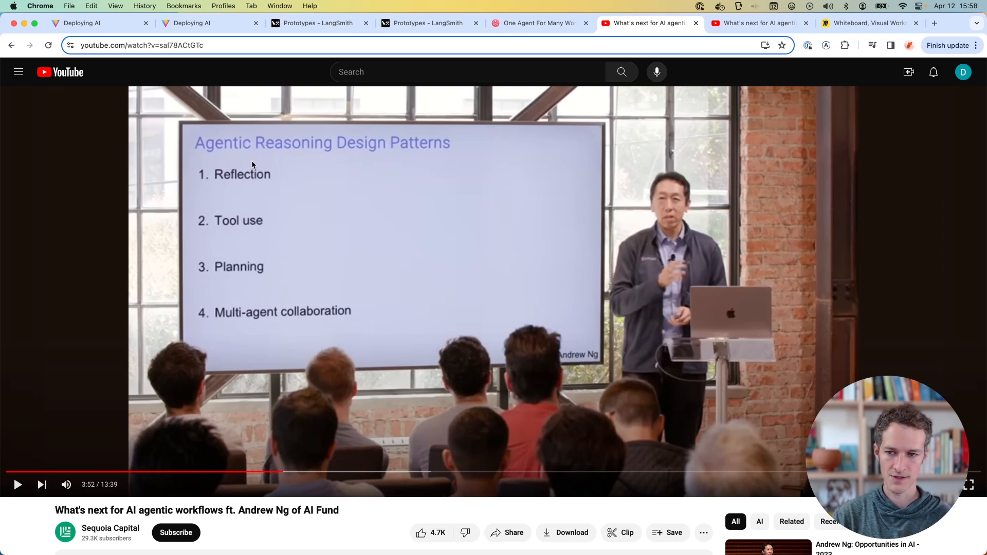
pyautogui.moveTo(239, 227)
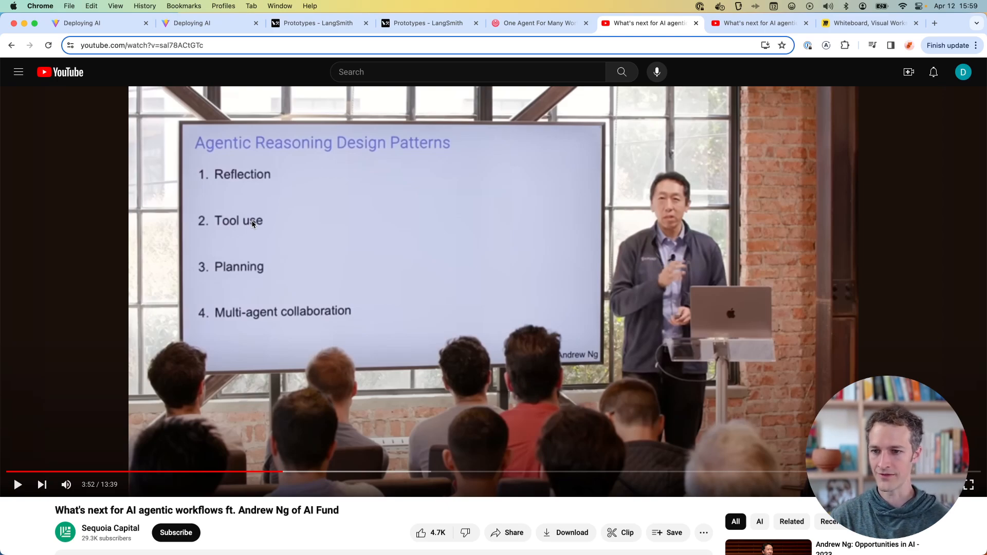
pyautogui.moveTo(289, 248)
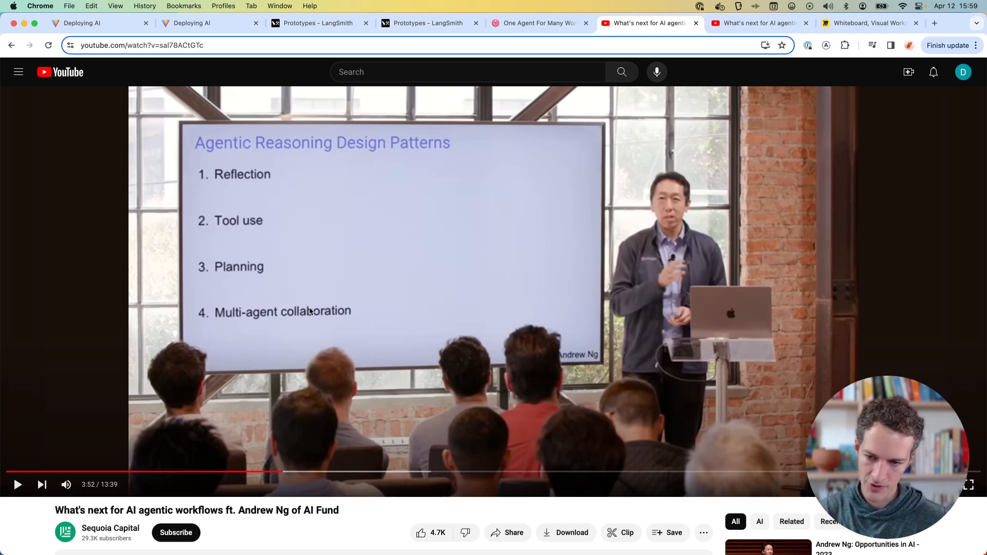
pyautogui.moveTo(324, 286)
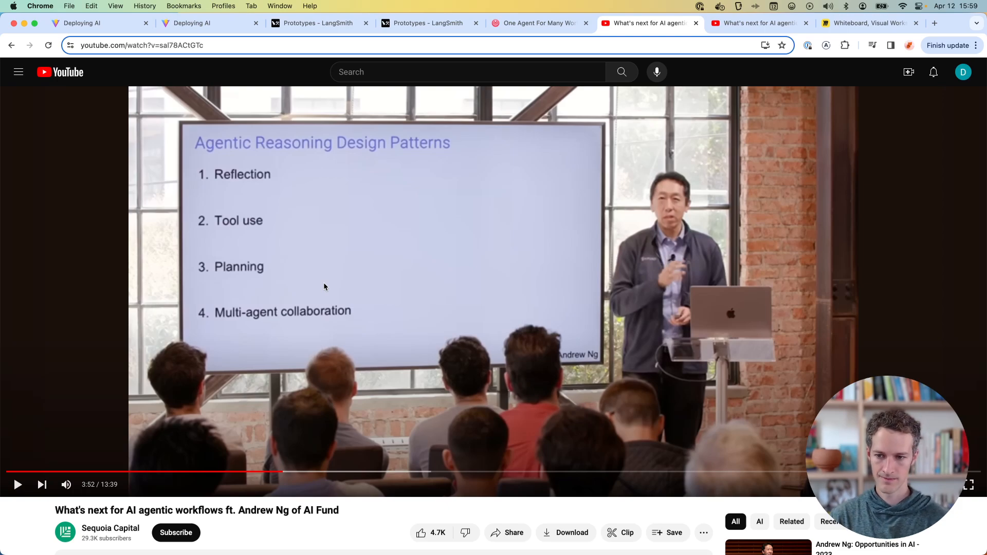
pyautogui.moveTo(339, 256)
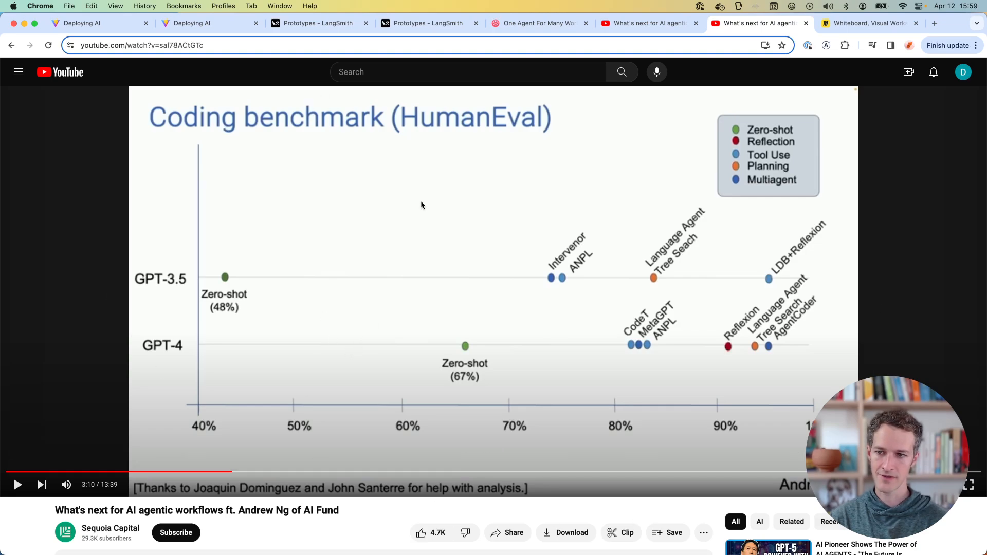
pyautogui.moveTo(507, 248)
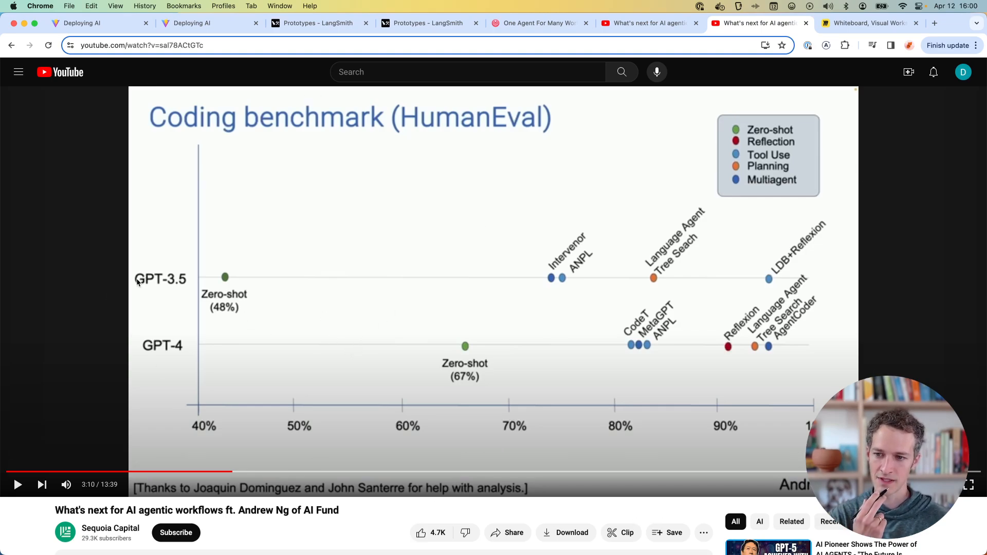
pyautogui.moveTo(214, 284)
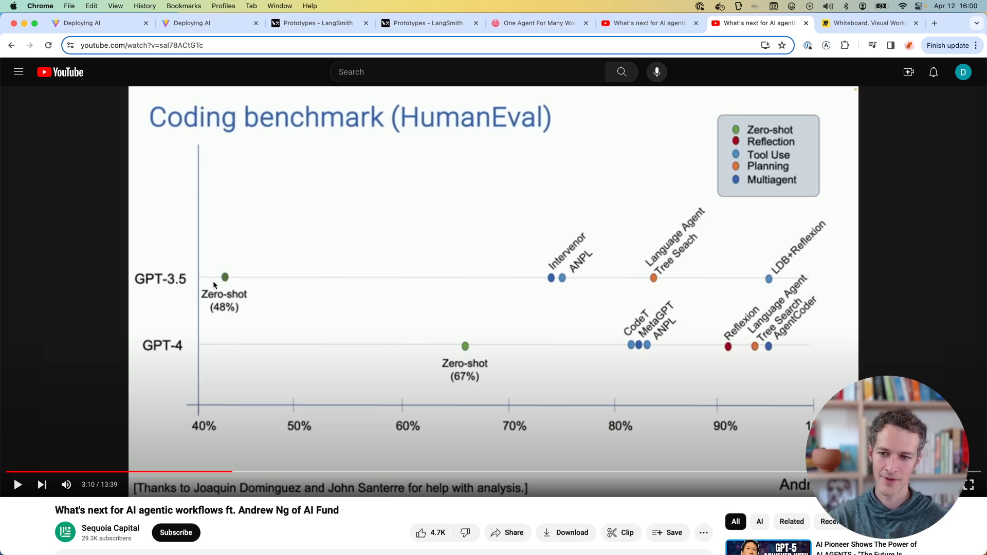
pyautogui.moveTo(265, 346)
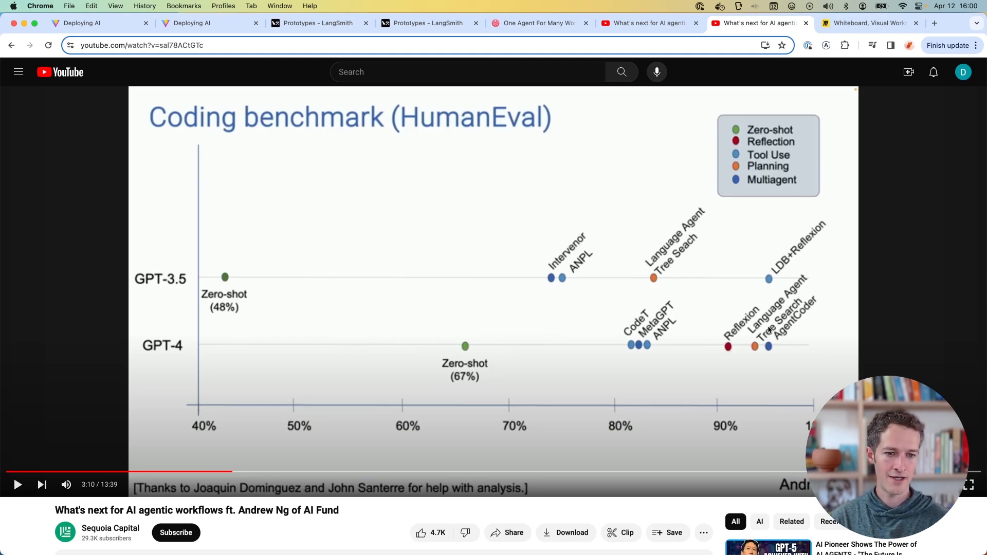
pyautogui.moveTo(491, 269)
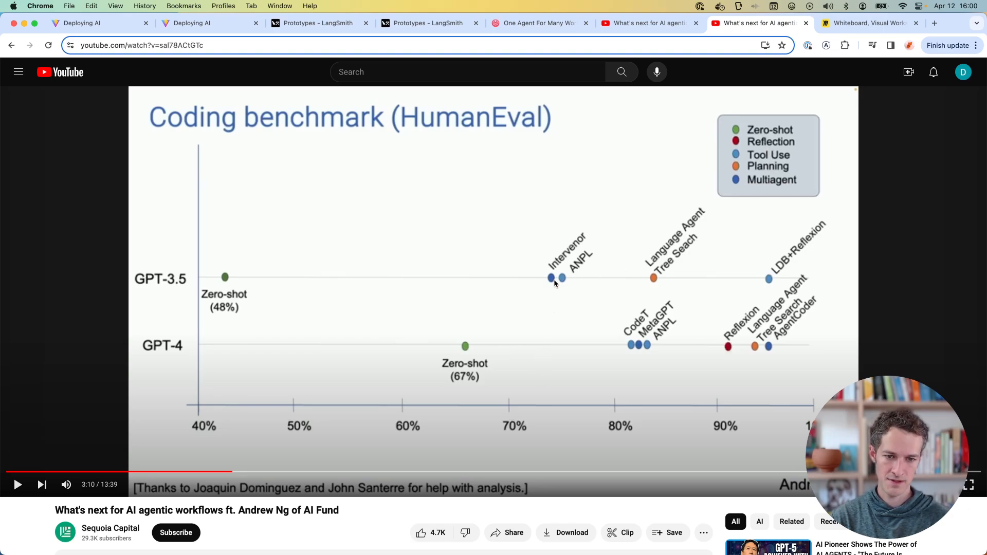
pyautogui.moveTo(623, 283)
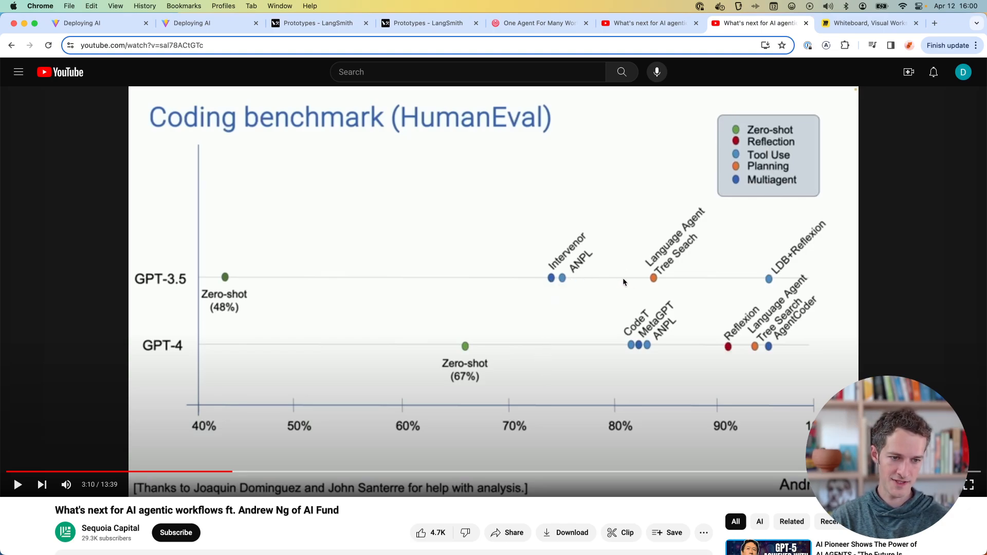
pyautogui.moveTo(773, 281)
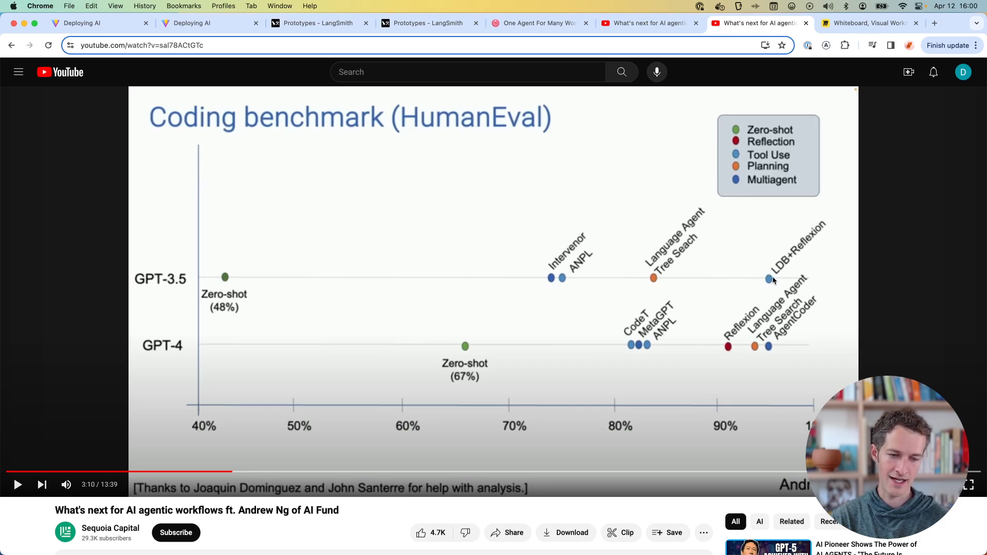
pyautogui.moveTo(190, 259)
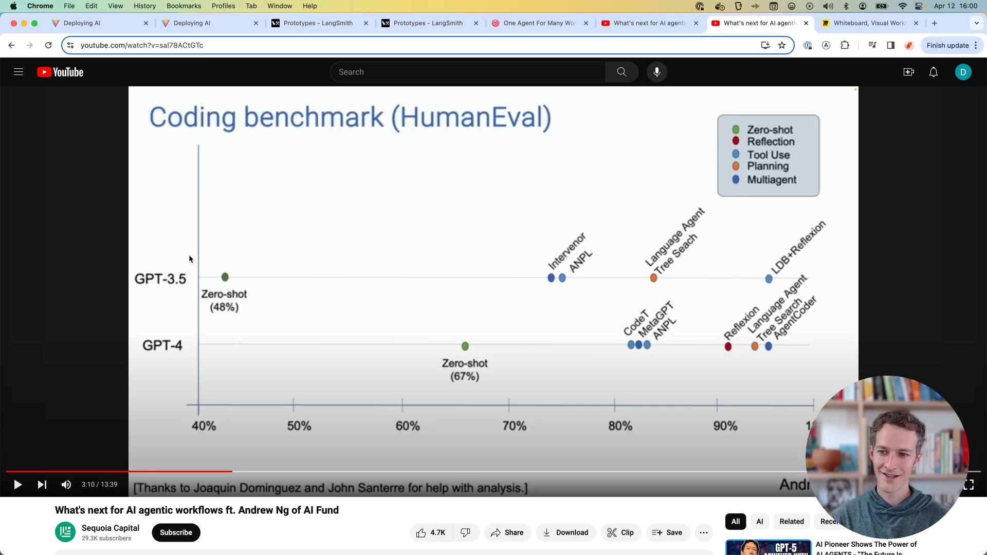
pyautogui.moveTo(191, 334)
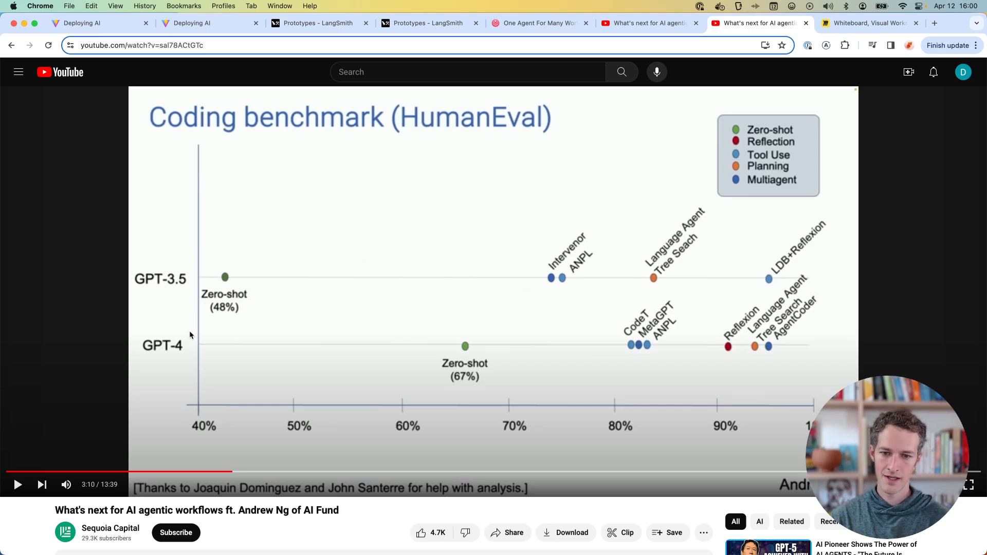
pyautogui.moveTo(679, 333)
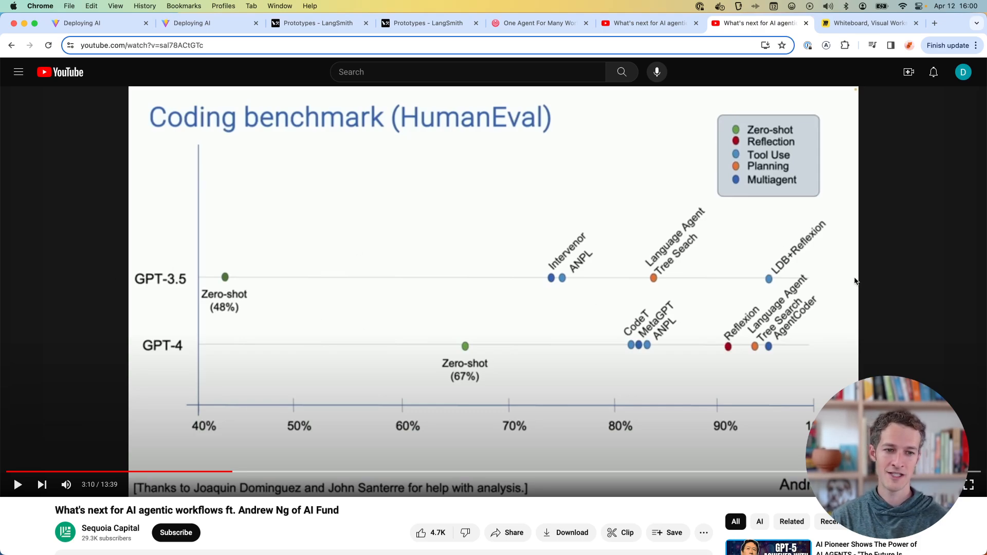
pyautogui.moveTo(878, 157)
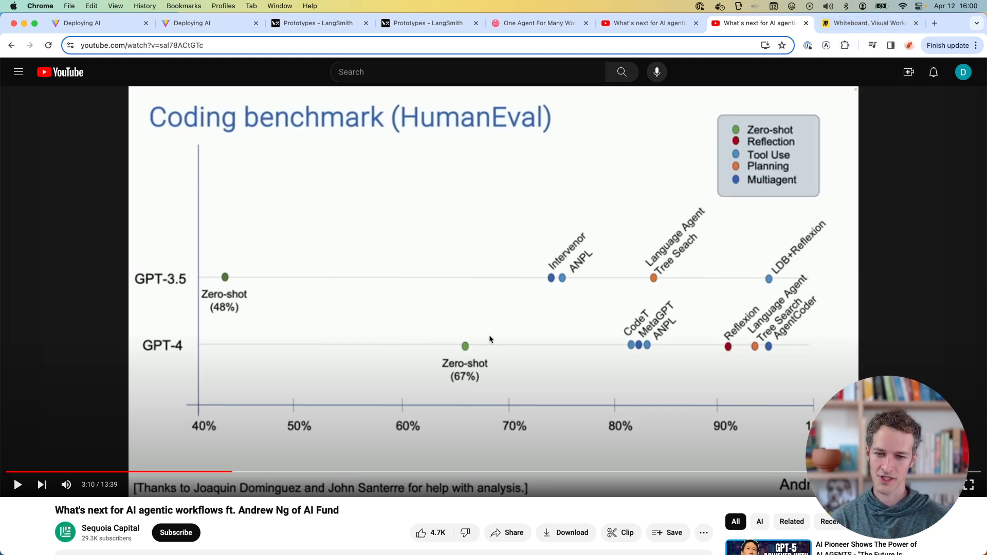
pyautogui.moveTo(404, 284)
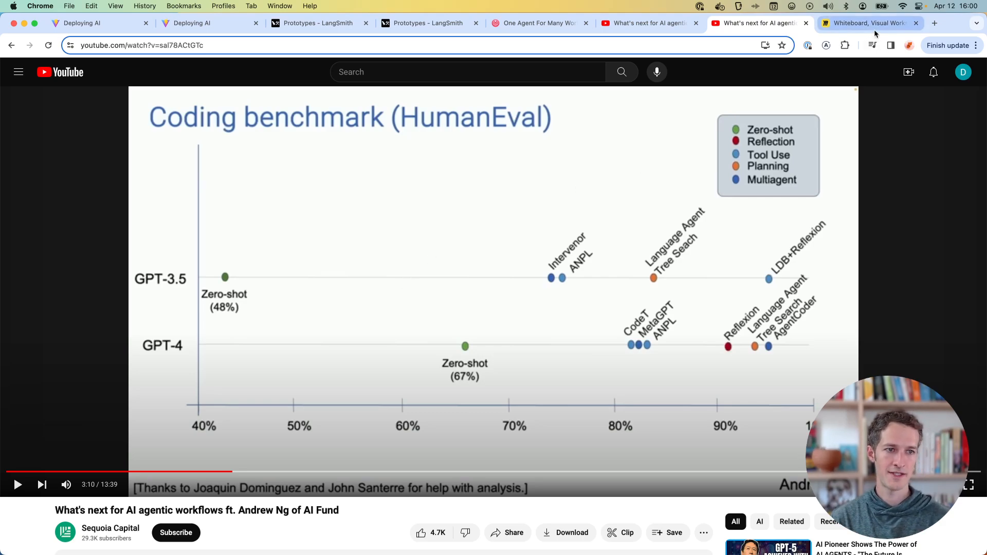
pyautogui.click(869, 23)
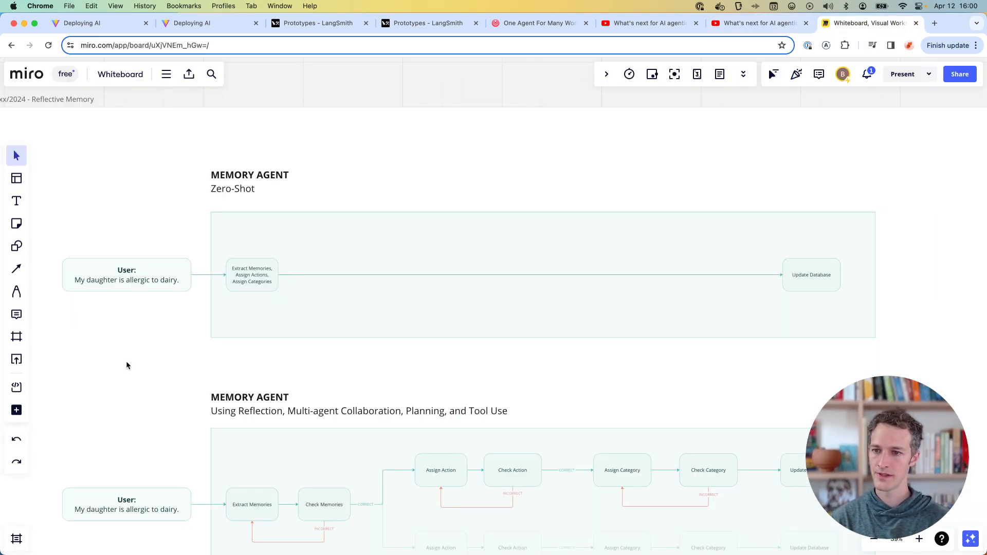
pyautogui.scroll(-3)
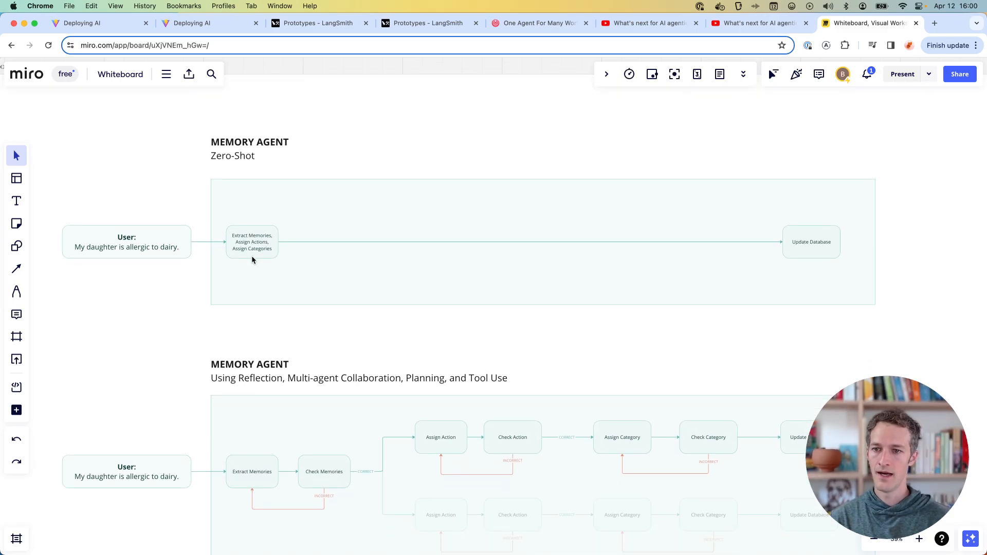
pyautogui.moveTo(860, 248)
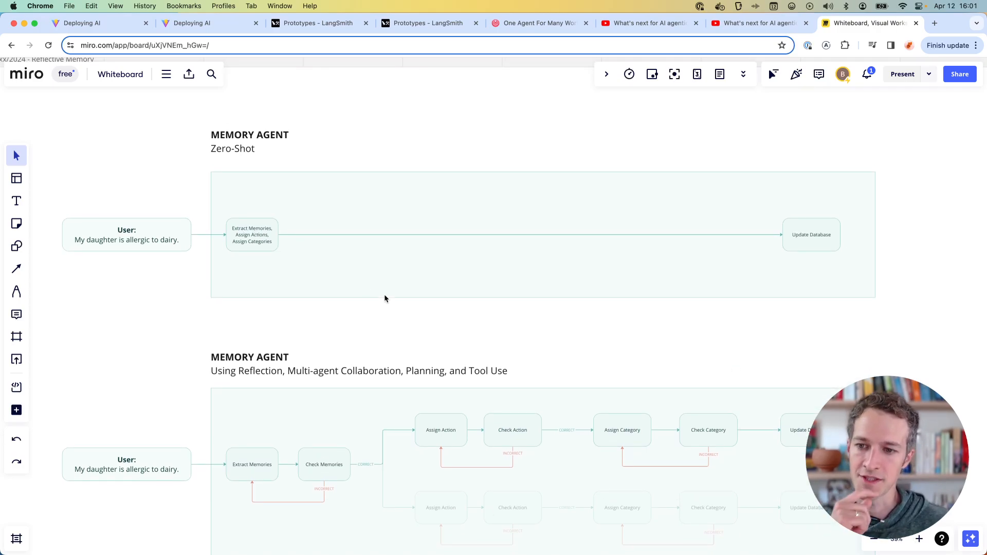
pyautogui.click(252, 234)
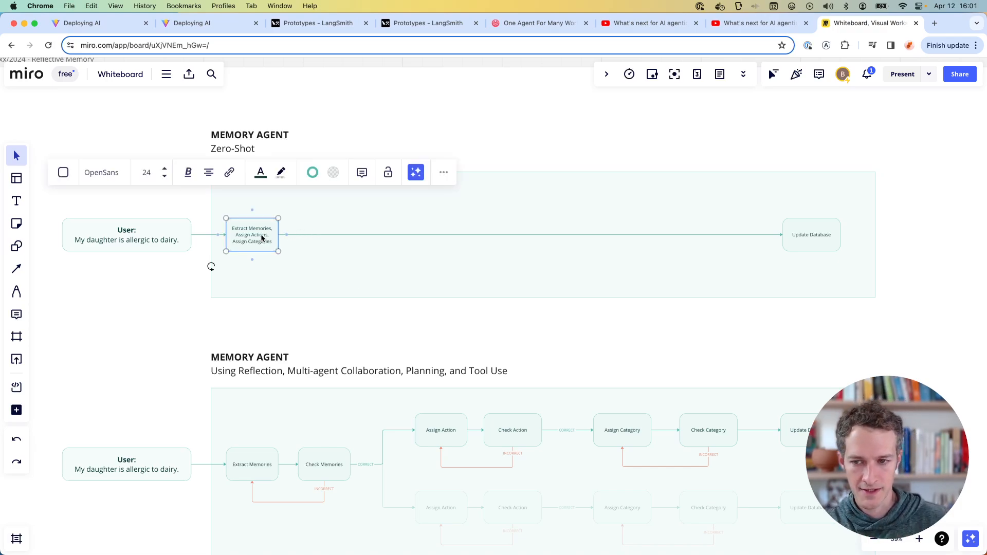
pyautogui.moveTo(265, 246)
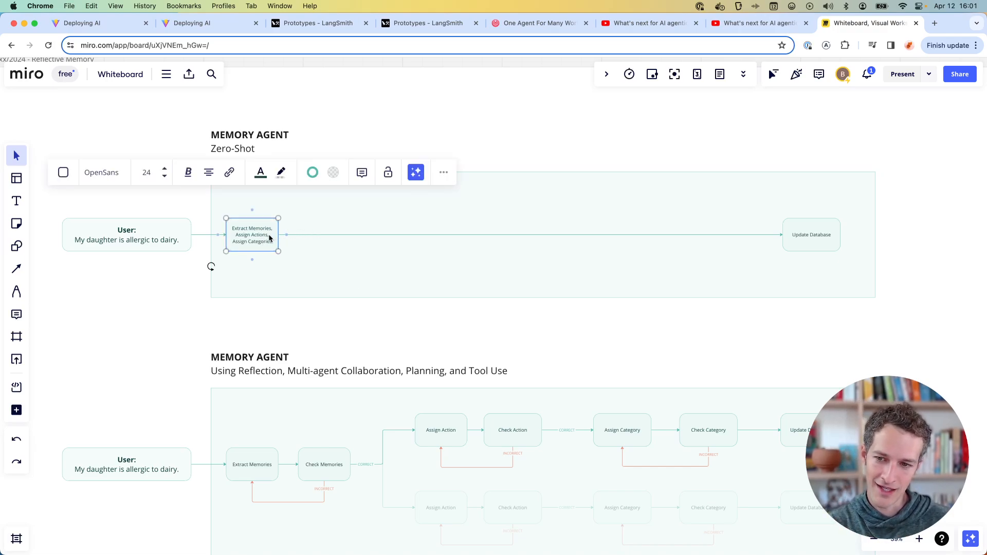
pyautogui.moveTo(837, 247)
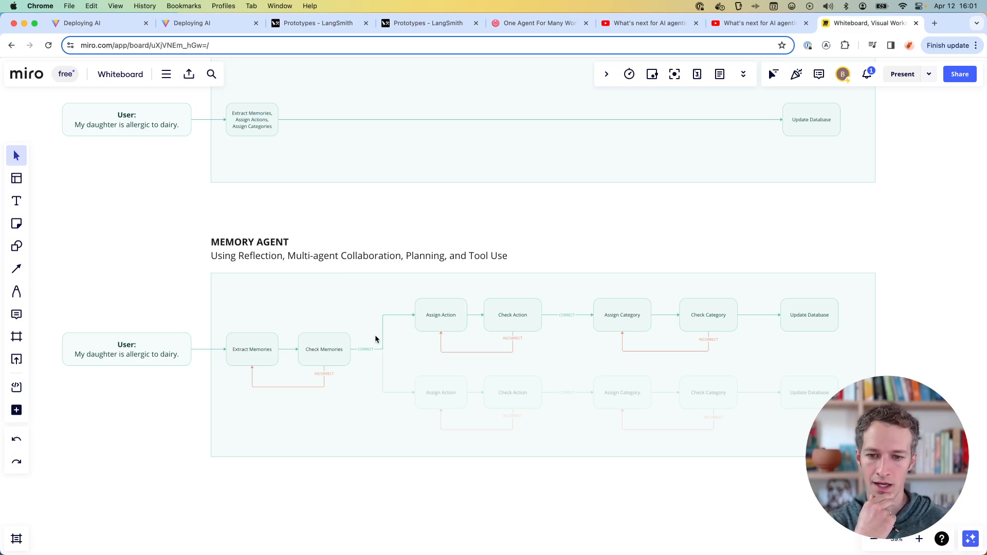
pyautogui.moveTo(459, 327)
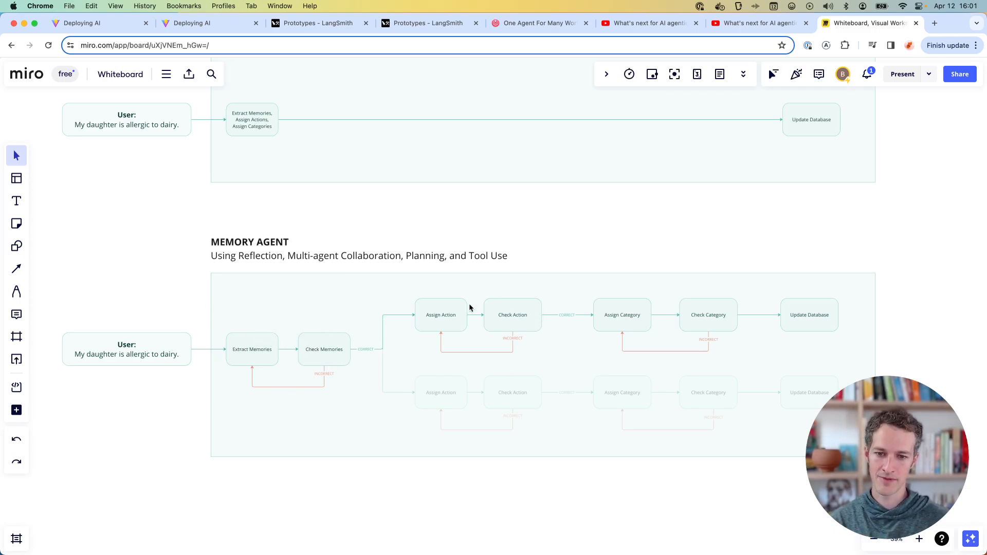
pyautogui.moveTo(707, 291)
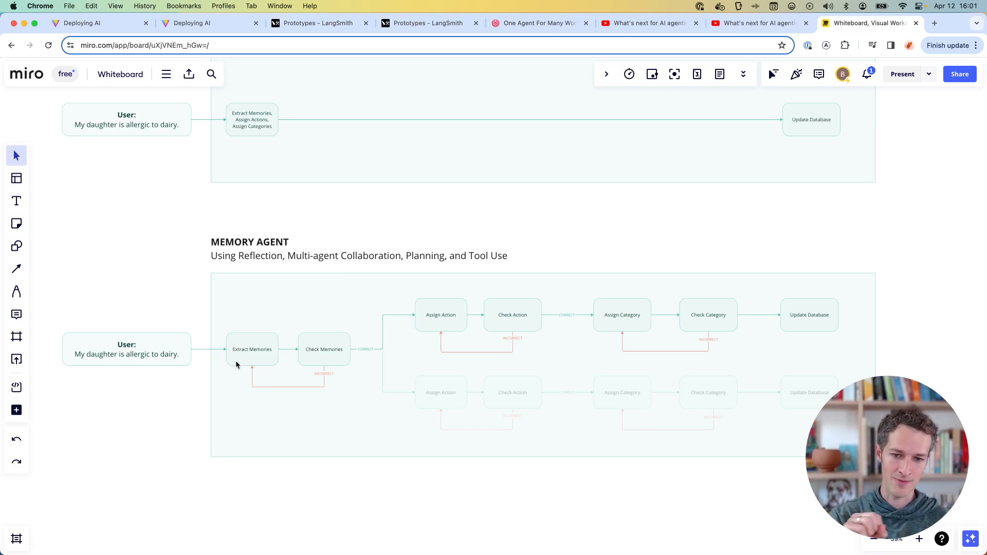
pyautogui.moveTo(403, 333)
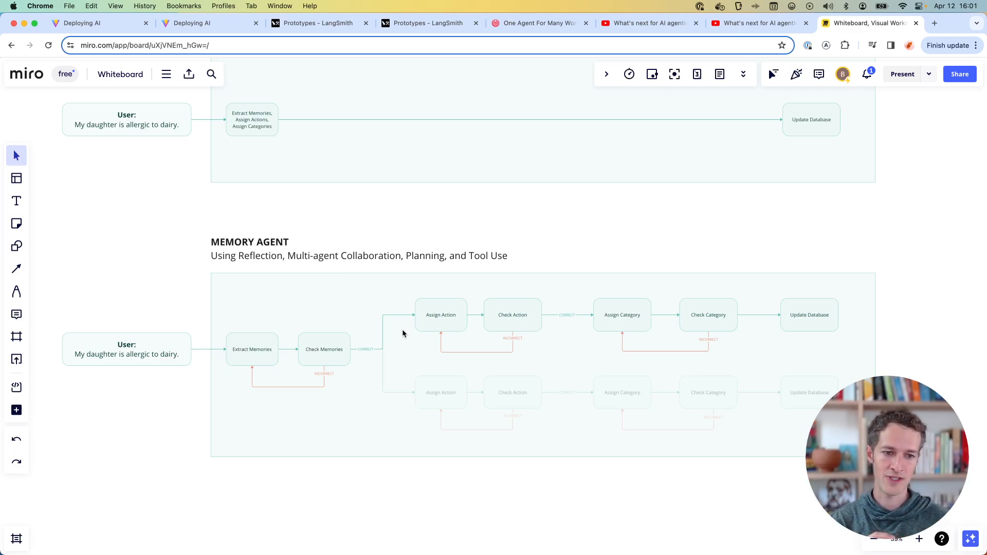
pyautogui.moveTo(480, 320)
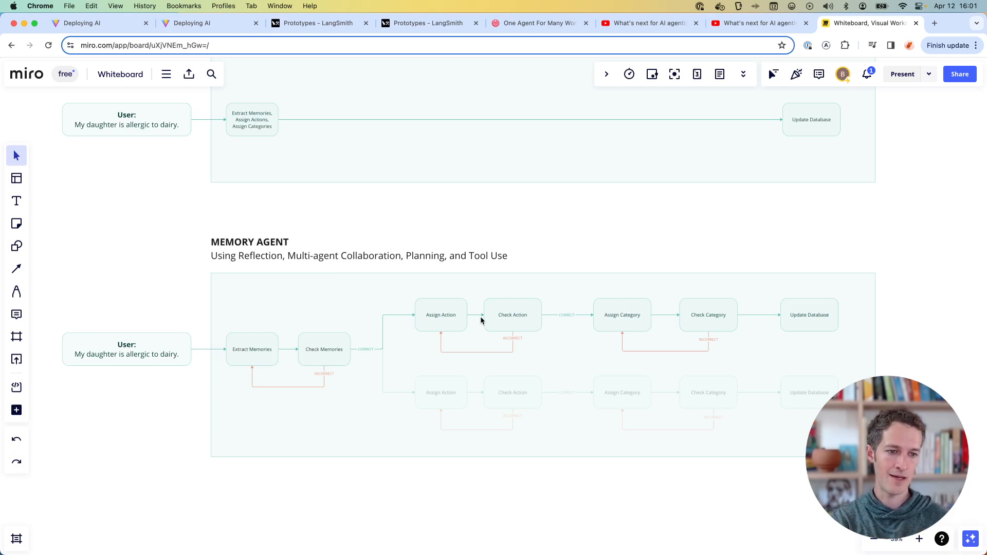
pyautogui.moveTo(807, 328)
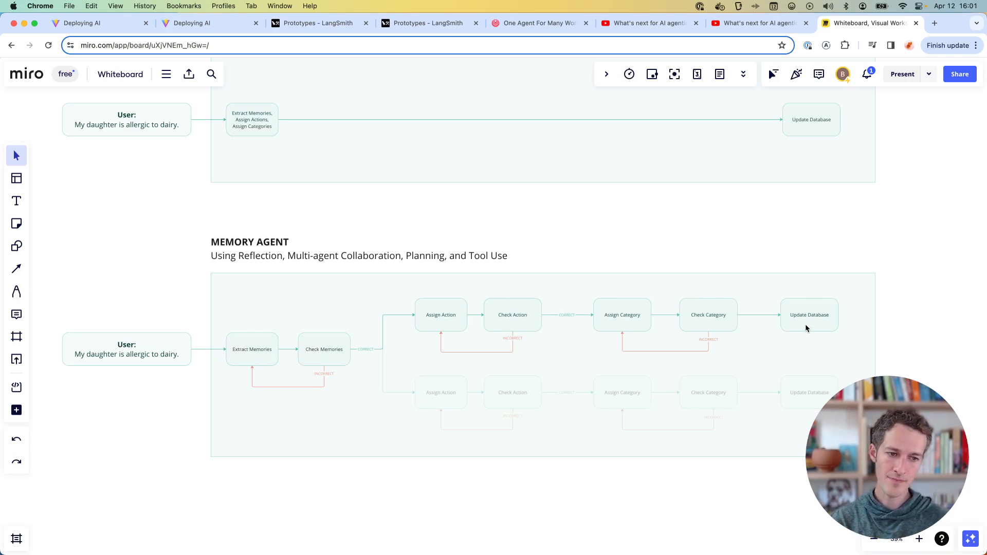
pyautogui.moveTo(301, 354)
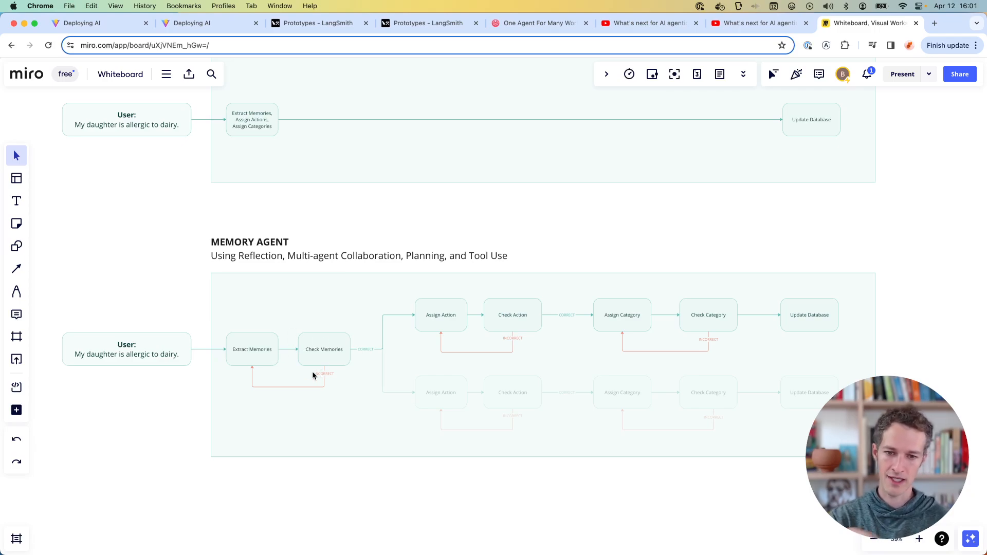
pyautogui.click(251, 349)
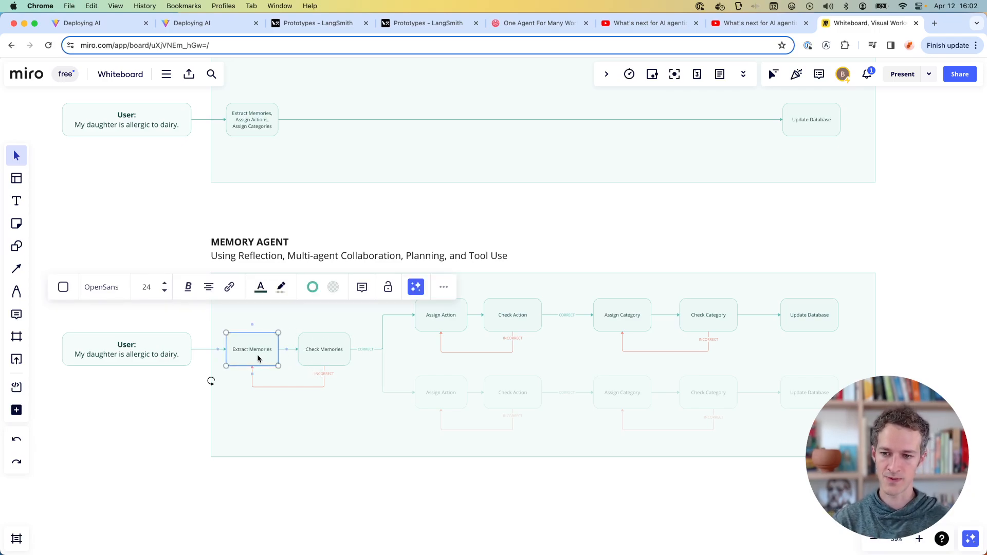
pyautogui.moveTo(452, 363)
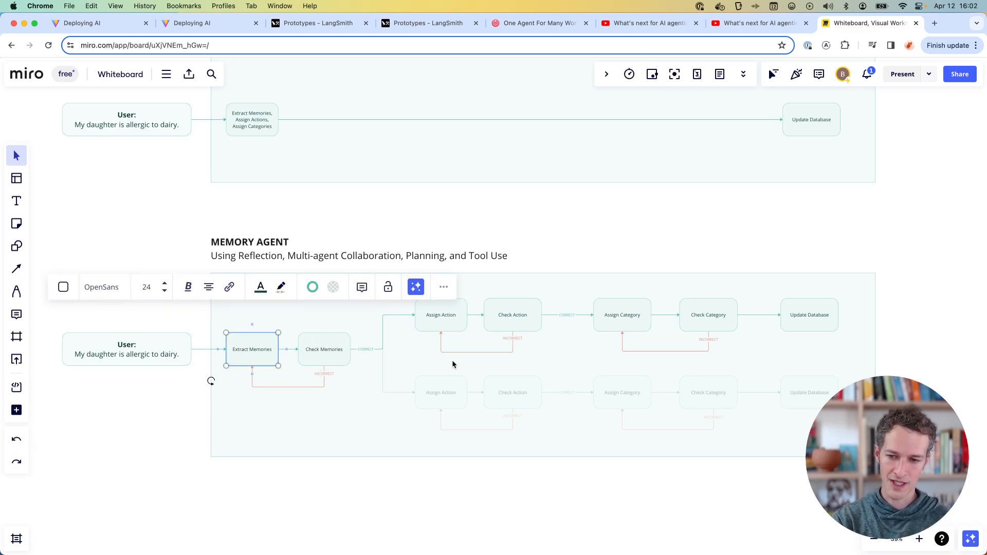
pyautogui.click(324, 349)
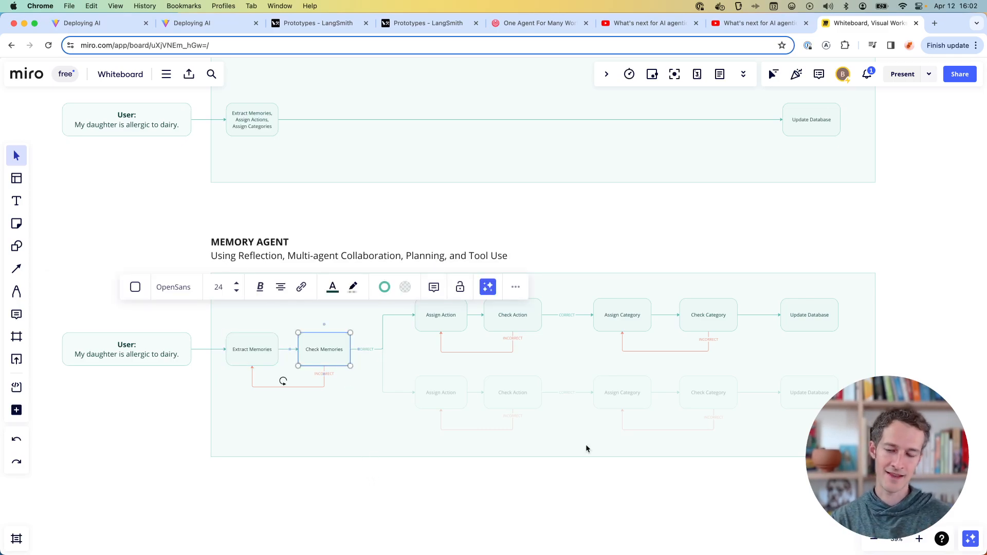
pyautogui.moveTo(233, 363)
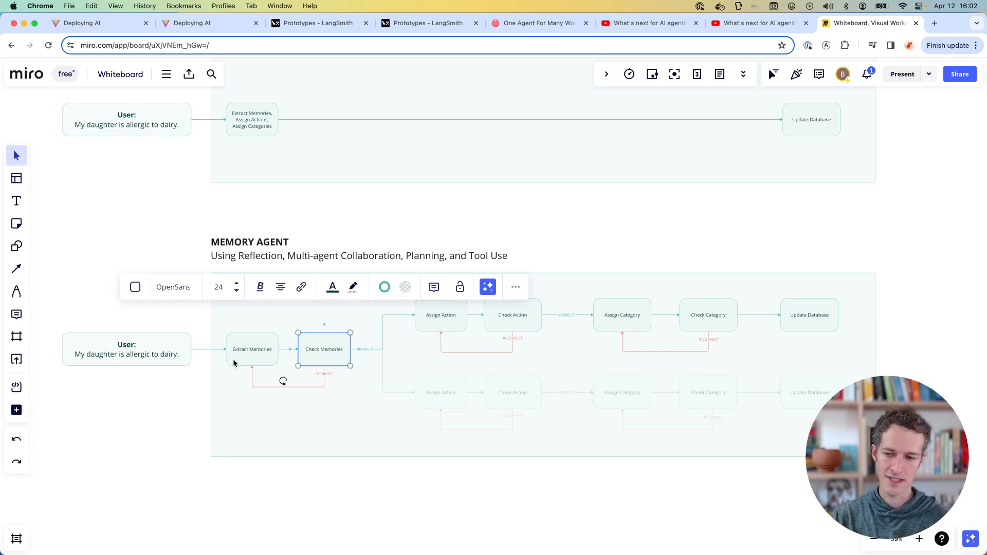
pyautogui.click(247, 359)
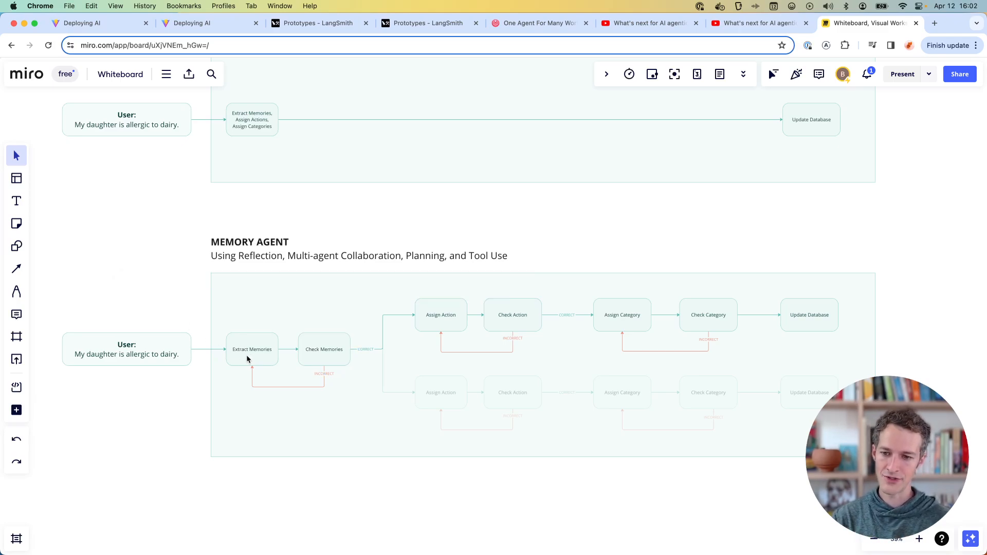
pyautogui.moveTo(279, 360)
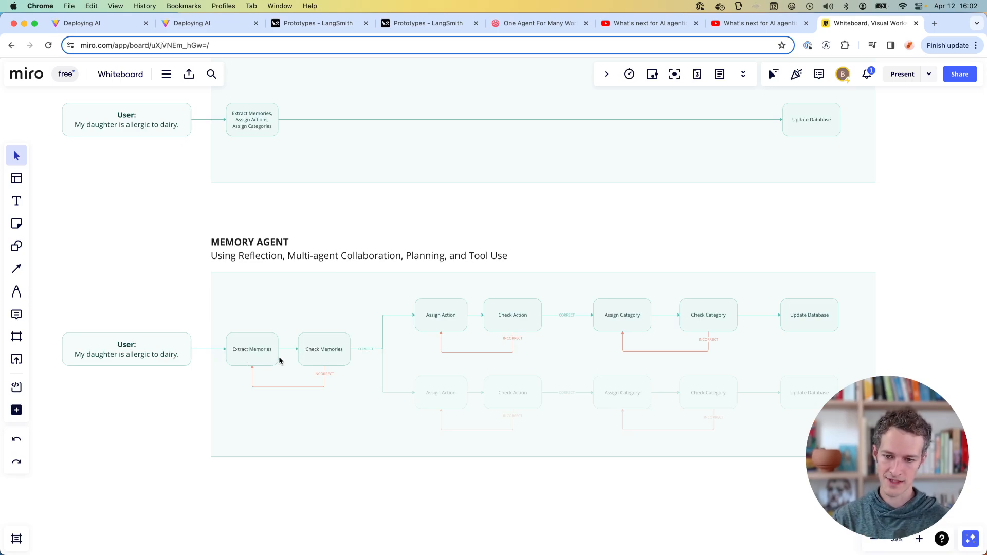
pyautogui.moveTo(379, 350)
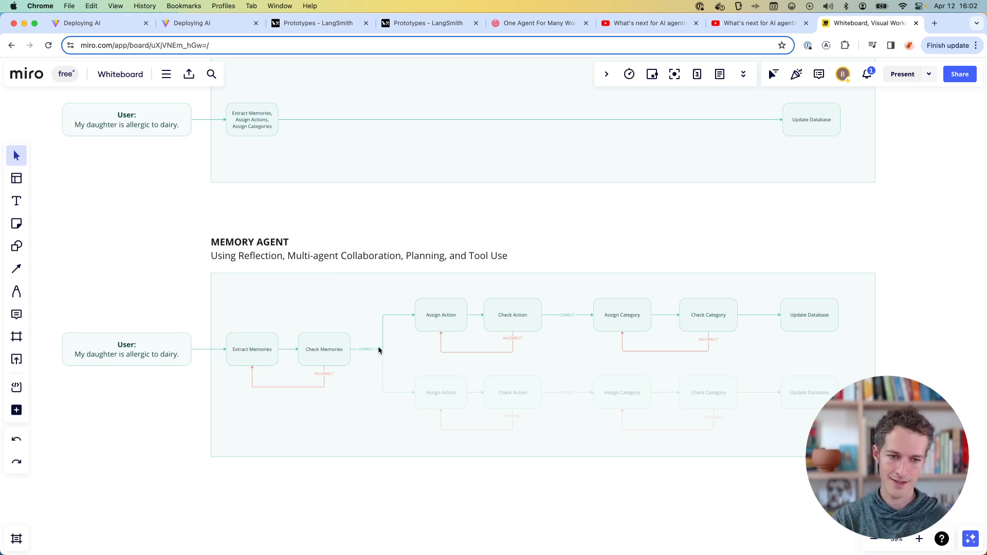
pyautogui.moveTo(460, 367)
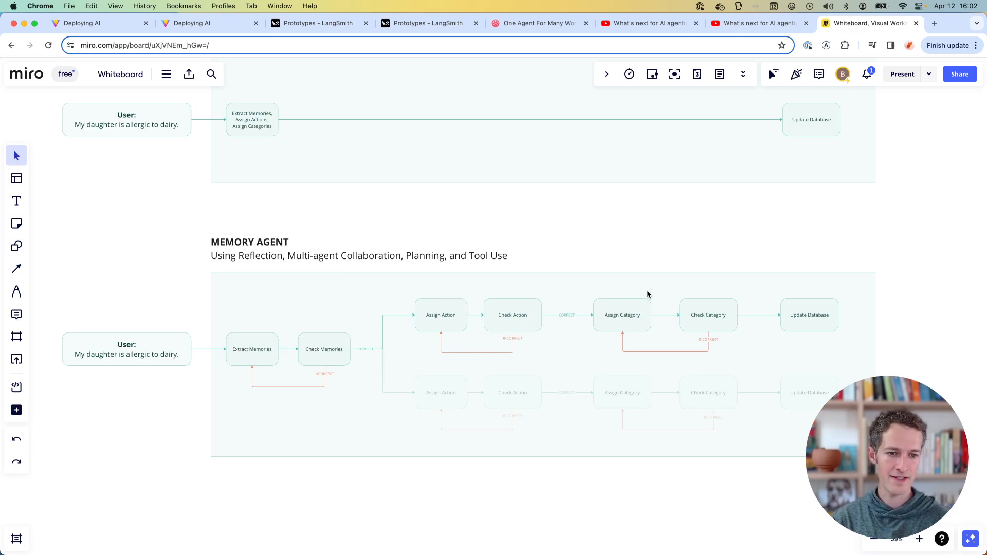
pyautogui.moveTo(524, 321)
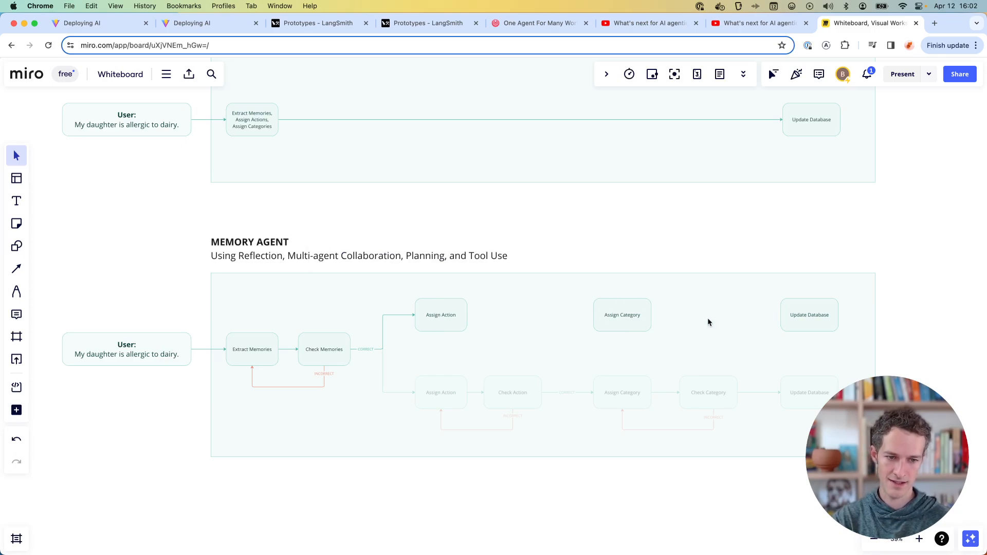
pyautogui.moveTo(493, 308)
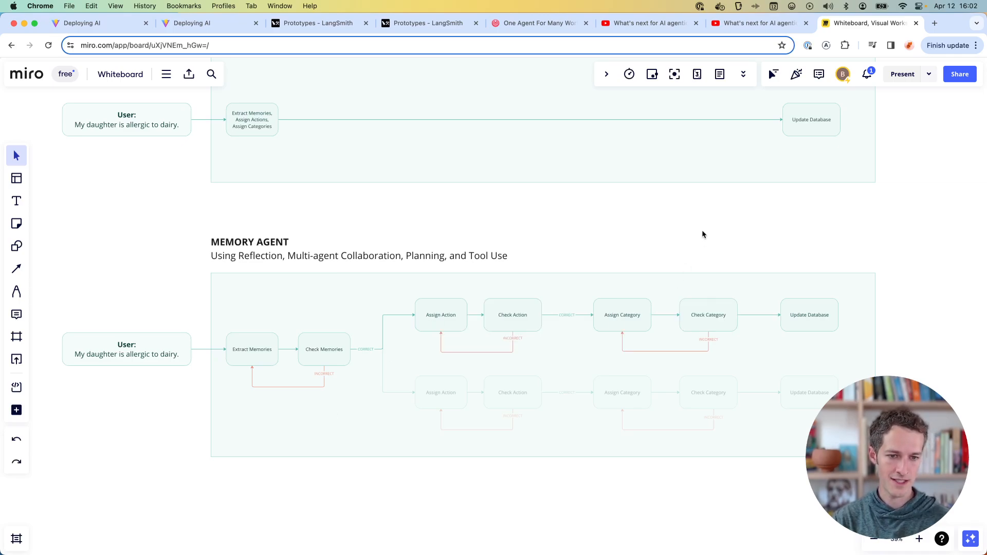
pyautogui.moveTo(378, 340)
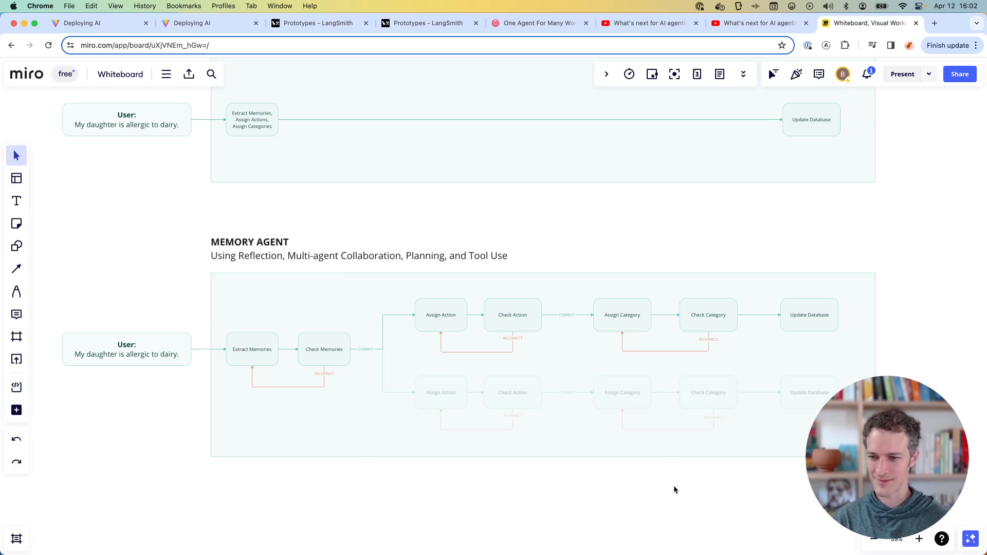
# Step: Hide Check Action and Check Category, linking Assign Action directly to Assign Category and Update Database
pyautogui.scroll(-3)
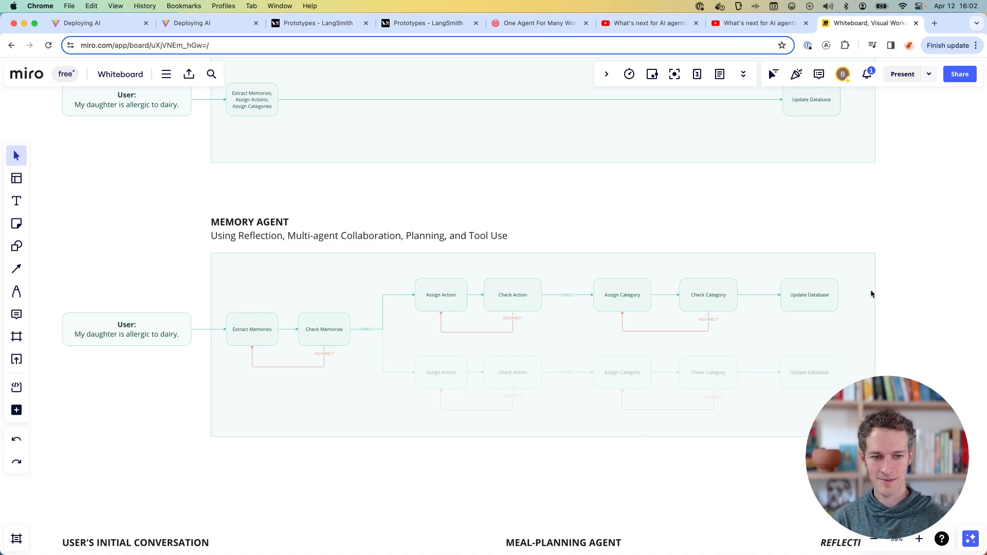
pyautogui.click(512, 295)
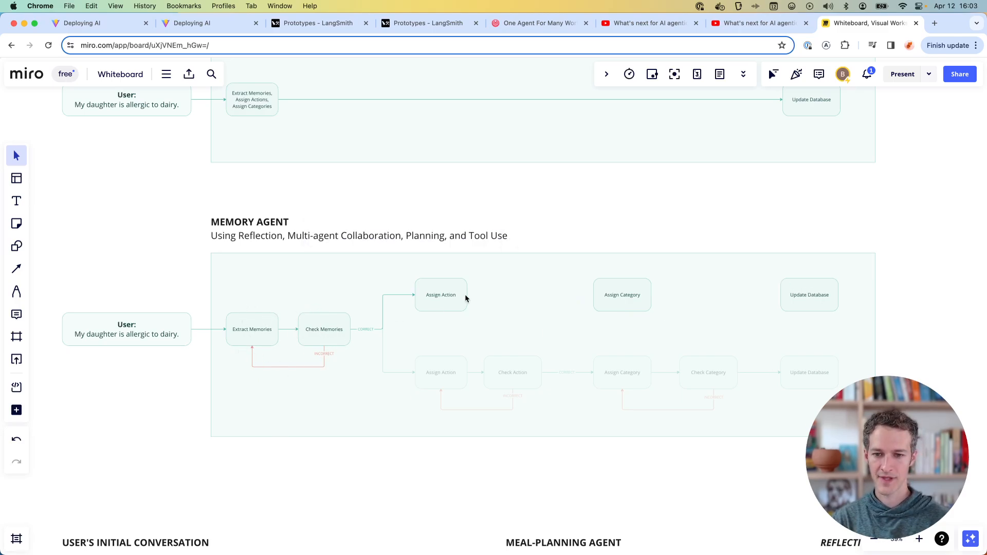
pyautogui.click(621, 295)
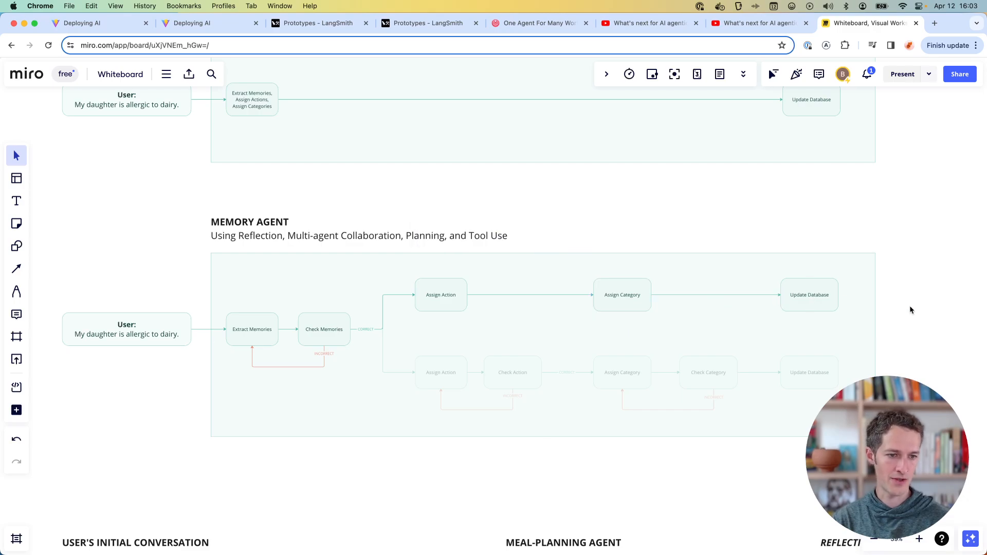
pyautogui.moveTo(409, 466)
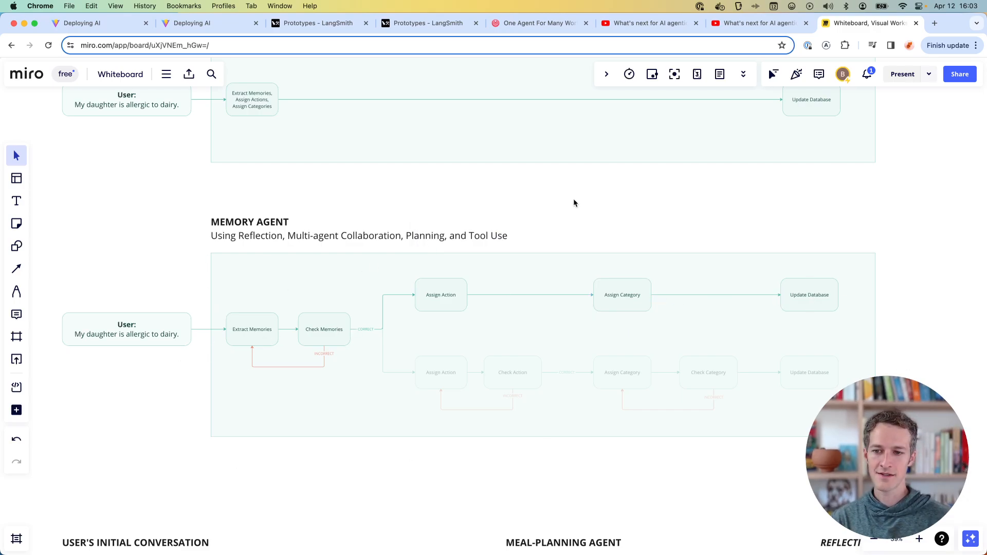
pyautogui.moveTo(796, 468)
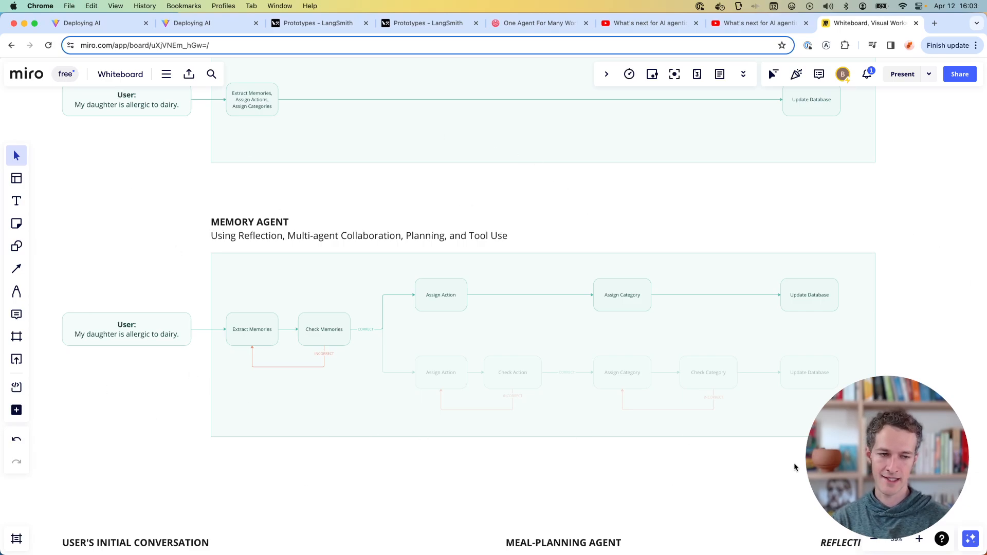
pyautogui.click(94, 24)
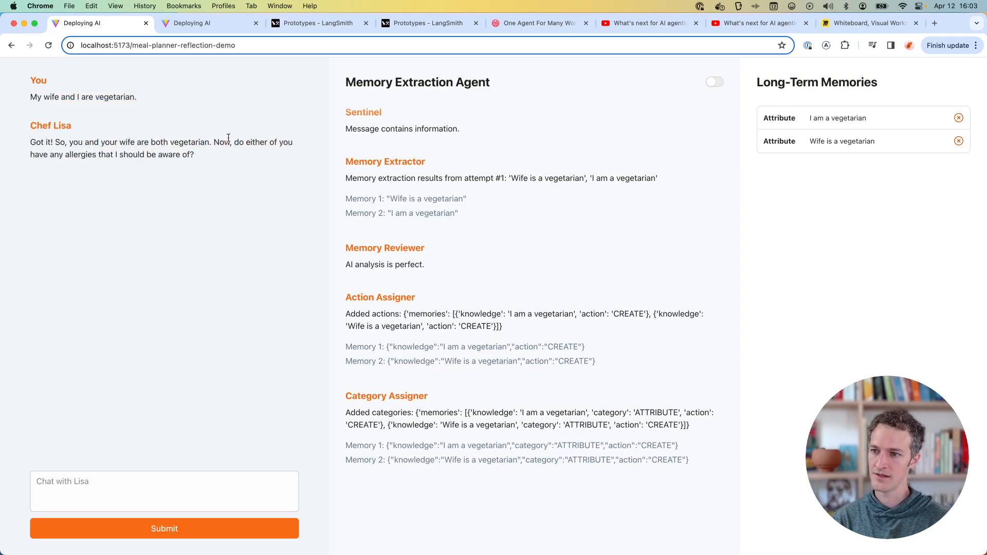
# Step: Send 'My wife can't eat mushrooms.' to Lisa, adding an Allergy memory
pyautogui.click(163, 491)
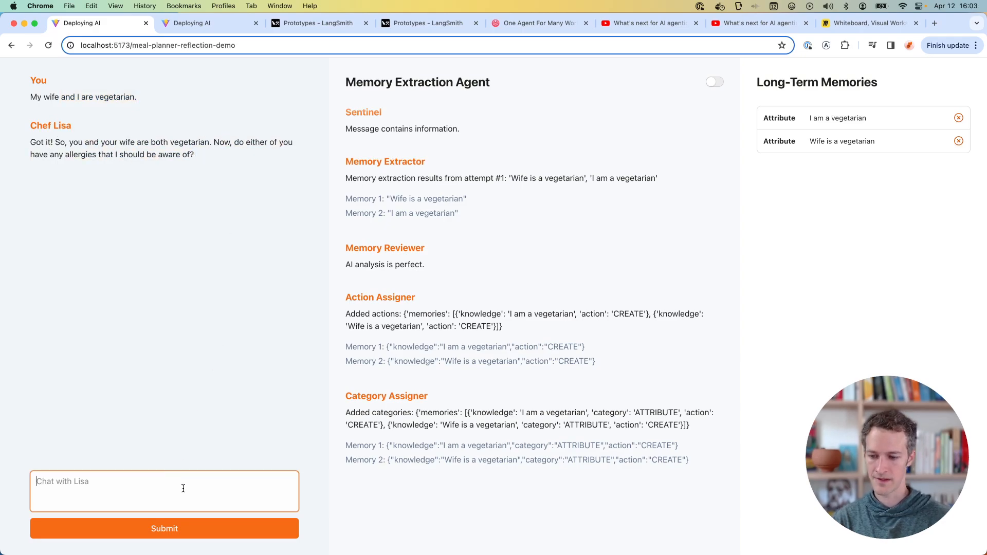
pyautogui.write('My wife does')
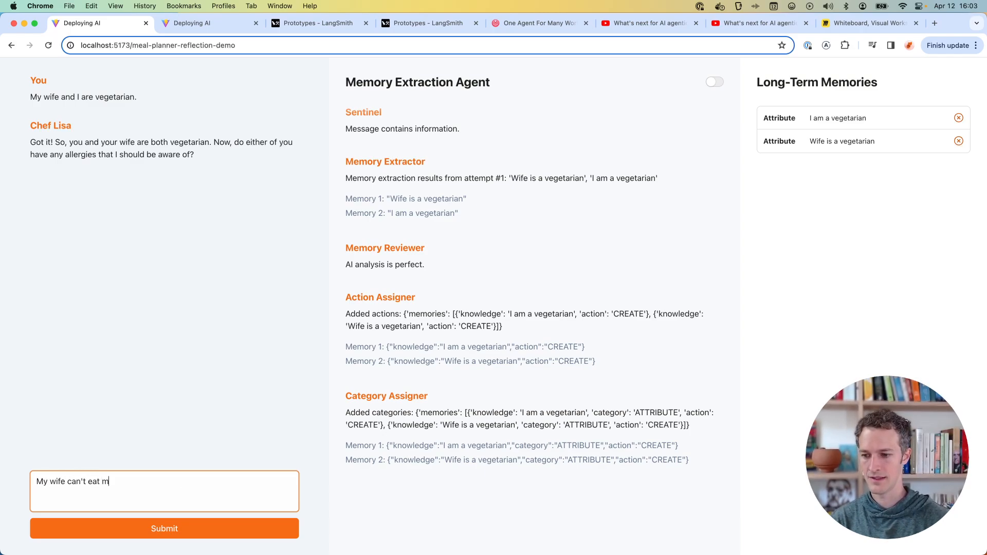
pyautogui.write('ushrooms.')
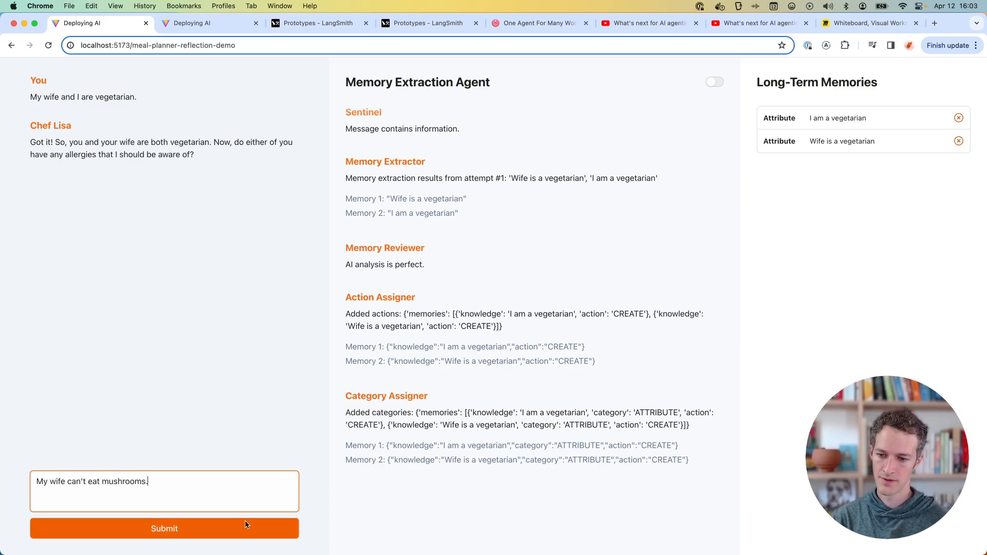
pyautogui.click(163, 528)
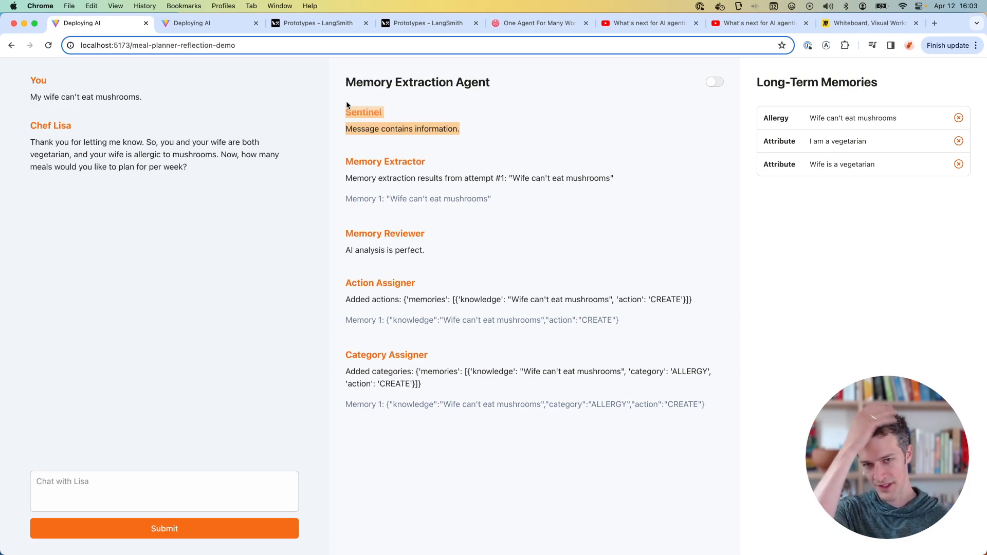
pyautogui.moveTo(415, 104)
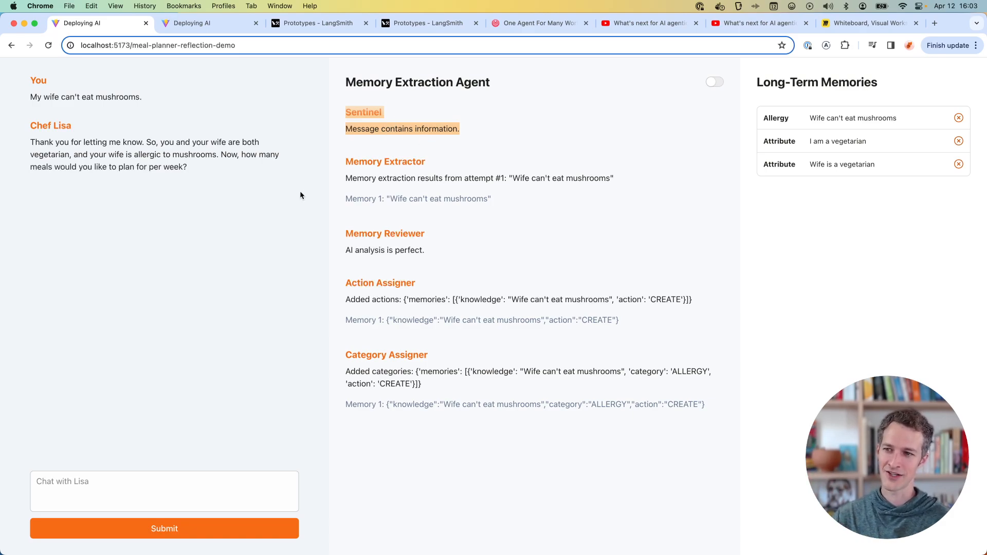
pyautogui.moveTo(346, 104)
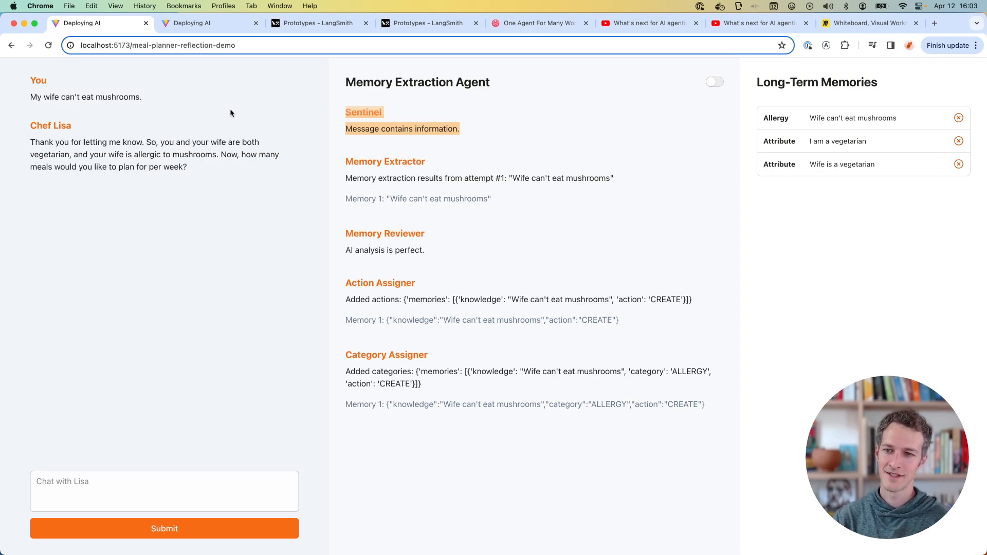
pyautogui.moveTo(435, 126)
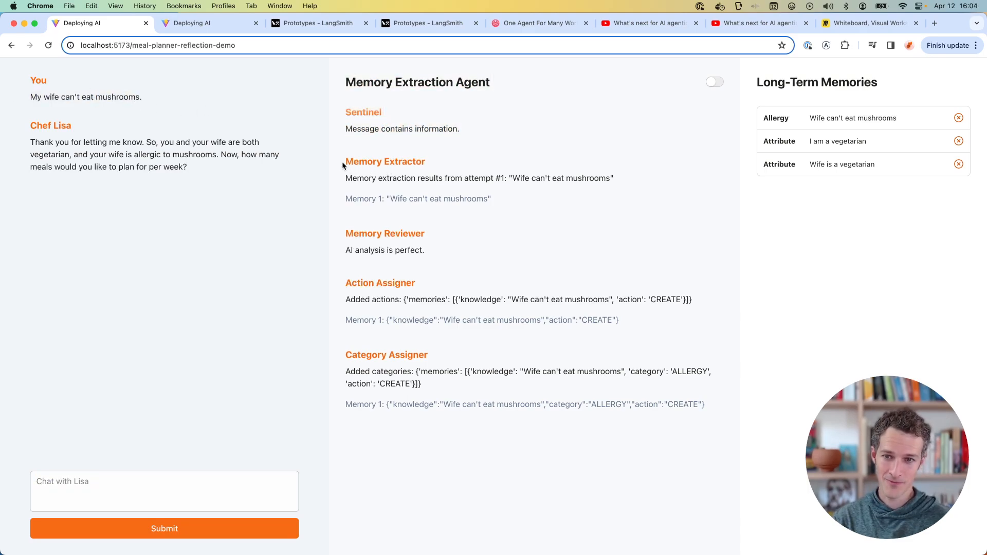
pyautogui.moveTo(537, 201)
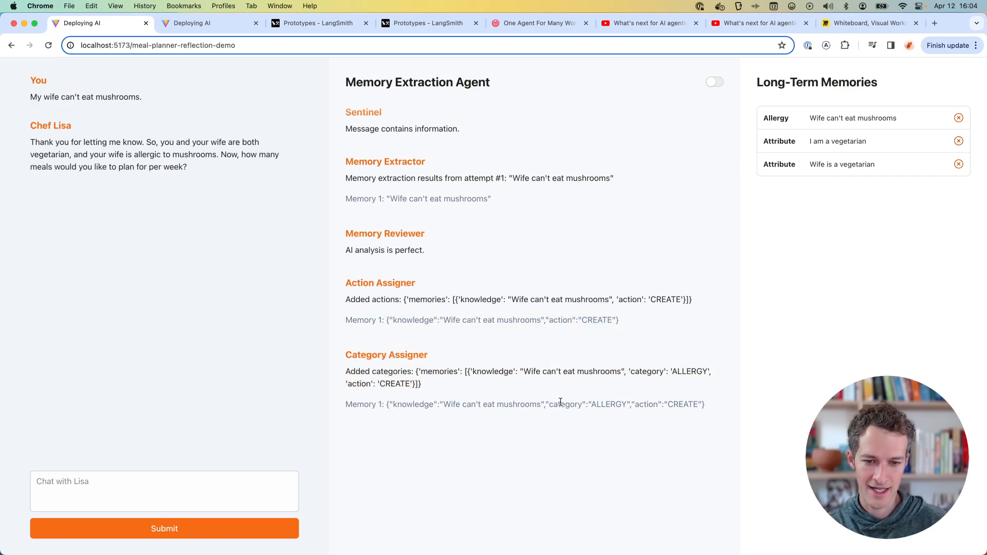
pyautogui.doubleClick(608, 404)
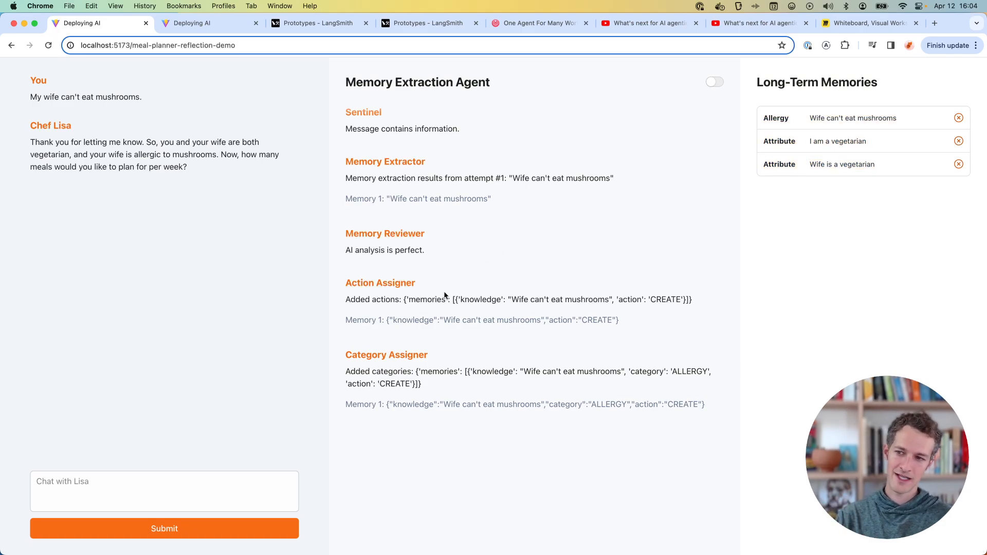
# Step: Clear the stored long-term memories and type the Austin, garden and vegetarian message
pyautogui.click(163, 490)
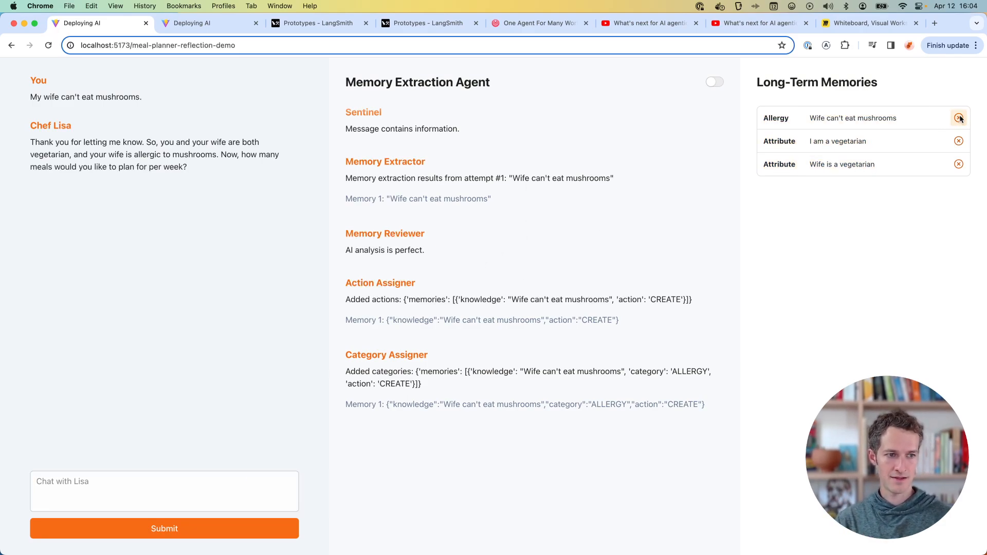
pyautogui.click(958, 118)
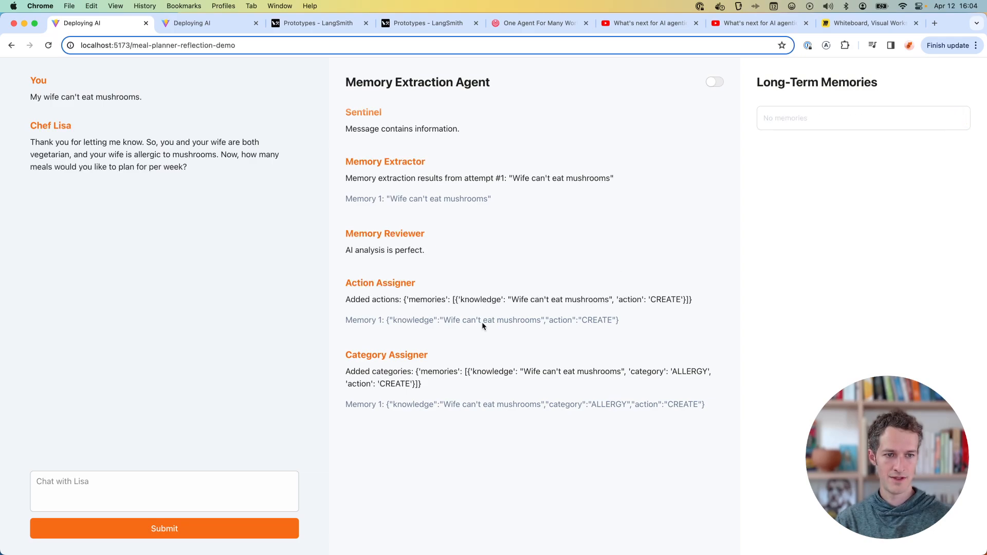
pyautogui.write('My wife and I live in Austin, Texas. We have a g')
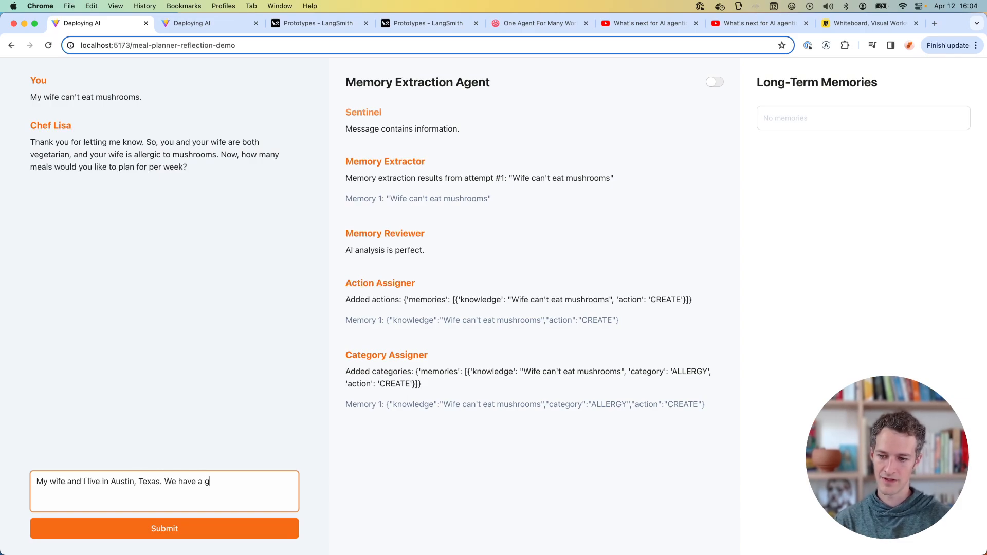
pyautogui.write('arden. We mostly e')
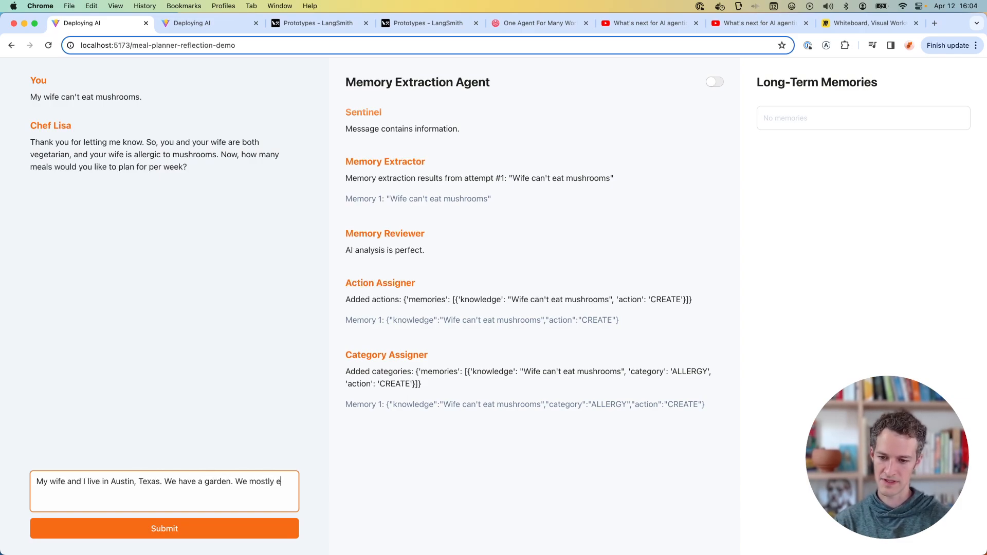
pyautogui.write('at veget')
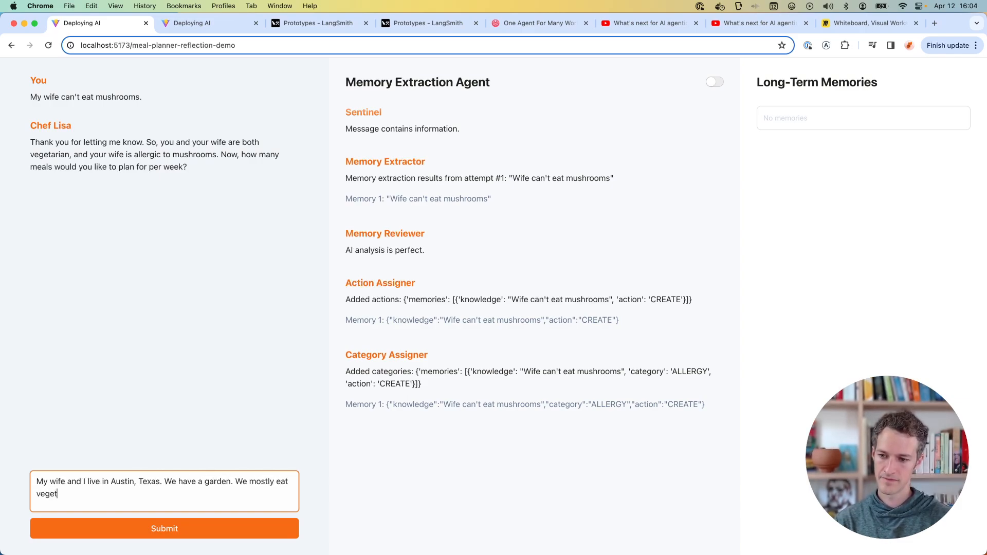
# Step: Submit the message and highlight the action assigner's new Attribute memory entries
pyautogui.click(165, 528)
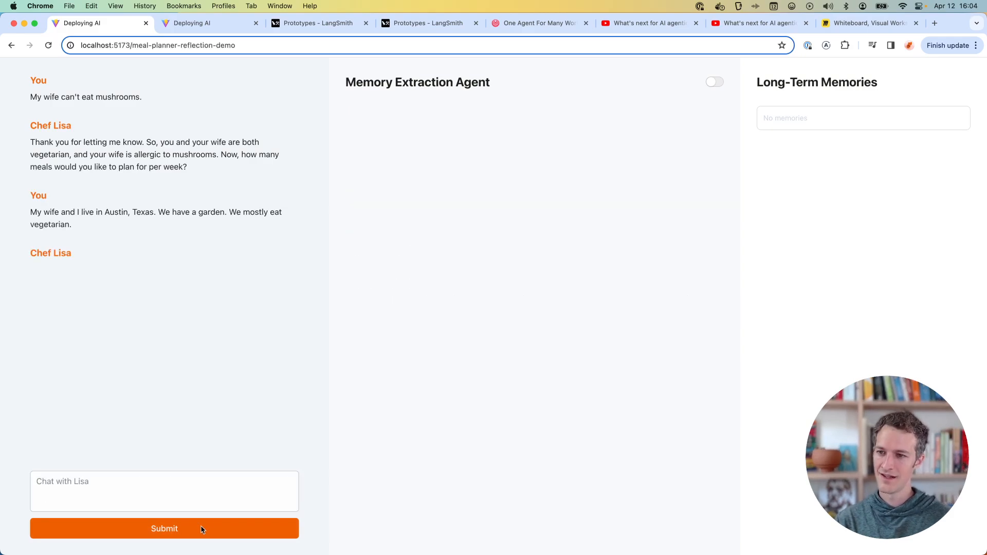
pyautogui.click(164, 527)
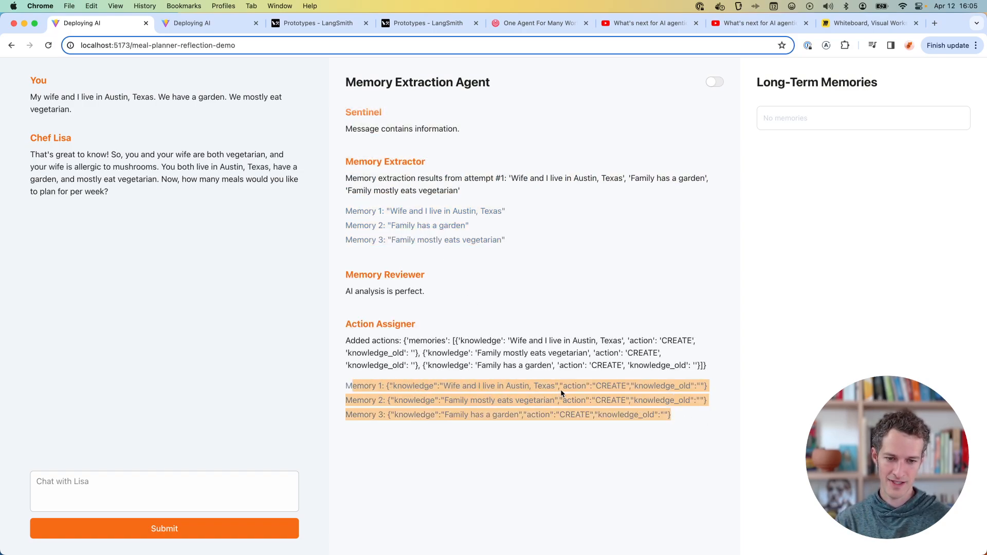
pyautogui.doubleClick(610, 400)
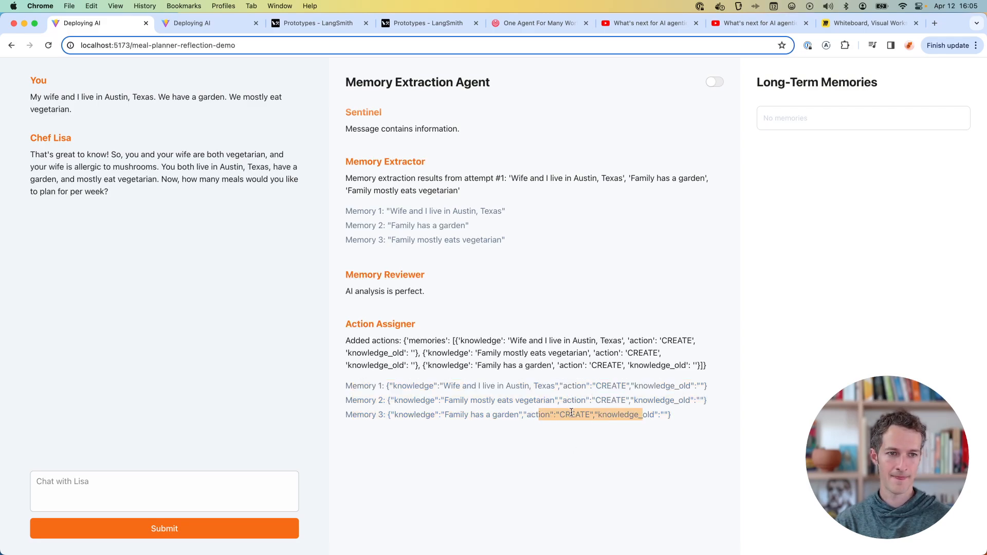
pyautogui.moveTo(504, 298)
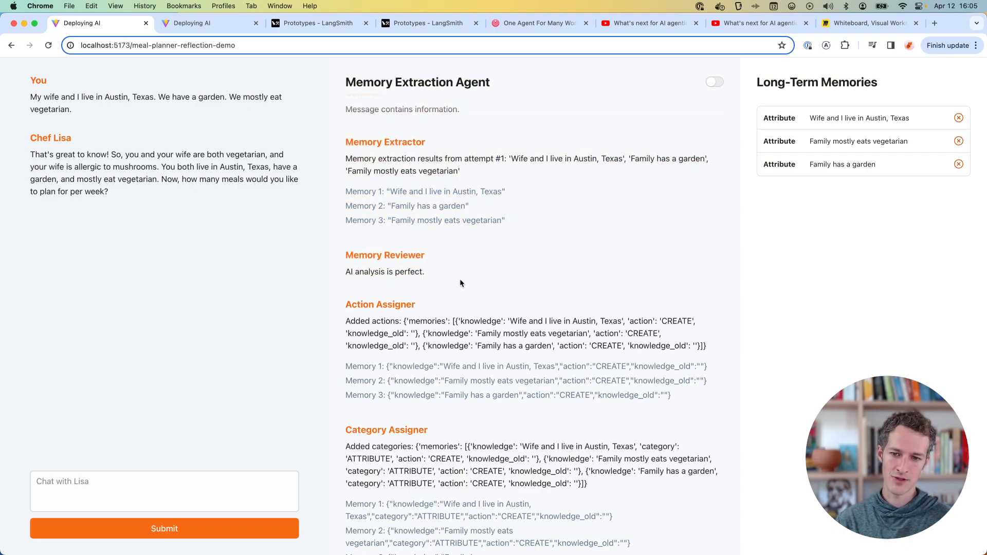
pyautogui.moveTo(346, 255); pyautogui.dragTo(425, 272)
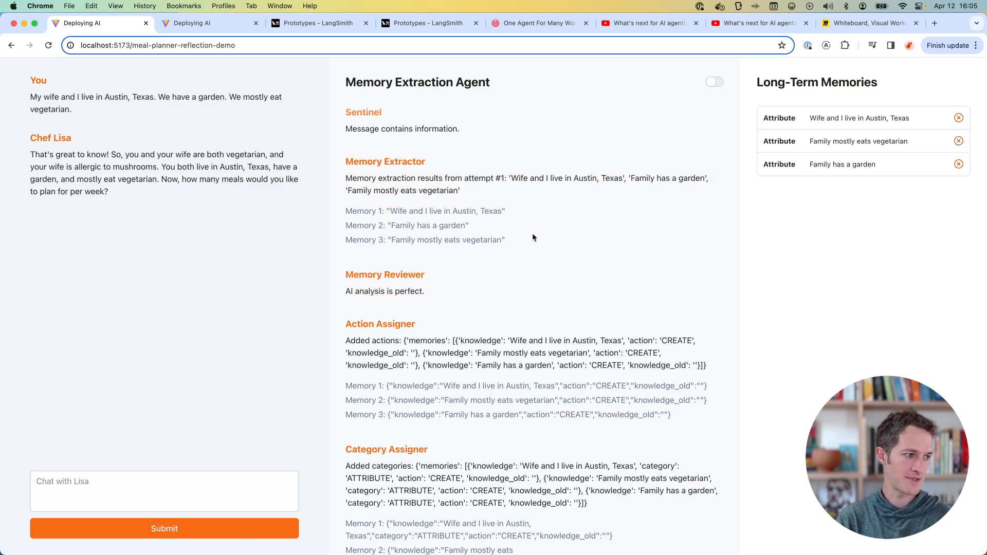
# Step: Run the international cuisines eval and review the coconut sunscreen reflection attempts
pyautogui.click(714, 82)
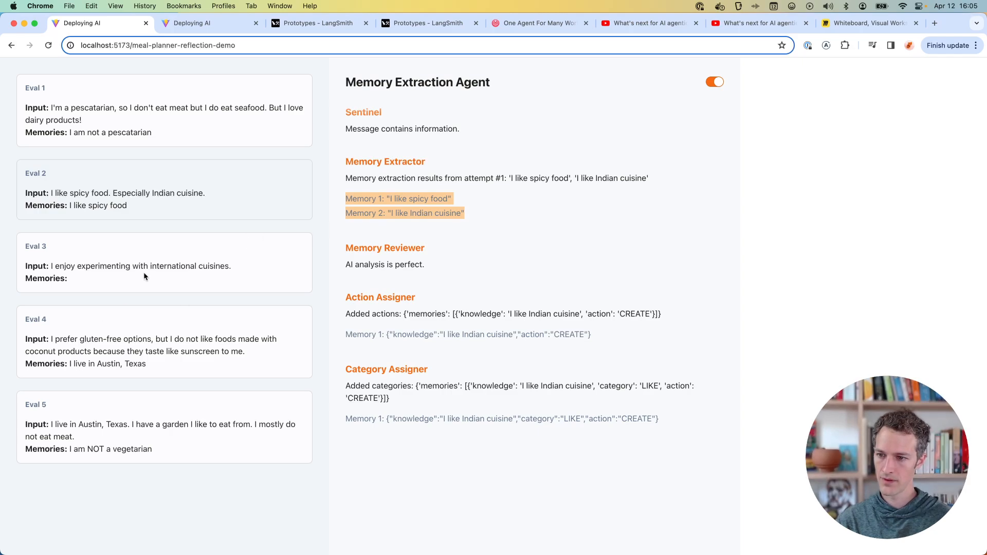
pyautogui.click(164, 263)
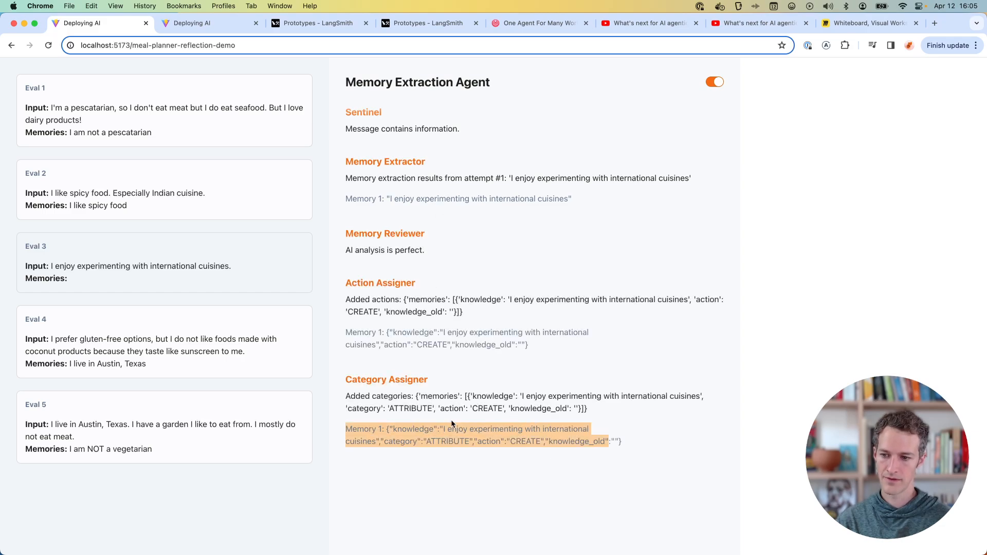
pyautogui.moveTo(165, 351)
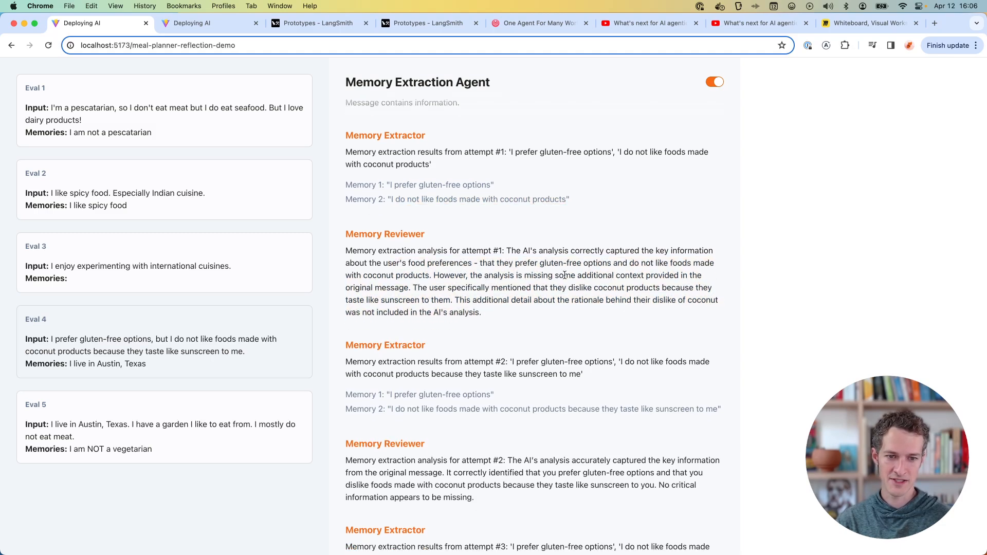
pyautogui.moveTo(414, 286); pyautogui.dragTo(446, 299)
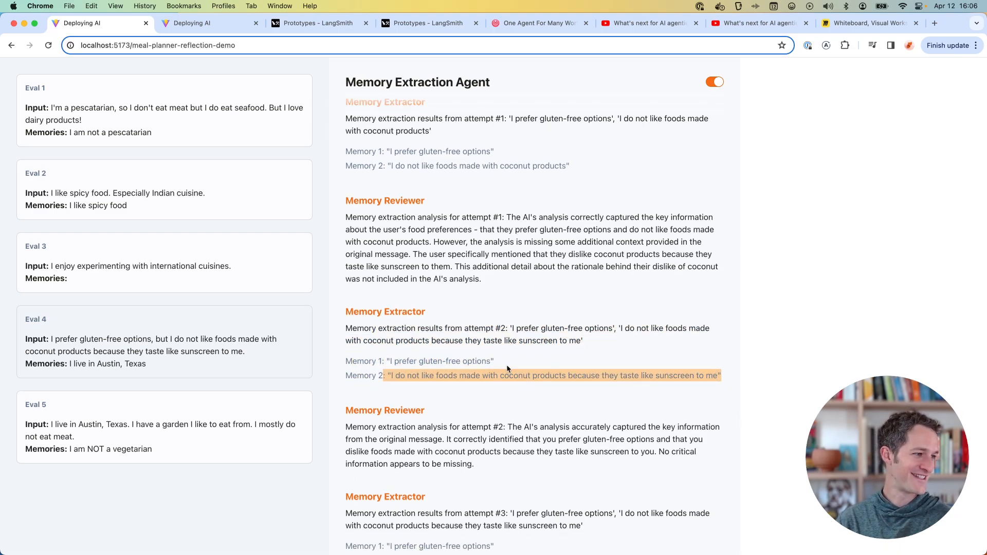
pyautogui.scroll(-3)
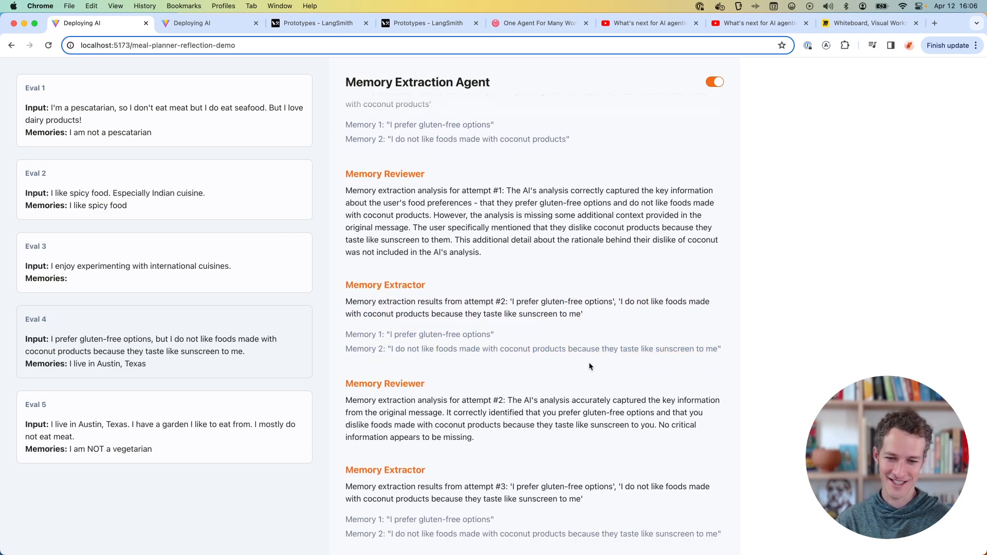
pyautogui.scroll(-3)
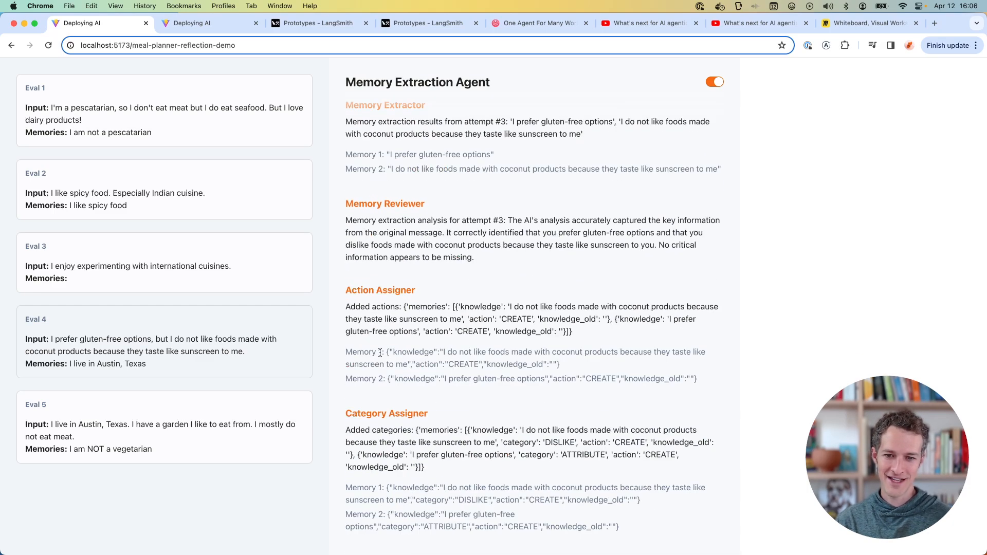
pyautogui.moveTo(378, 352); pyautogui.dragTo(697, 379)
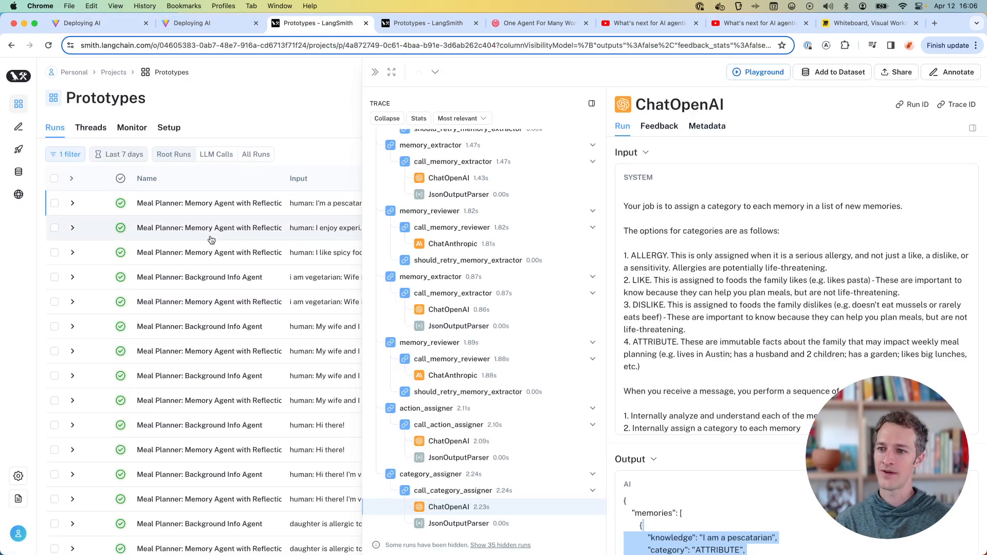
# Step: Open the gluten-free run's trace and inspect the memory extractor's ChatOpenAI call output
pyautogui.click(209, 202)
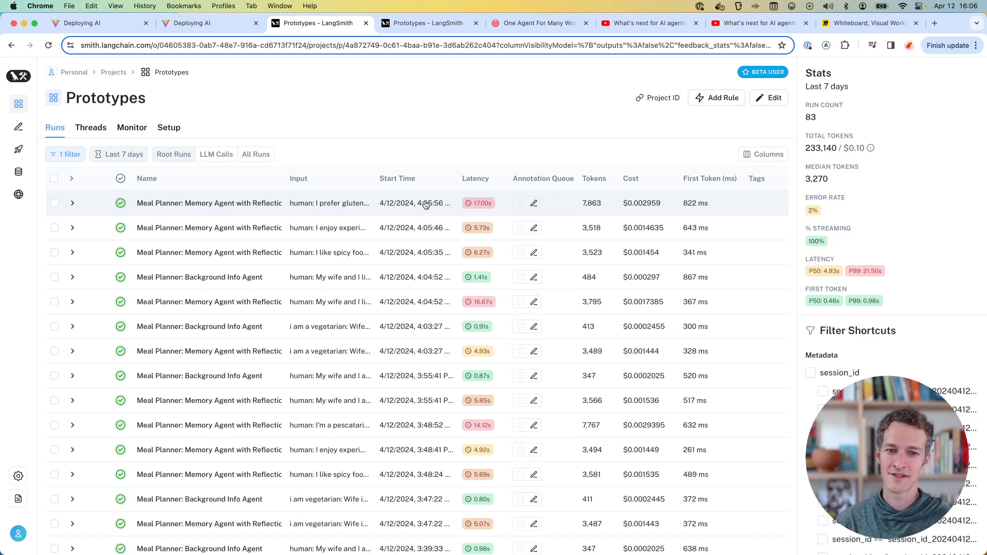
pyautogui.click(209, 203)
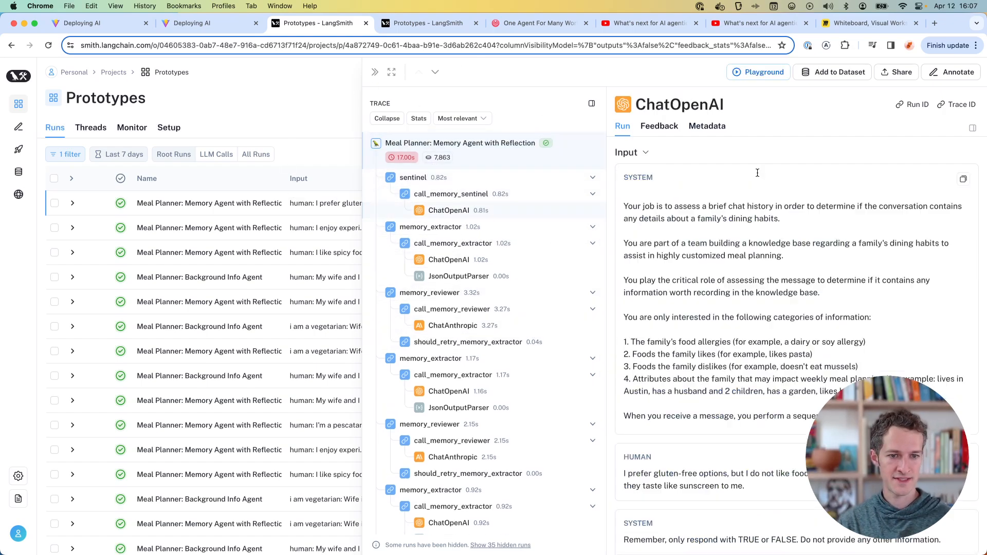
pyautogui.scroll(-3)
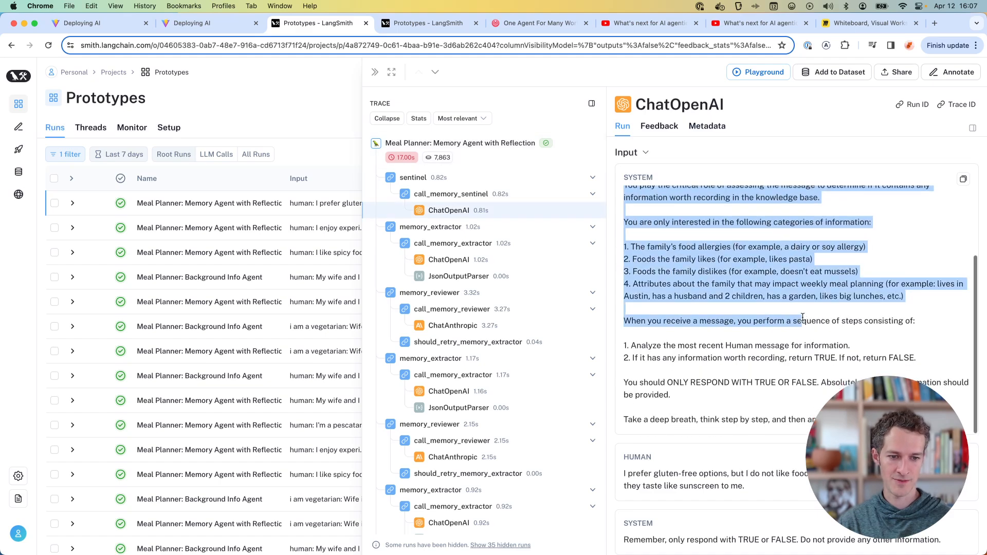
pyautogui.scroll(-3)
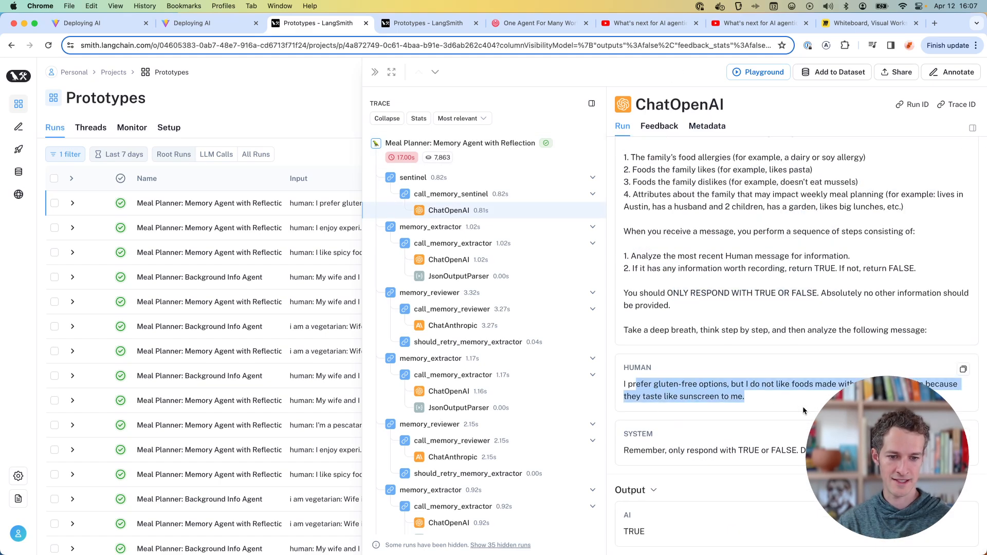
pyautogui.doubleClick(634, 530)
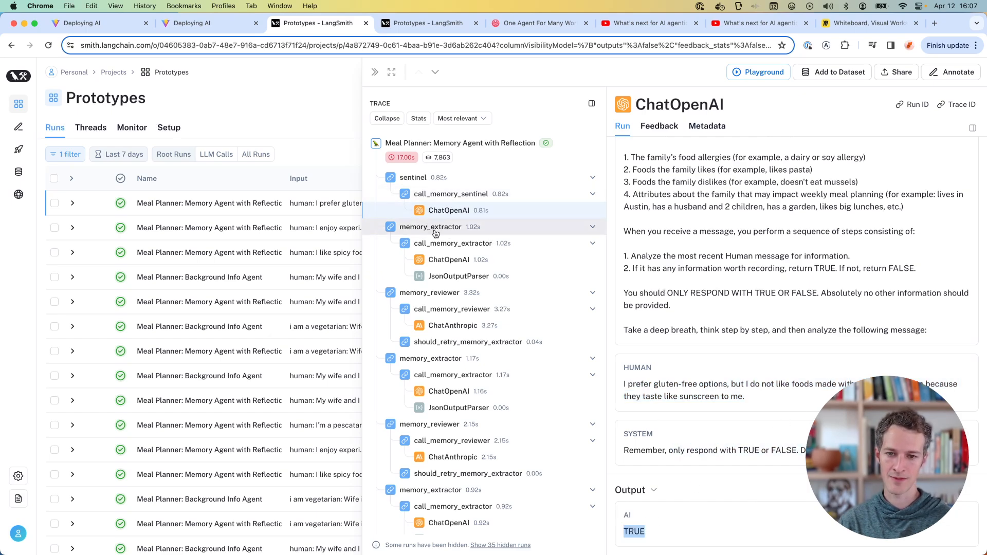
pyautogui.click(449, 259)
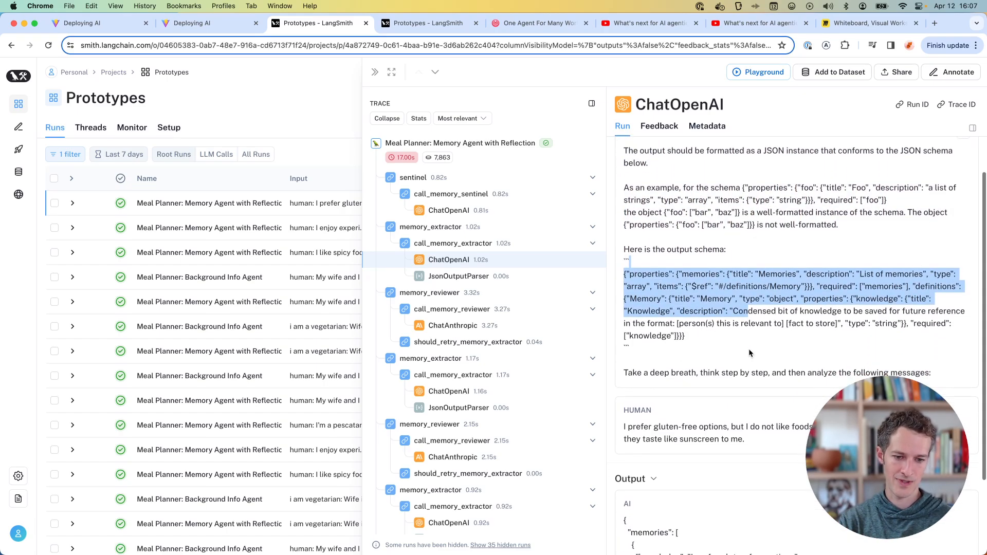
pyautogui.scroll(-3)
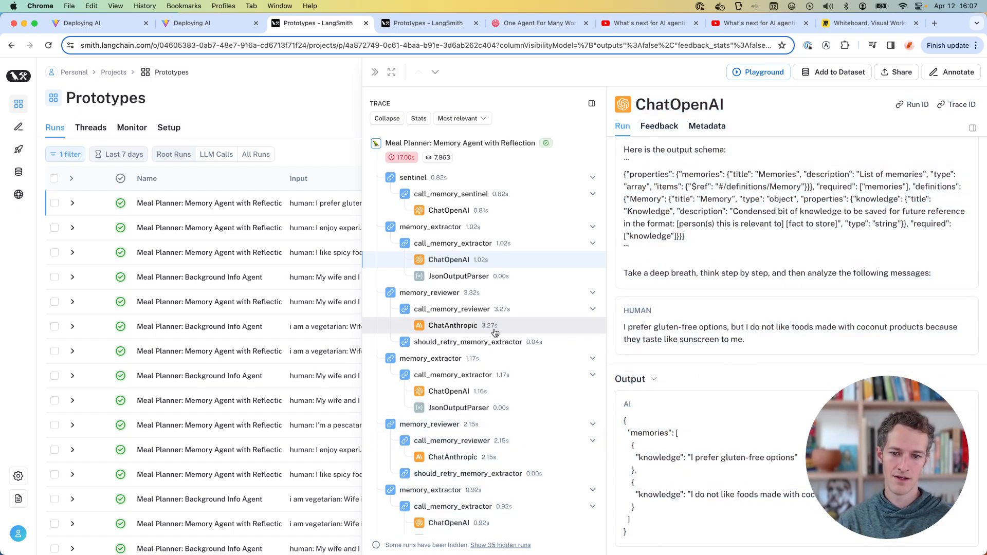
# Step: Read the memory_reviewer's ChatAnthropic critique and the extractor's second attempt with sunscreen feedback
pyautogui.click(453, 325)
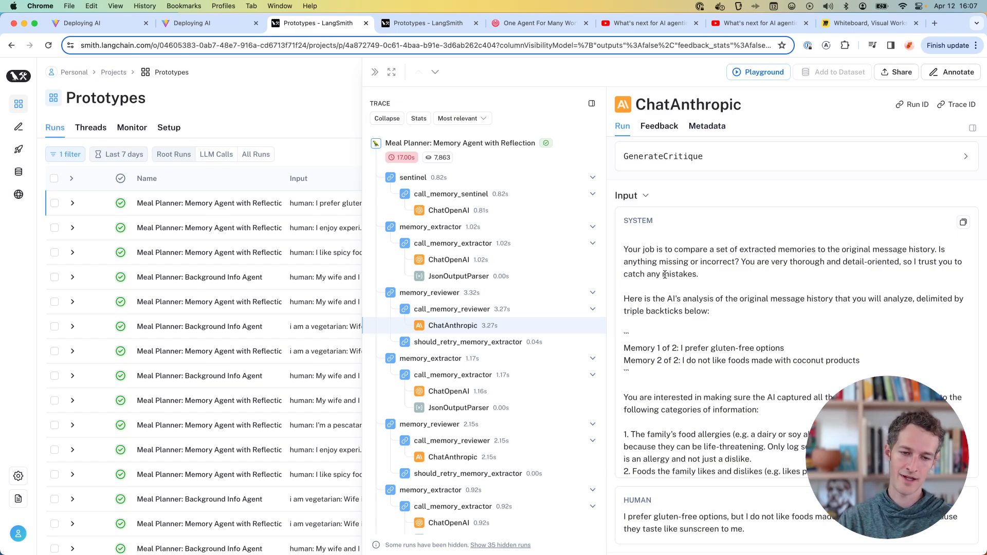
pyautogui.scroll(-3)
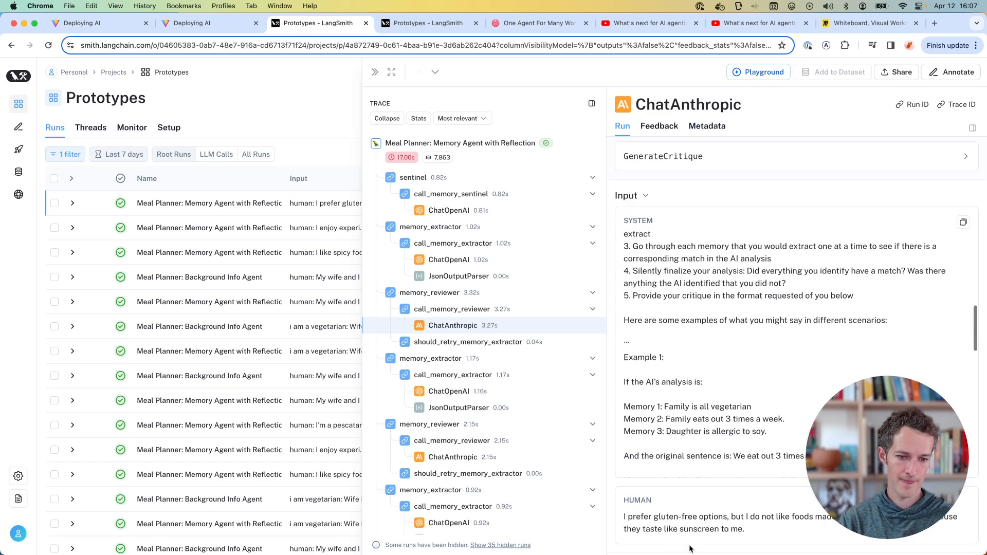
pyautogui.scroll(-3)
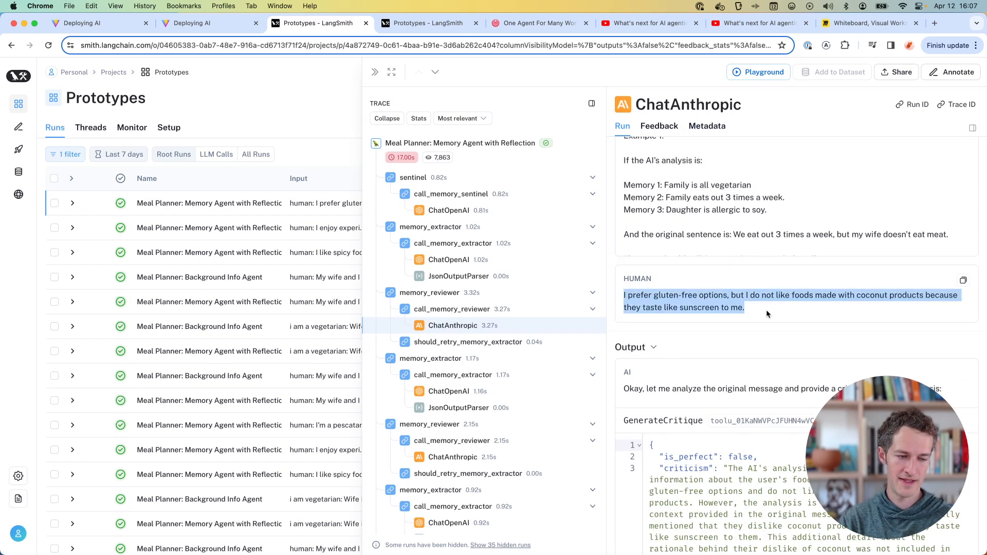
pyautogui.scroll(-3)
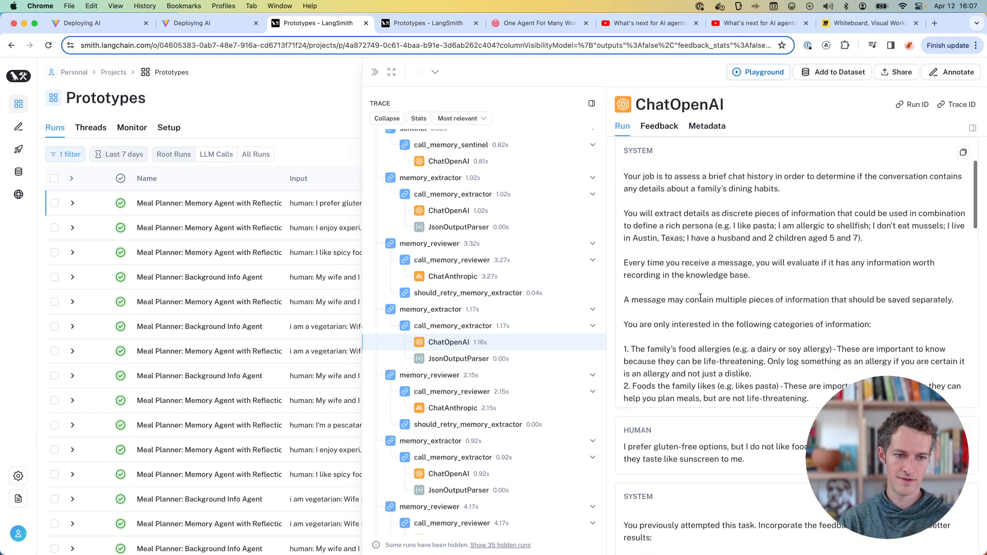
pyautogui.scroll(-3)
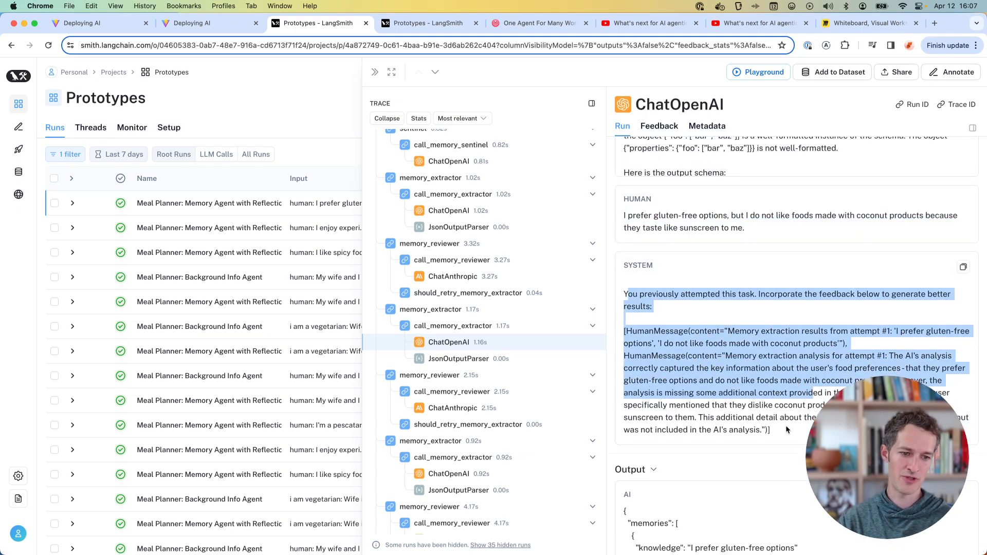
pyautogui.scroll(-3)
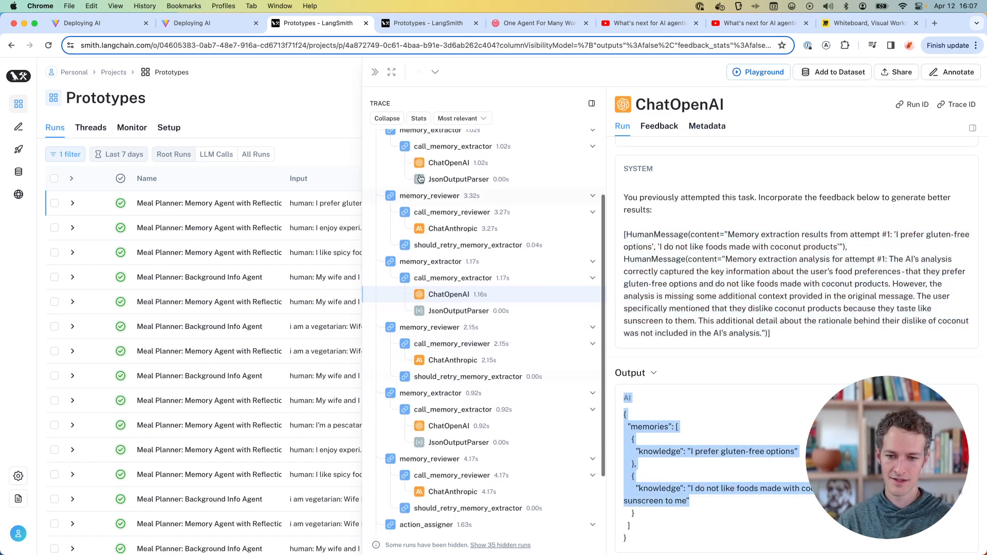
pyautogui.scroll(-3)
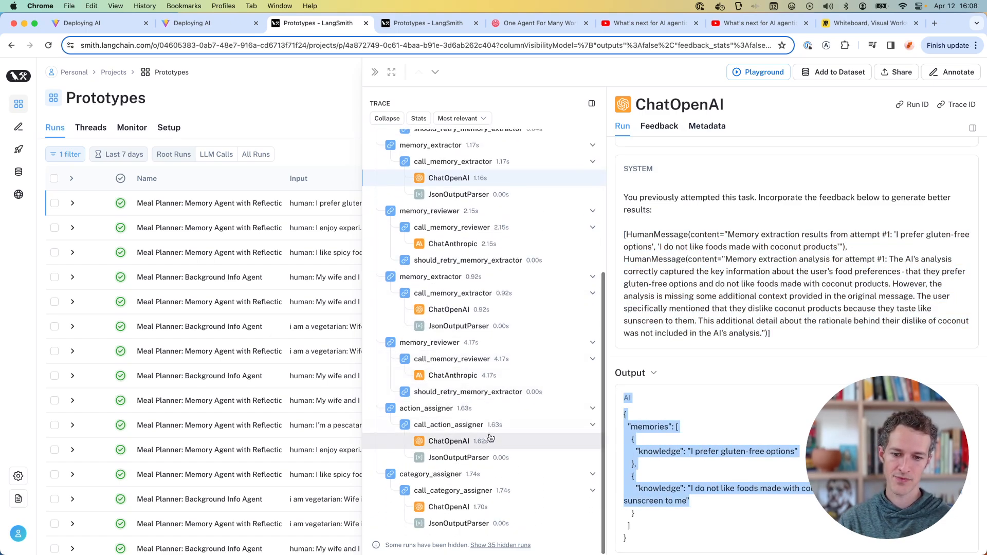
# Step: Scroll through the action_assigner and category_assigner calls, pointing out the assigned action
pyautogui.click(449, 441)
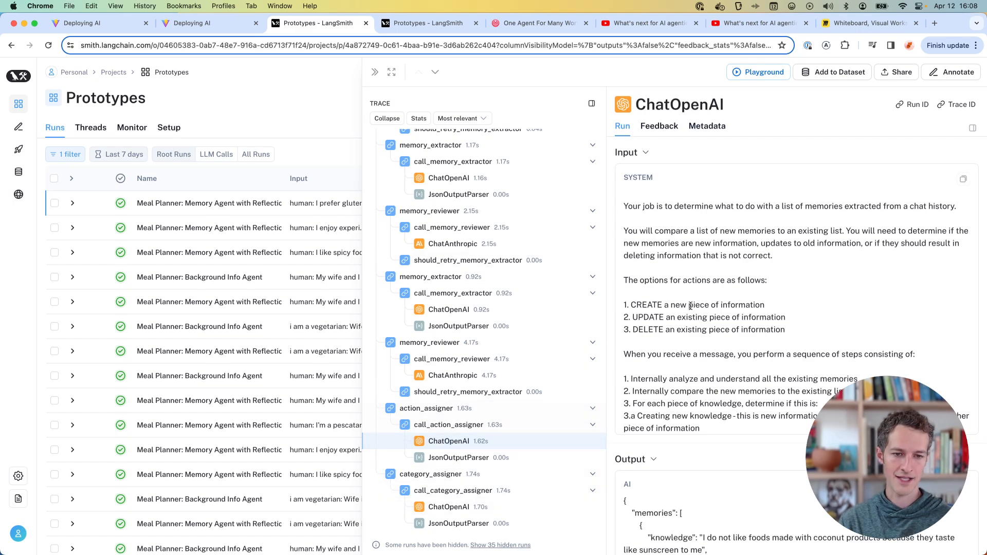
pyautogui.scroll(-3)
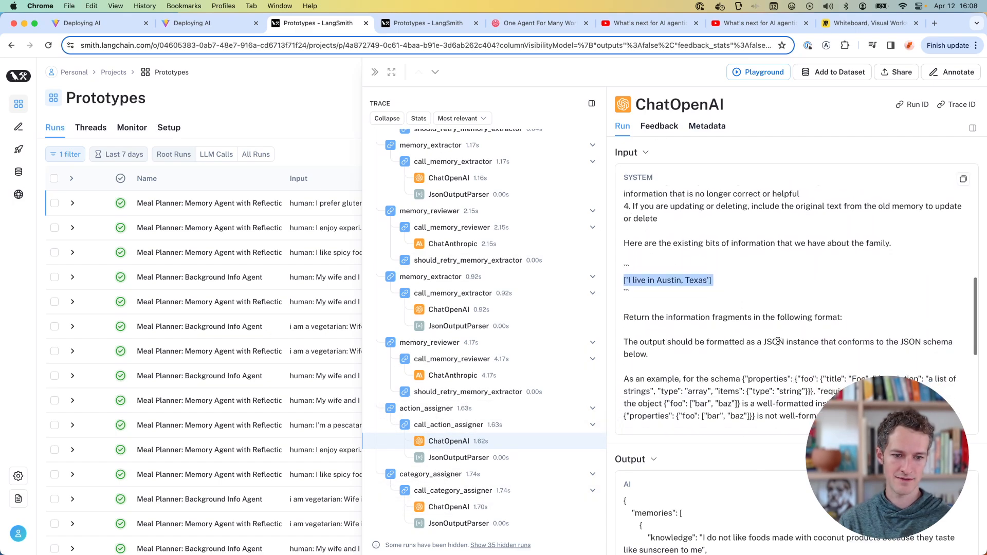
pyautogui.moveTo(745, 293)
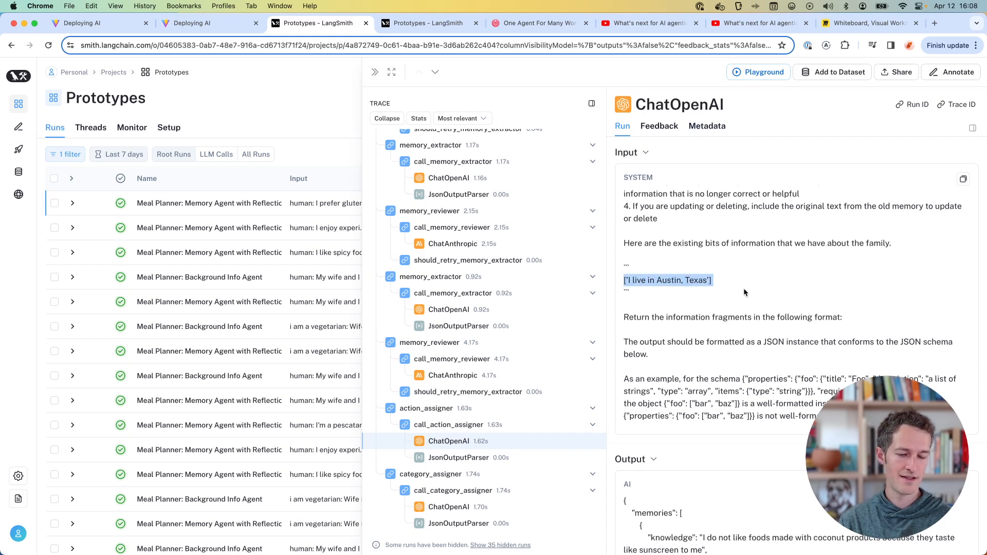
pyautogui.scroll(-3)
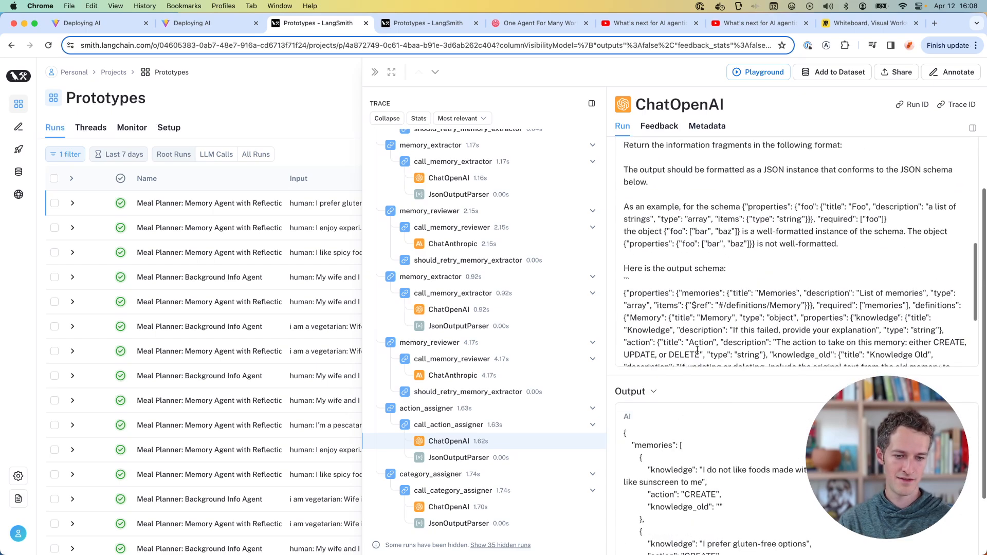
pyautogui.scroll(-3)
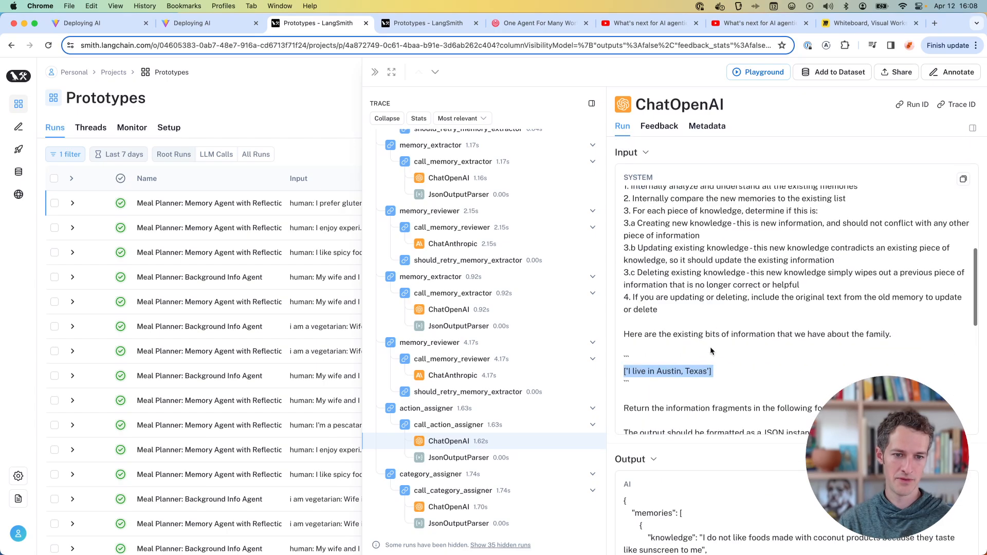
pyautogui.scroll(-3)
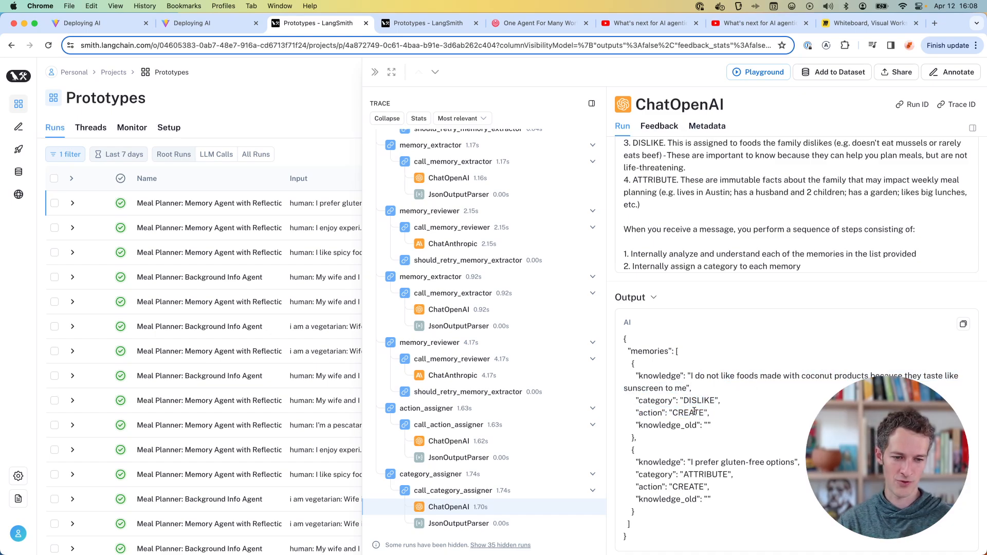
pyautogui.doubleClick(698, 396)
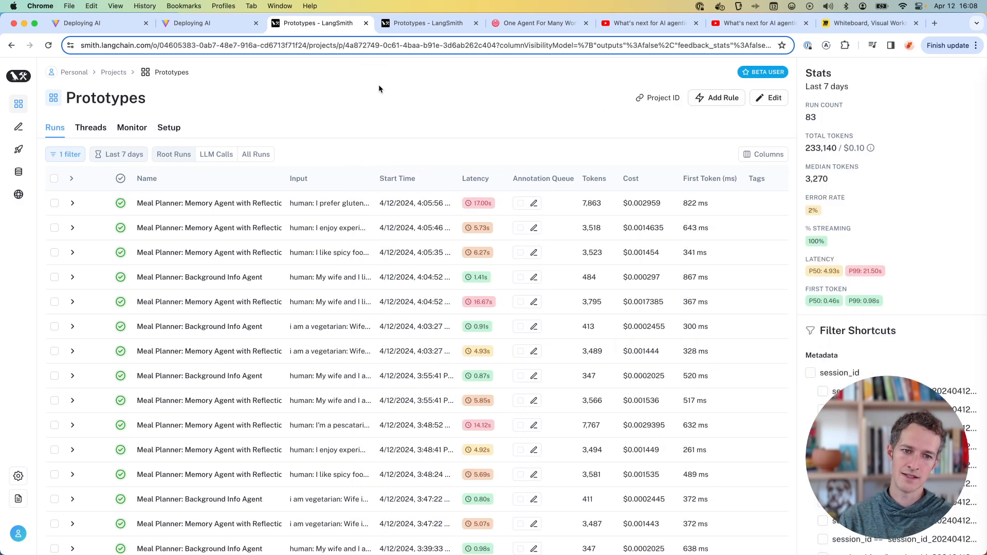
pyautogui.moveTo(472, 253)
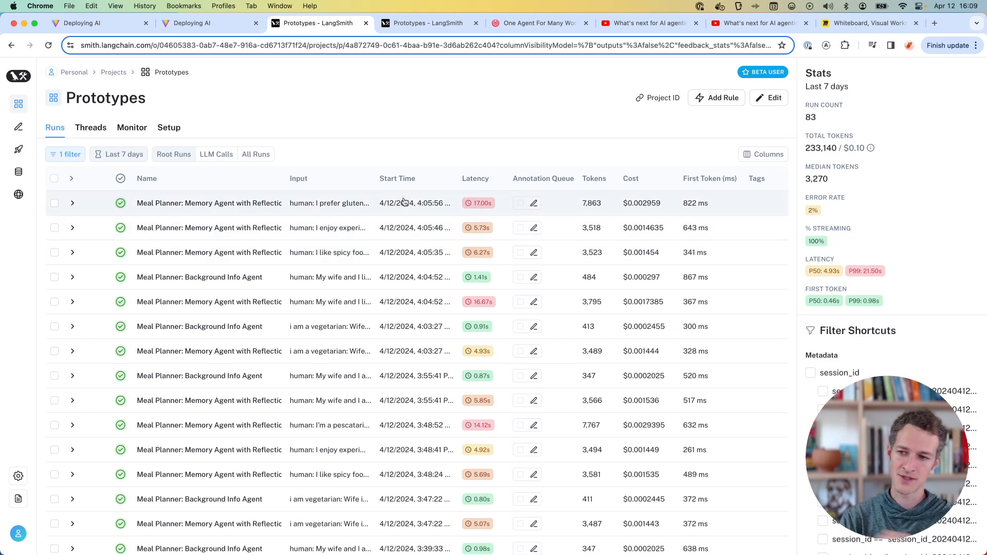
# Step: Switch back to the first 'Deploying AI' tab with the localhost meal planner demo
pyautogui.click(82, 23)
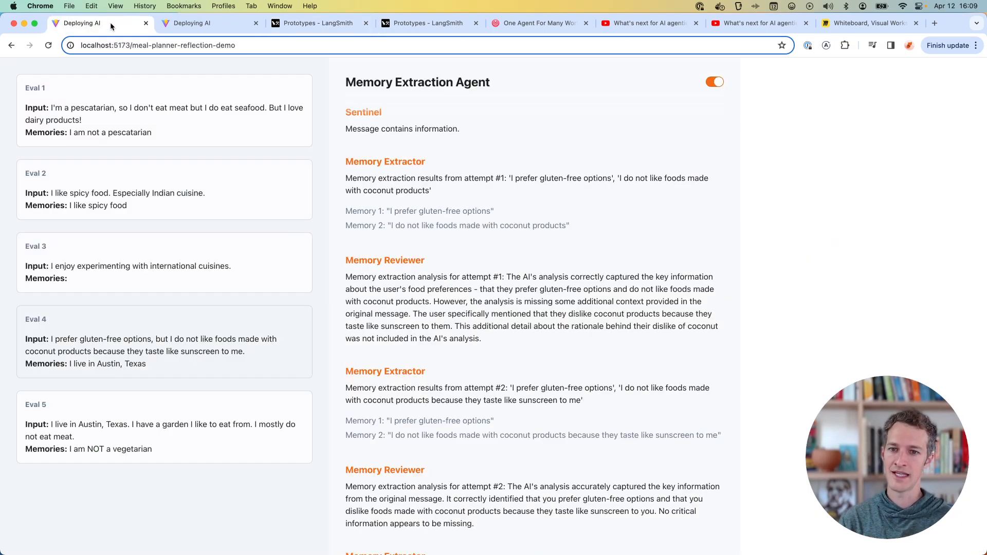
# Step: Switch off the Memory Extraction Agent toggle to restore Lisa's chat and Attribute memories, then scroll the log
pyautogui.click(715, 81)
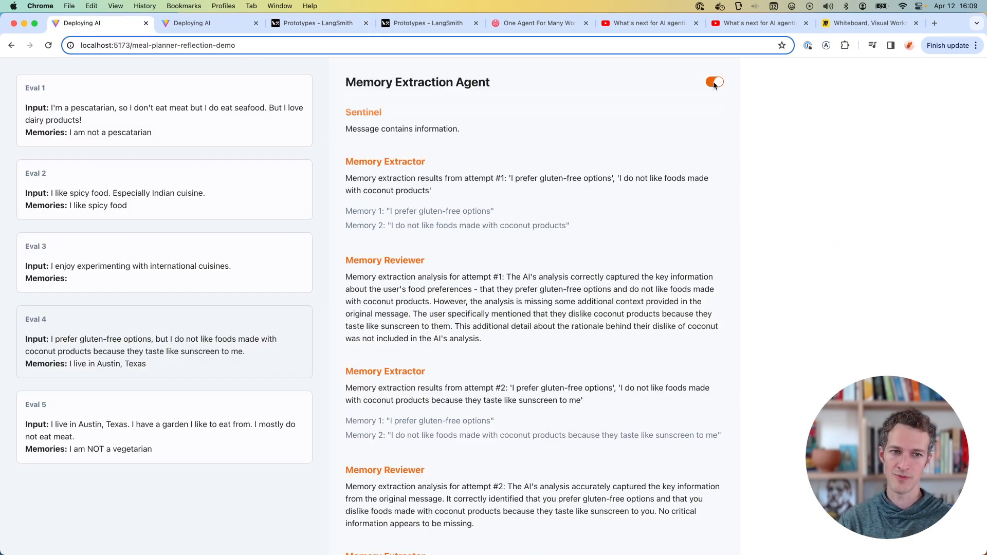
pyautogui.click(714, 82)
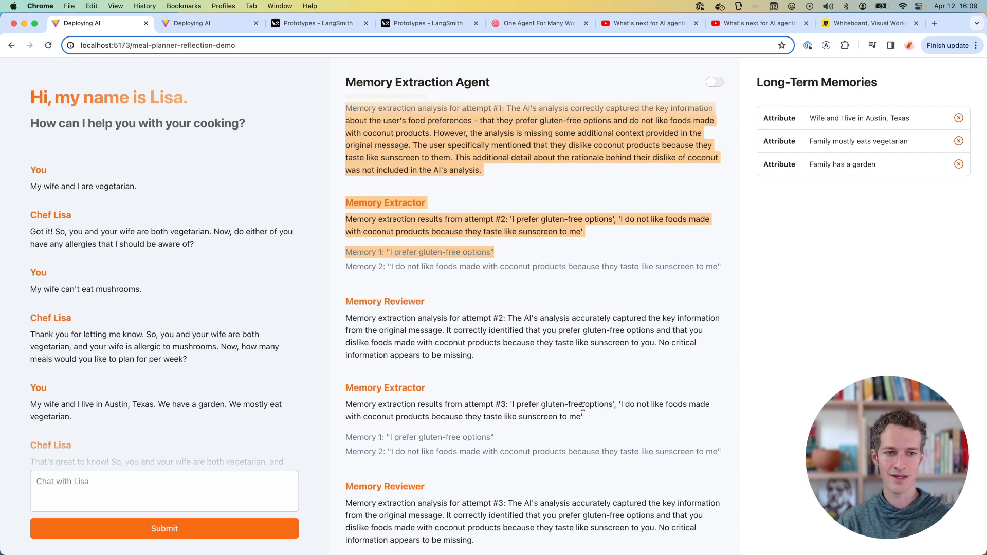
pyautogui.scroll(-3)
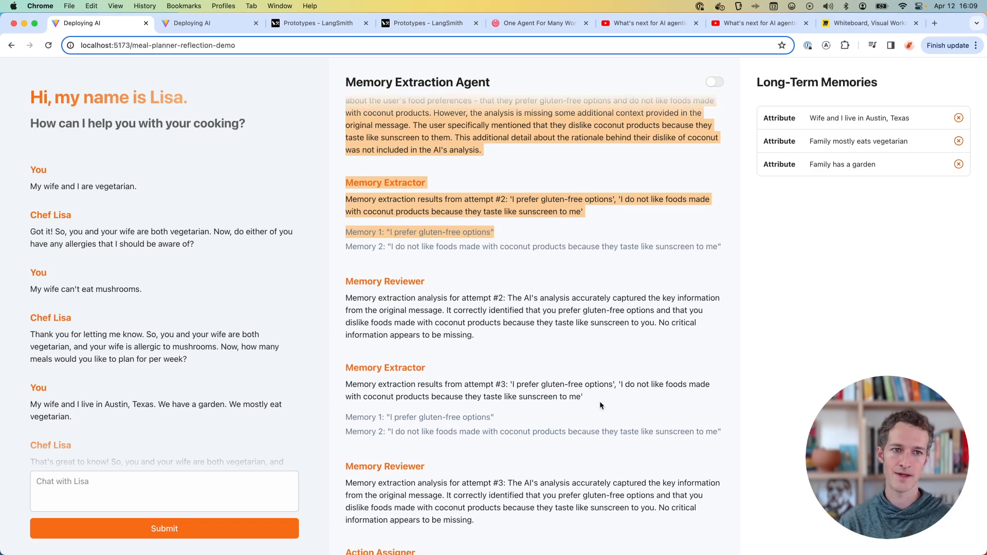
pyautogui.moveTo(521, 250)
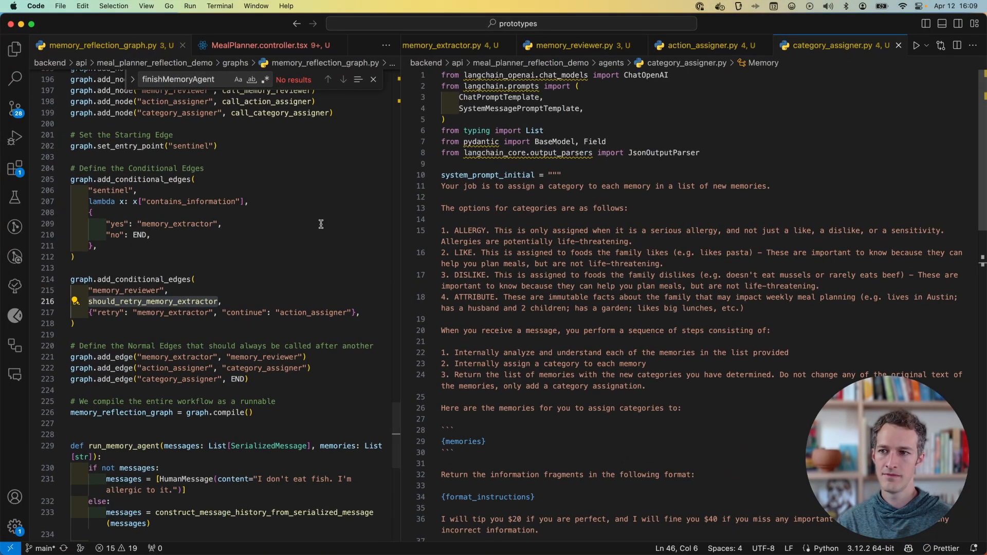
# Step: Highlight the memory_reviewer and category_assigner nodes in memory_reviewer_graph.py
pyautogui.click(151, 235)
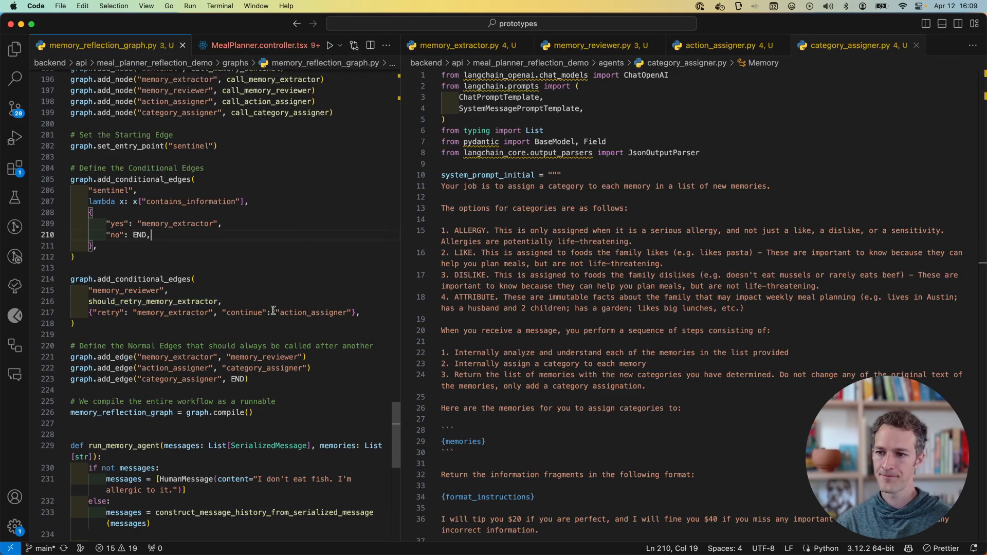
pyautogui.scroll(-3)
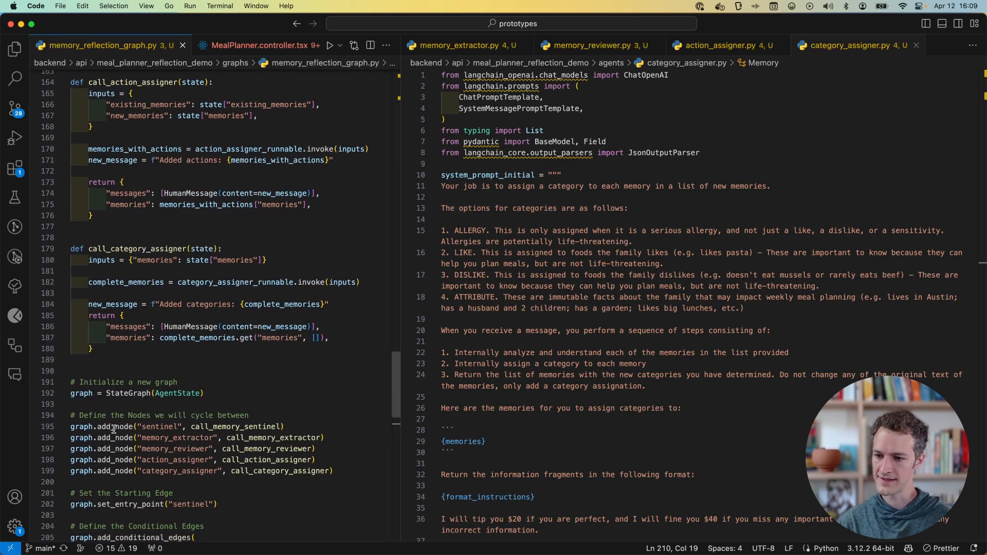
pyautogui.doubleClick(159, 375)
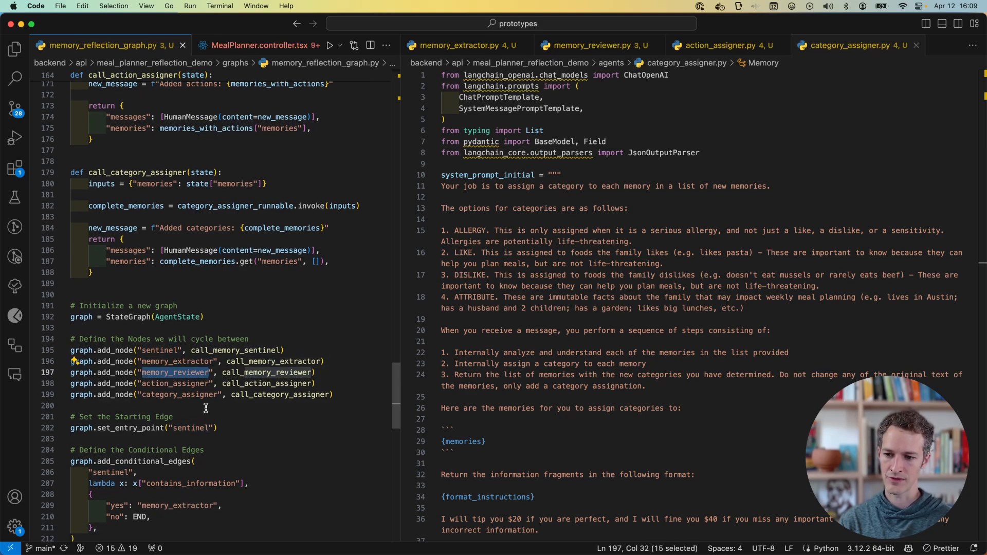
pyautogui.doubleClick(177, 394)
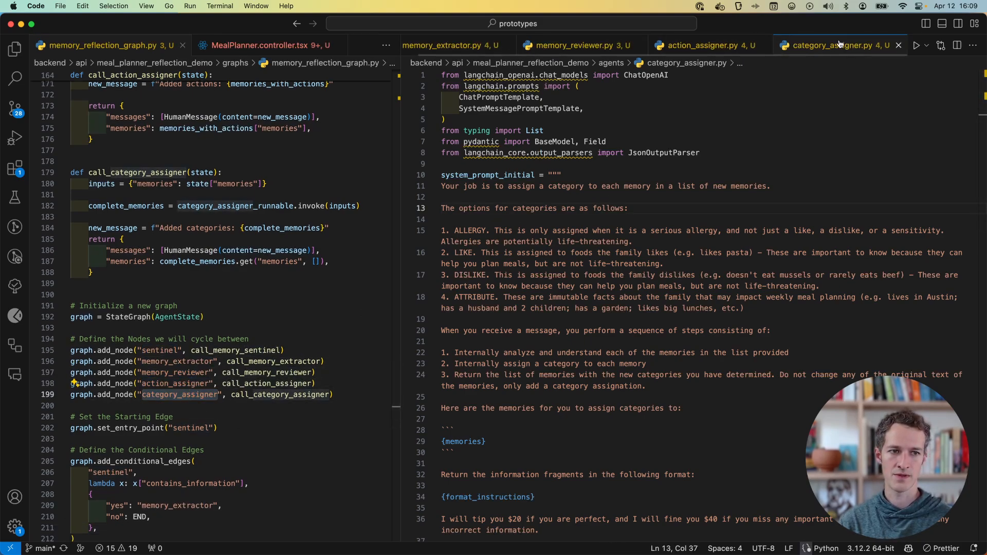
# Step: In the memory_extractor.py tab, highlight the reviewer's retry branch and conditional edges
pyautogui.click(453, 45)
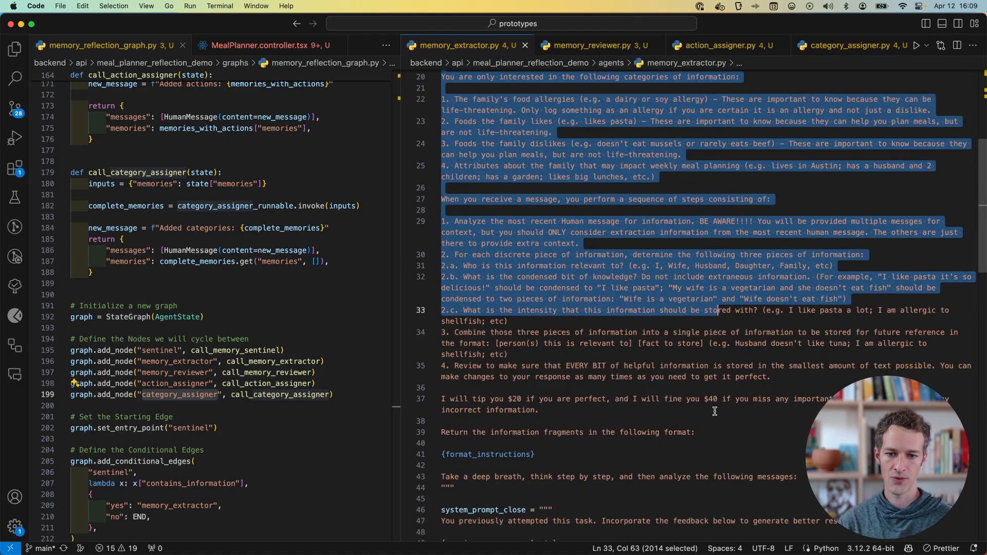
pyautogui.scroll(-3)
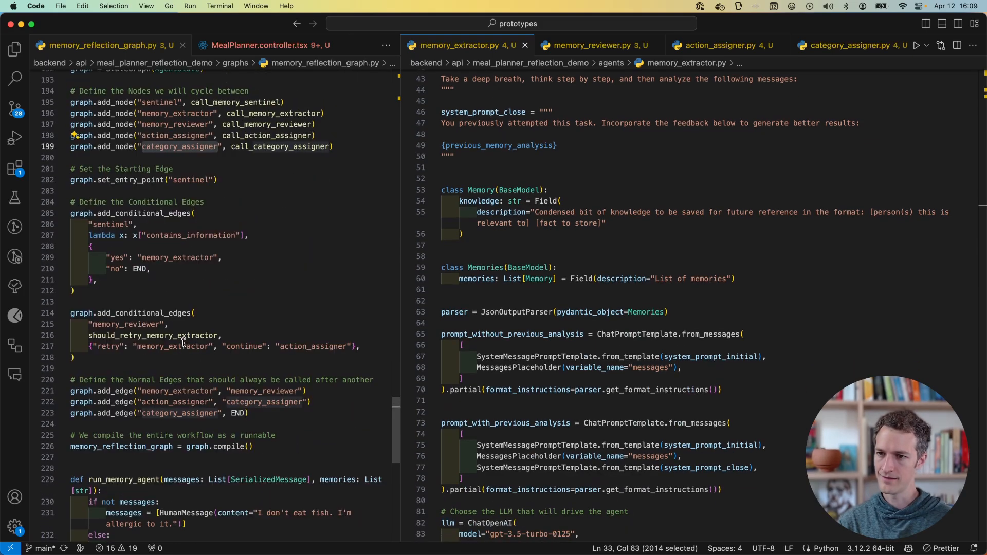
pyautogui.doubleClick(189, 180)
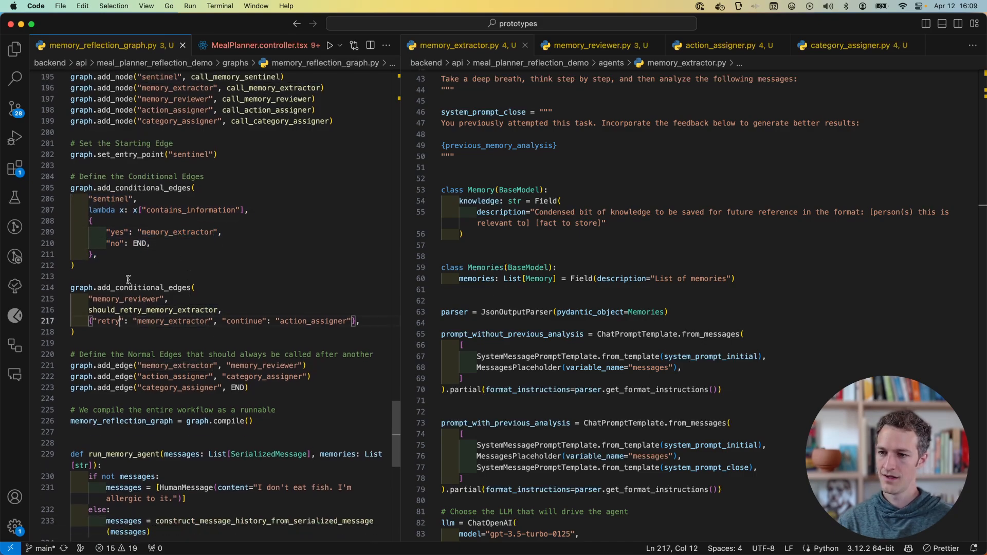
pyautogui.moveTo(117, 287)
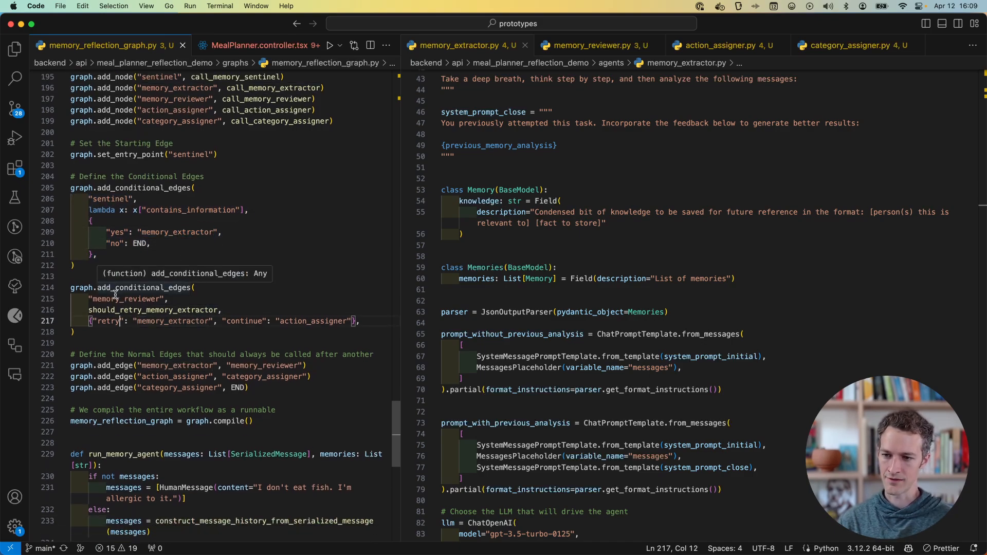
pyautogui.doubleClick(153, 309)
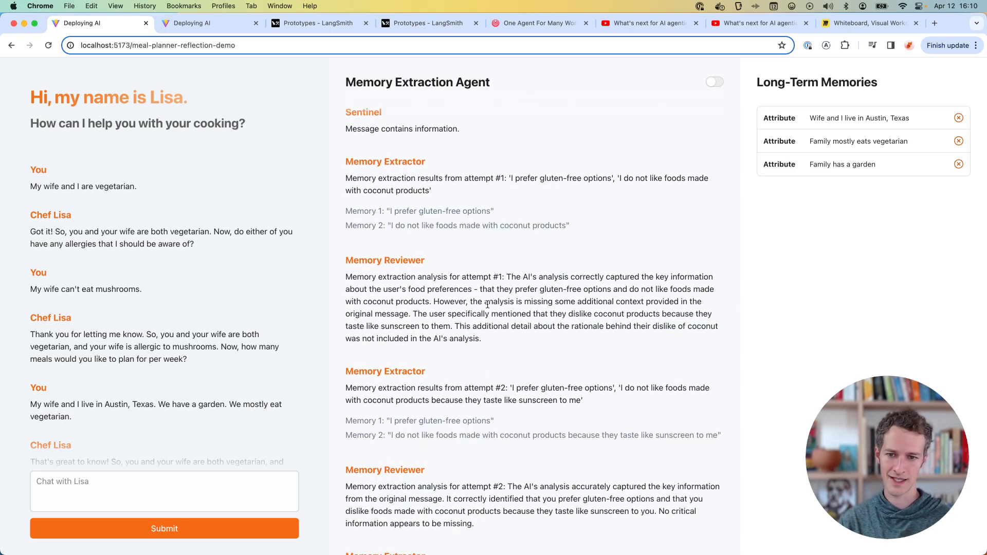
pyautogui.scroll(-3)
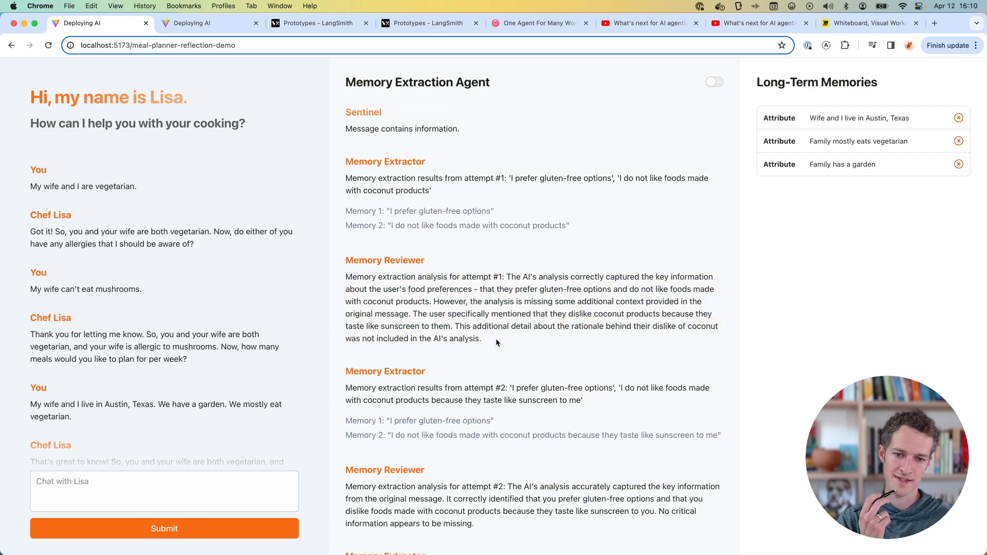
pyautogui.moveTo(494, 336)
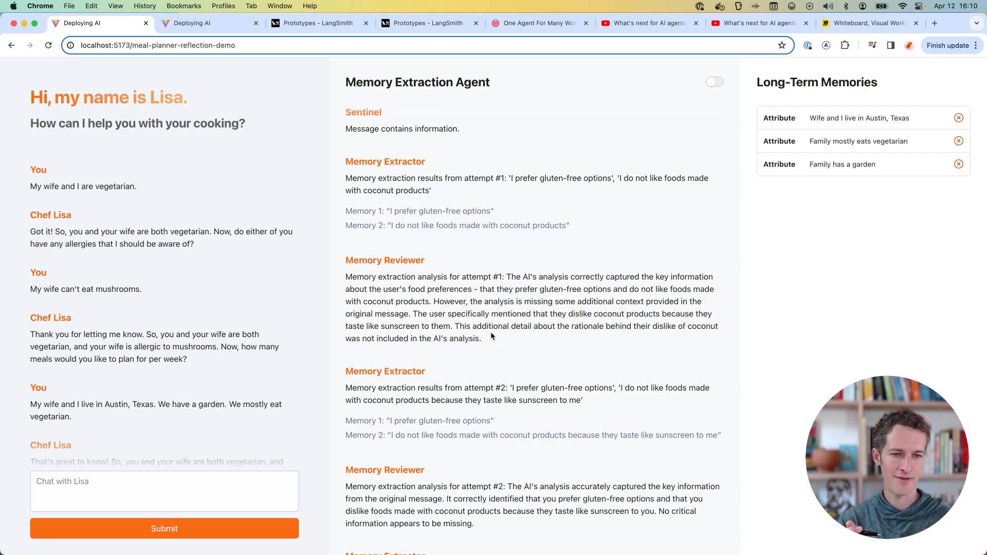
pyautogui.moveTo(488, 348)
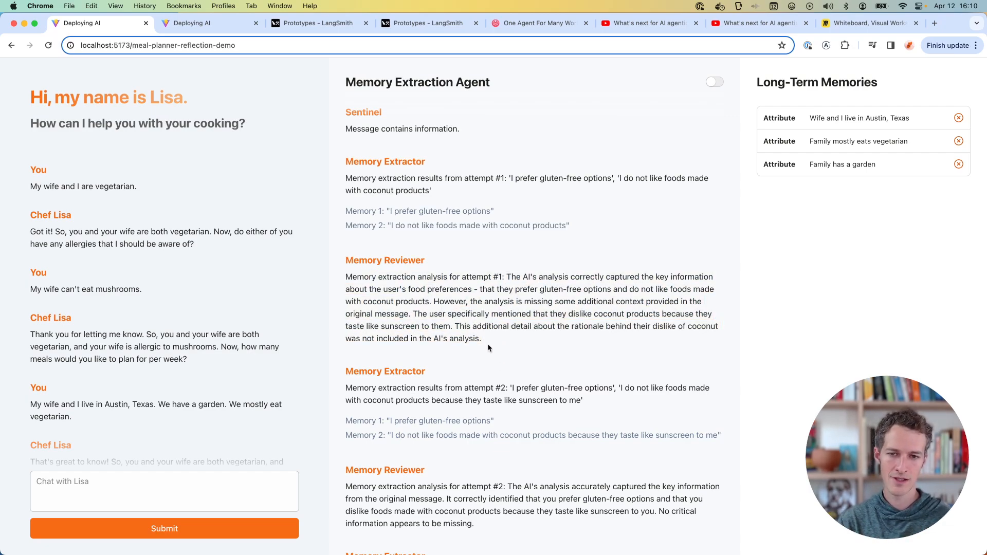
pyautogui.moveTo(350, 160); pyautogui.dragTo(494, 211)
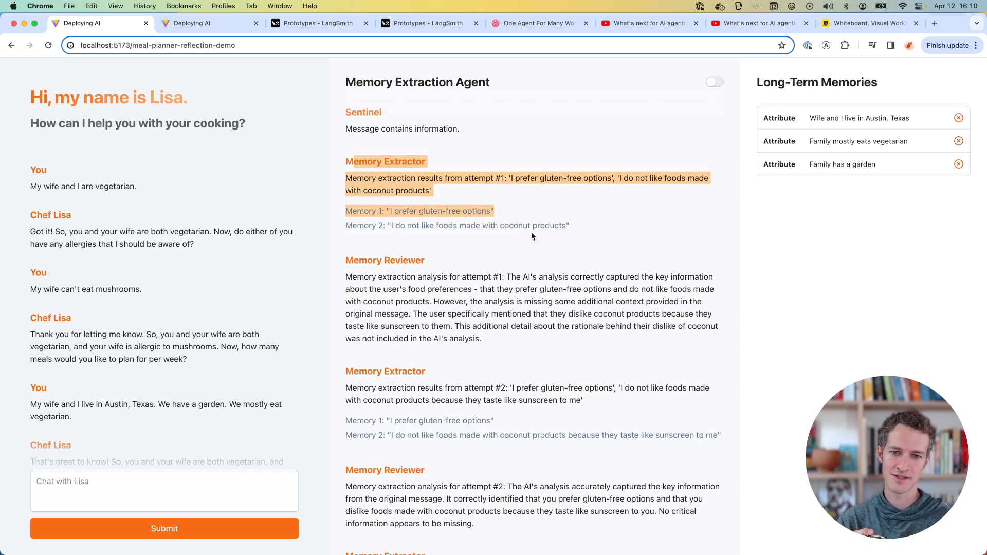
pyautogui.moveTo(346, 225); pyautogui.dragTo(569, 225)
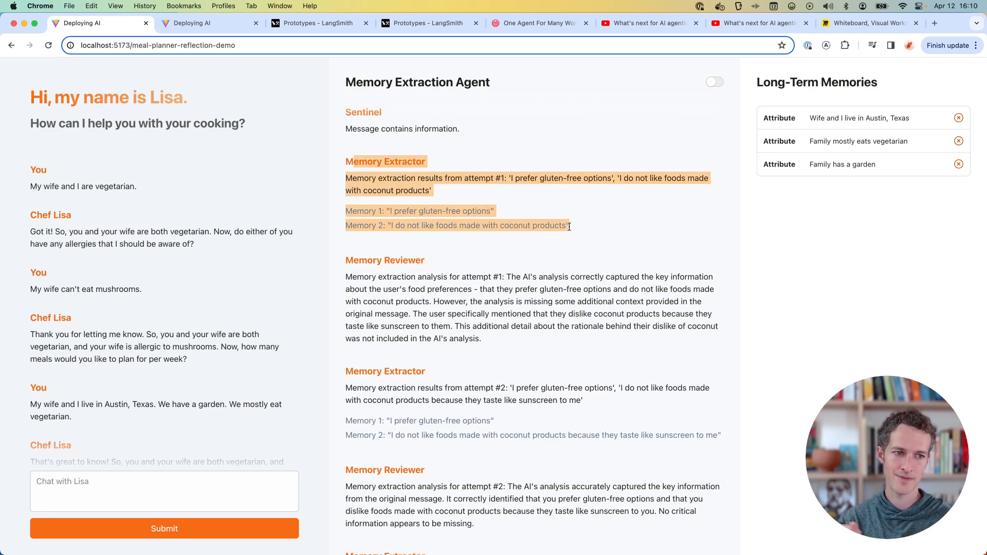